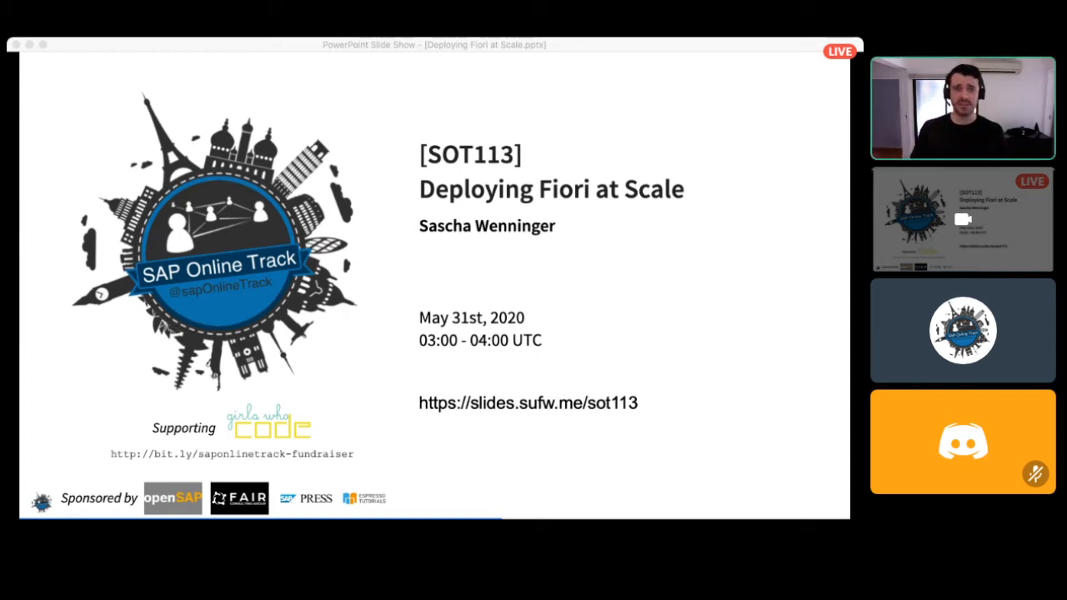
{"action": "mouse_move", "coordinate": [209, 469]}
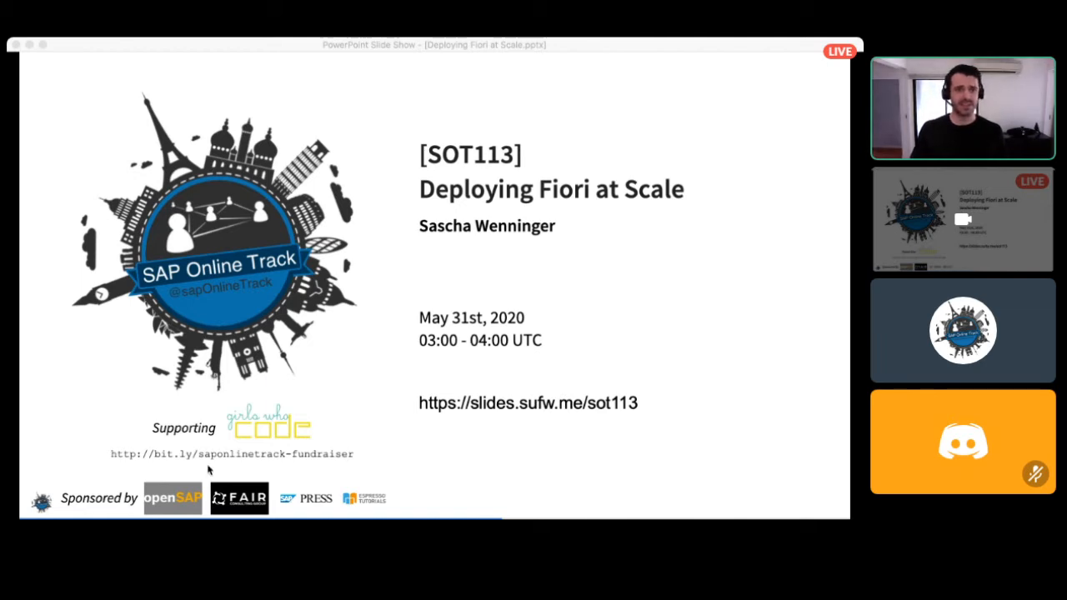
{"action": "mouse_move", "coordinate": [713, 210]}
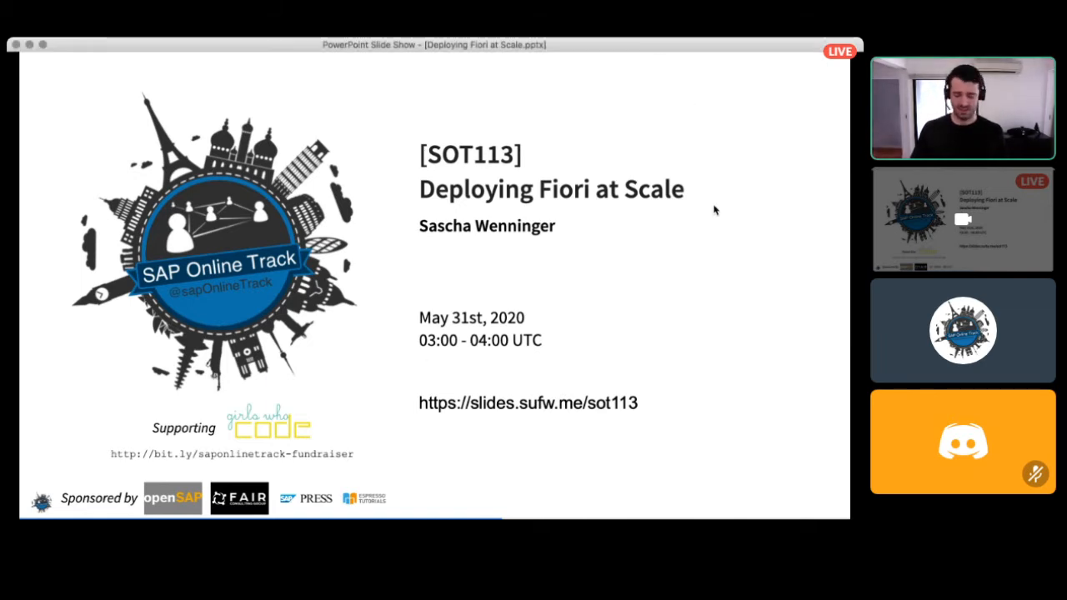
- Advance the slideshow from the title slide to the 'A Global Company' world map slide
{"action": "key", "text": "right"}
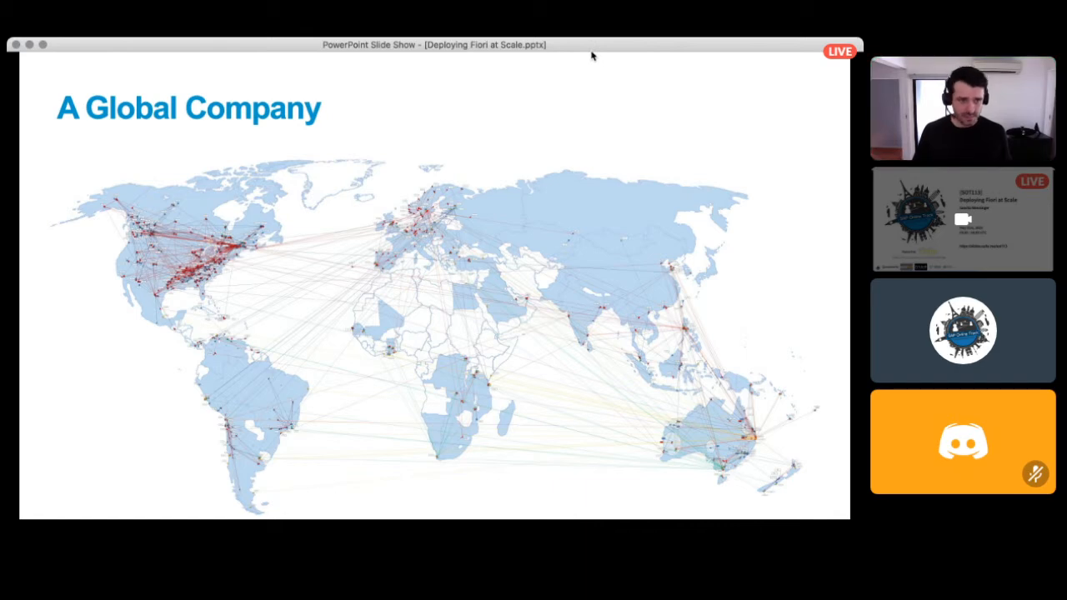
- Advance from 'A Global Company' to the '8 End-to-End Business Processes' slide
{"action": "key", "text": "right"}
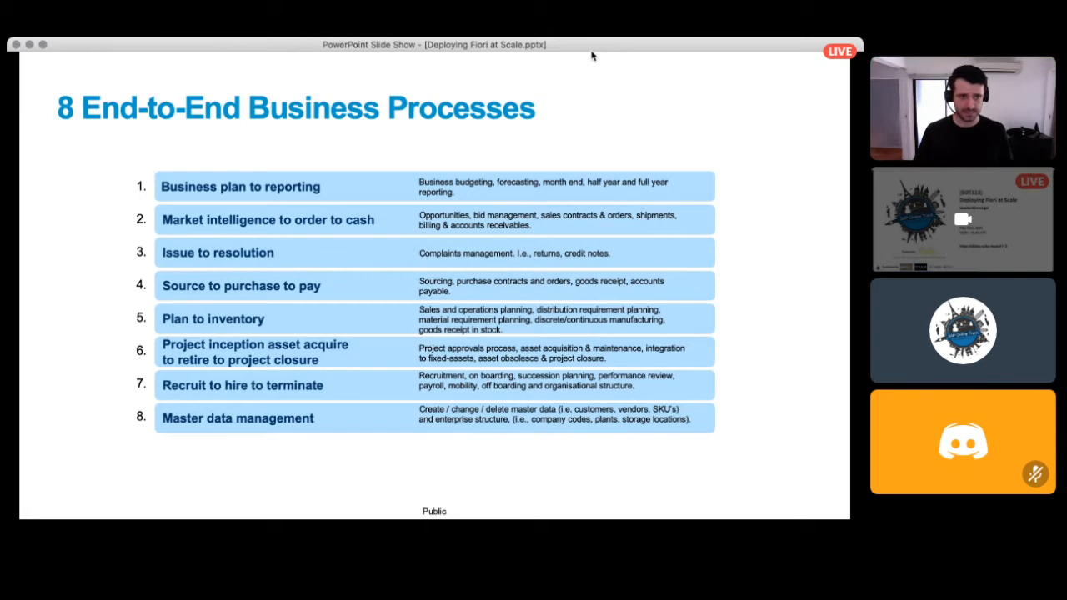
- Advance from the business processes slide to the 'Business Vision' slide
{"action": "key", "text": "right"}
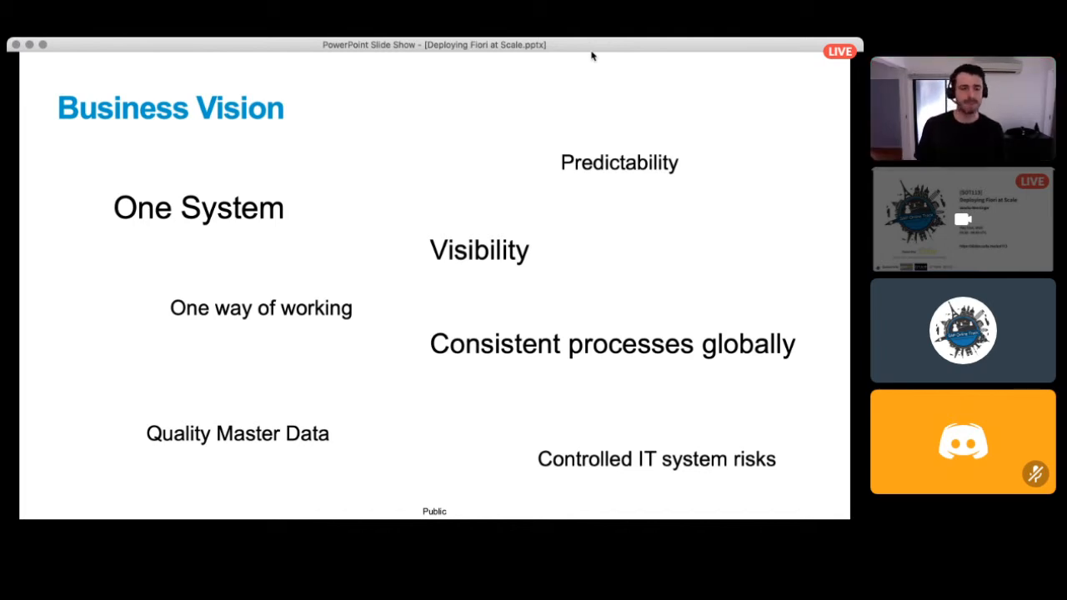
- Advance from 'Business Vision' to the 'Architecture' section title slide
{"action": "key", "text": "right"}
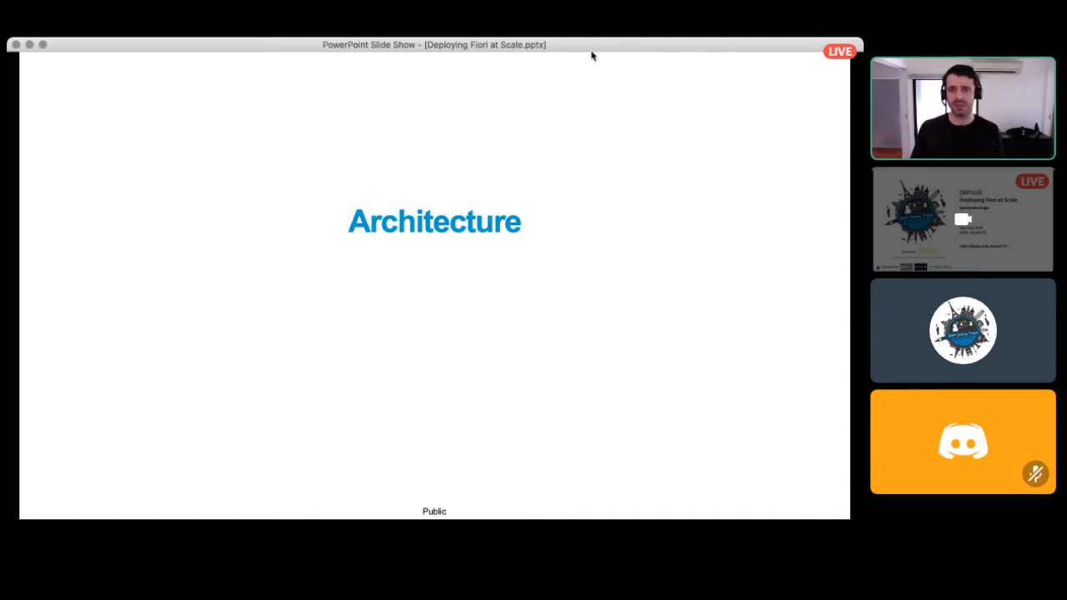
- Show the 'Our Architecture' diagram, then its '…if we were doing it again…' version
{"action": "key", "text": "right"}
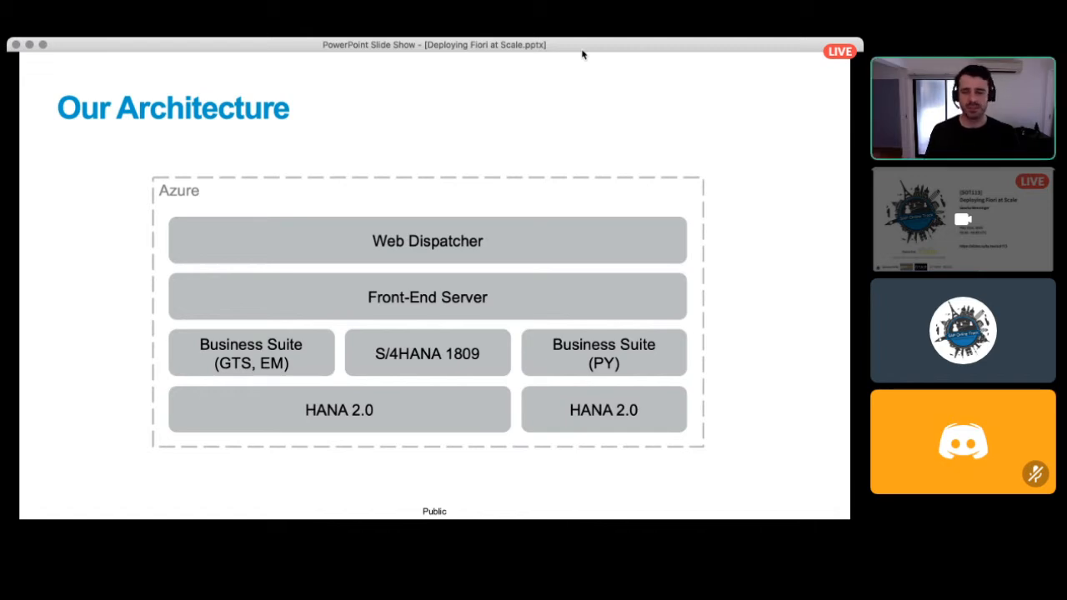
{"action": "key", "text": "right"}
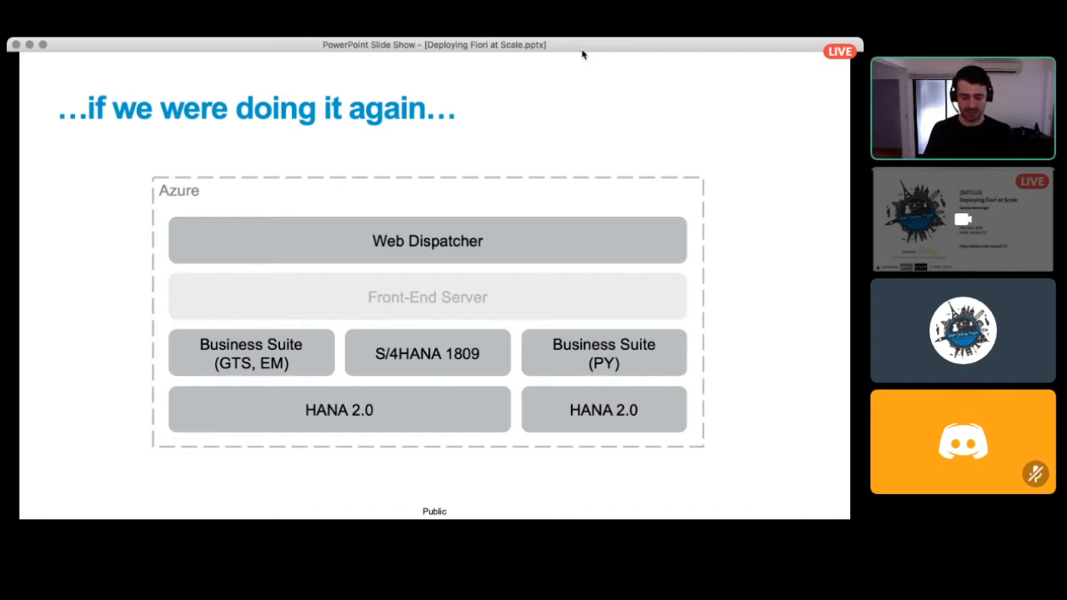
- Advance to the 'Landscape Design' slide listing Greenfield/Brownfield and scalability questions
{"action": "key", "text": "right"}
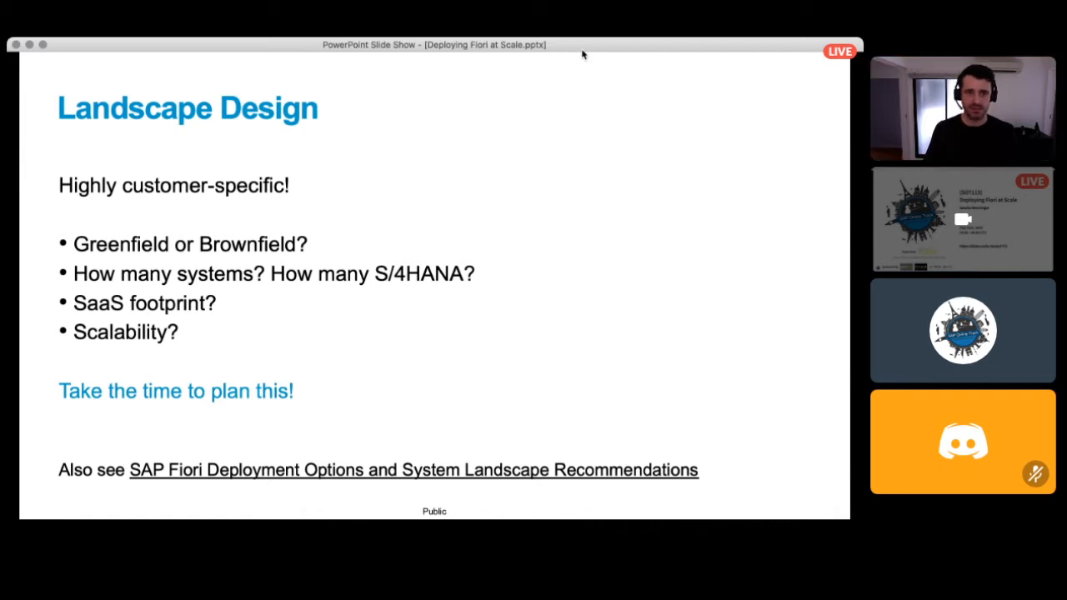
- Advance through the Location section slide to 'Choosing a Location'
{"action": "key", "text": "right"}
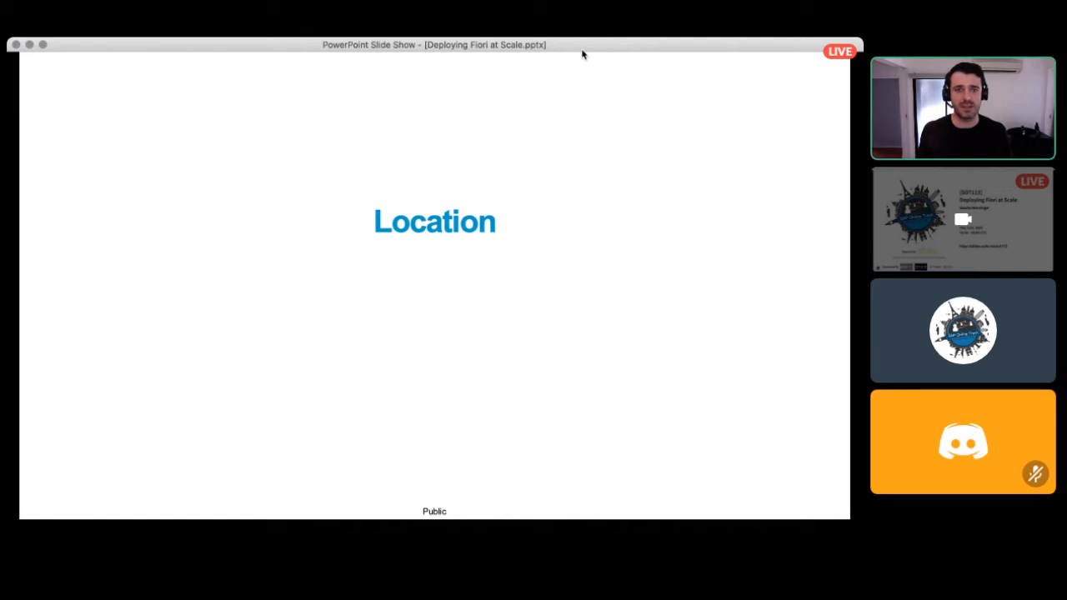
{"action": "key", "text": "right"}
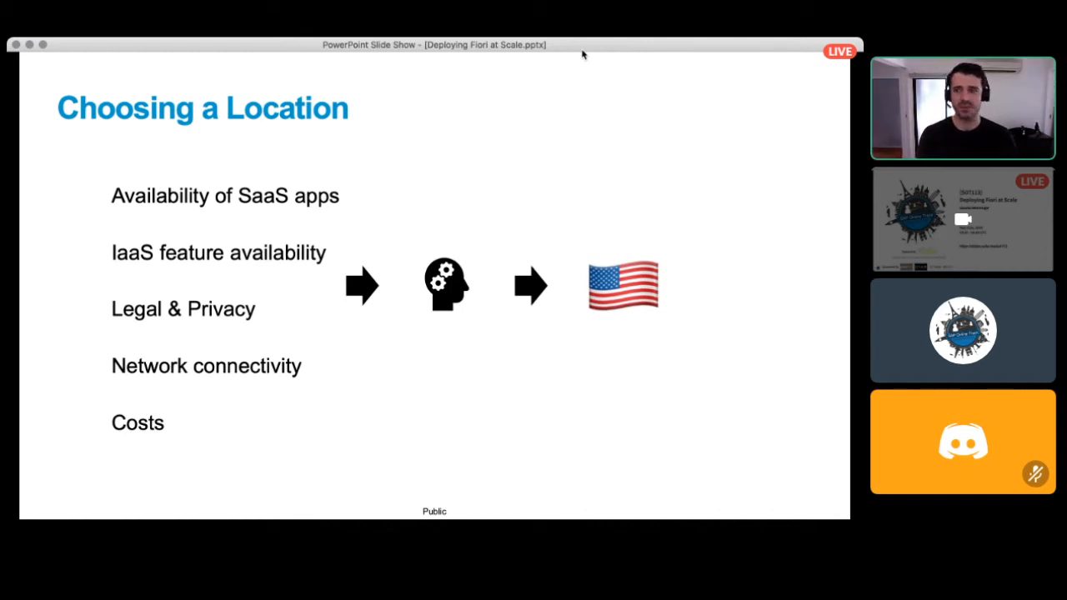
- Advance to the 'Network Bandwidth' inter-regional bandwidth map slide
{"action": "key", "text": "right"}
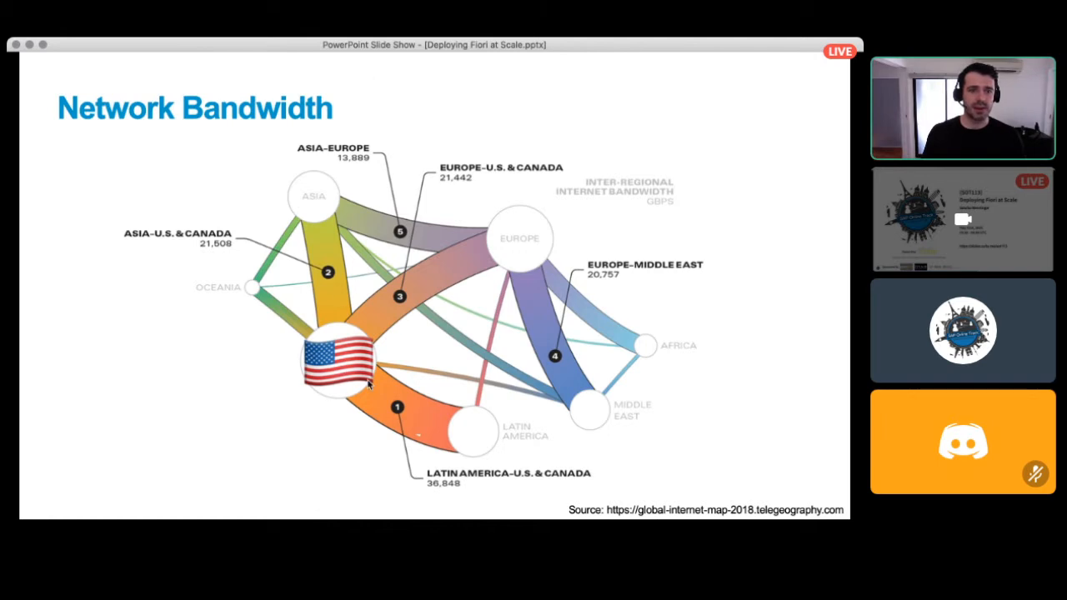
{"action": "mouse_move", "coordinate": [722, 173]}
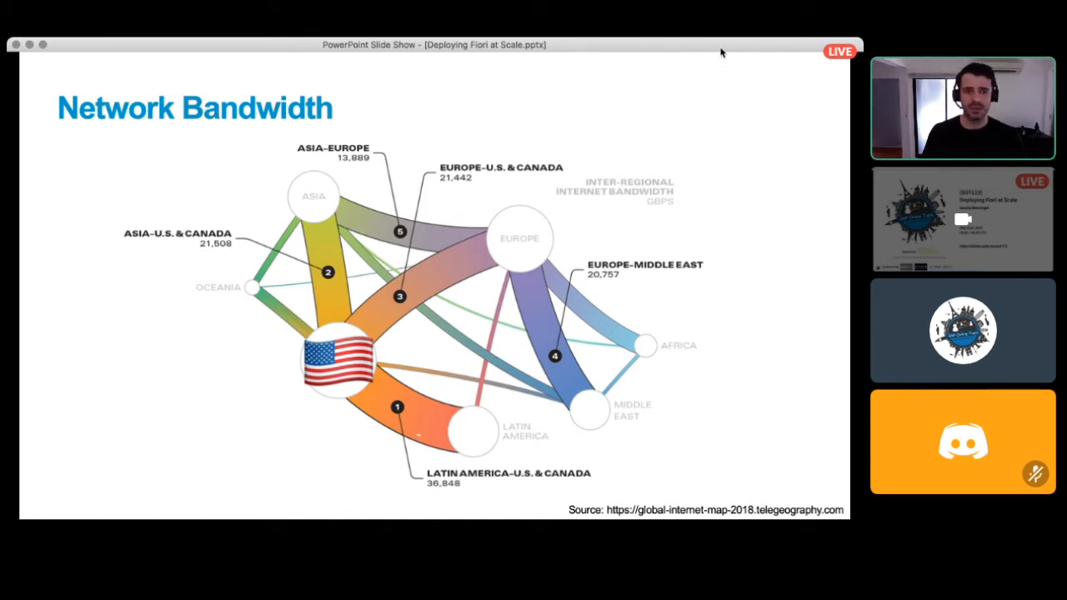
{"action": "mouse_move", "coordinate": [557, 139]}
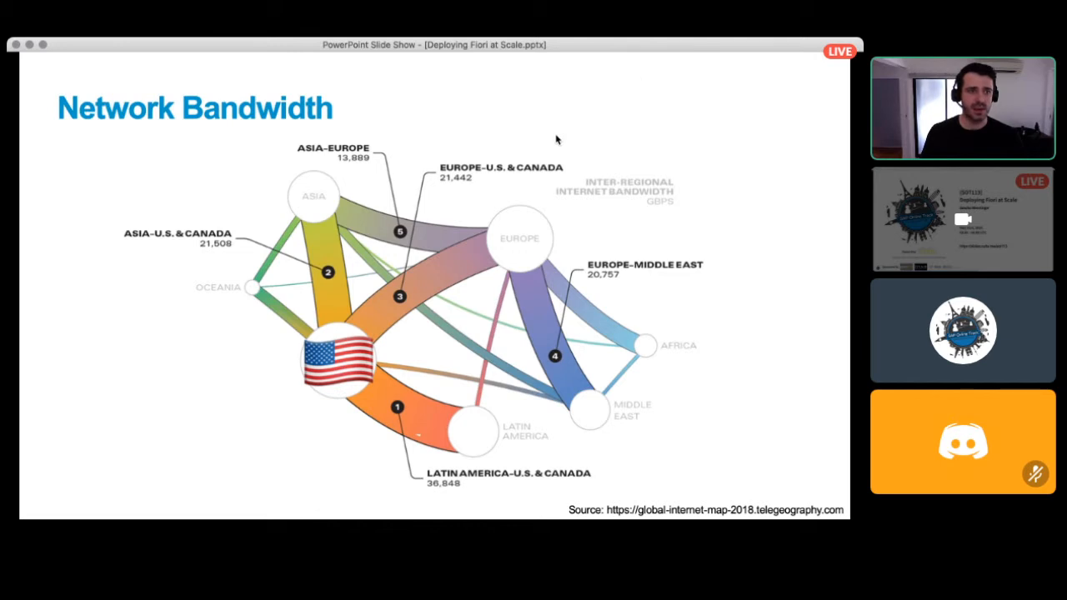
{"action": "mouse_move", "coordinate": [640, 52]}
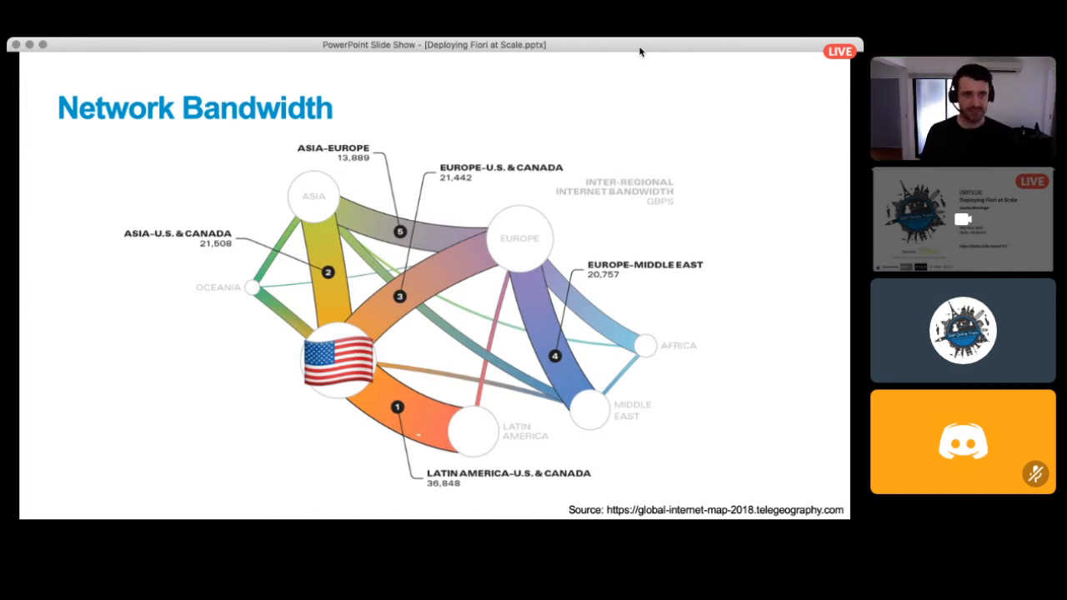
- Show the 'IaaS Cost' VM price chart, then the 'HTTP/2' section slide
{"action": "key", "text": "right"}
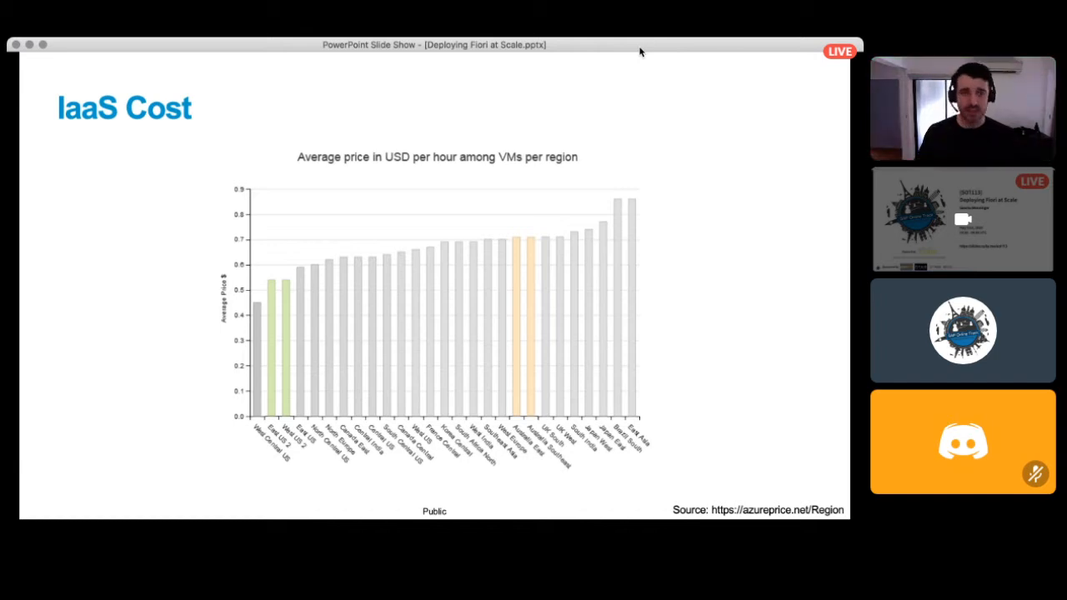
{"action": "key", "text": "right"}
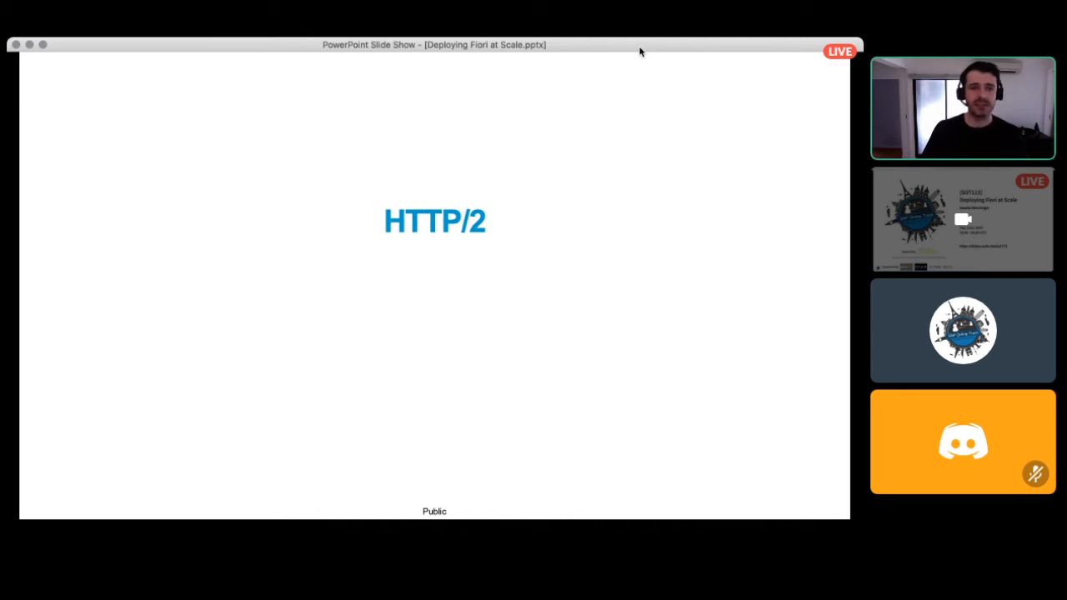
- Advance through the 'What is it?' HTTP/2 slide to the 'Multiplexing' slide
{"action": "key", "text": "right"}
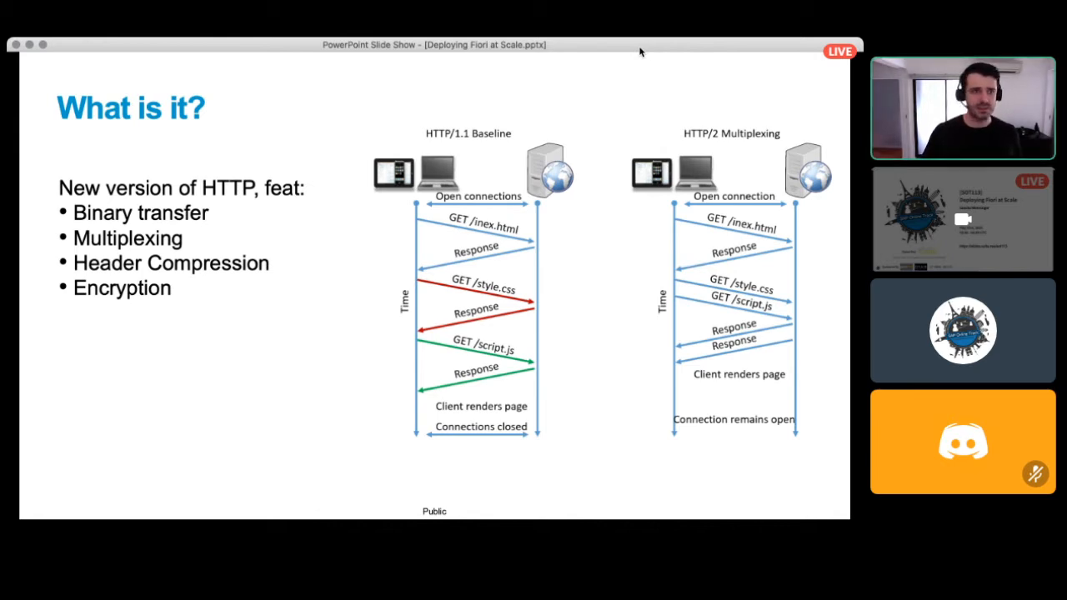
{"action": "mouse_move", "coordinate": [462, 119]}
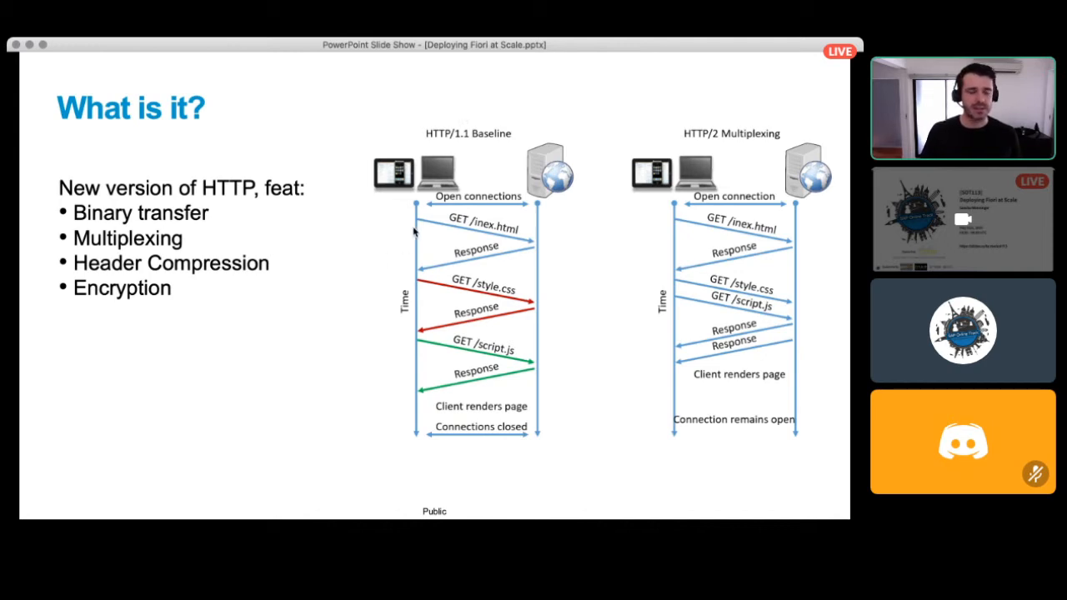
{"action": "mouse_move", "coordinate": [479, 152]}
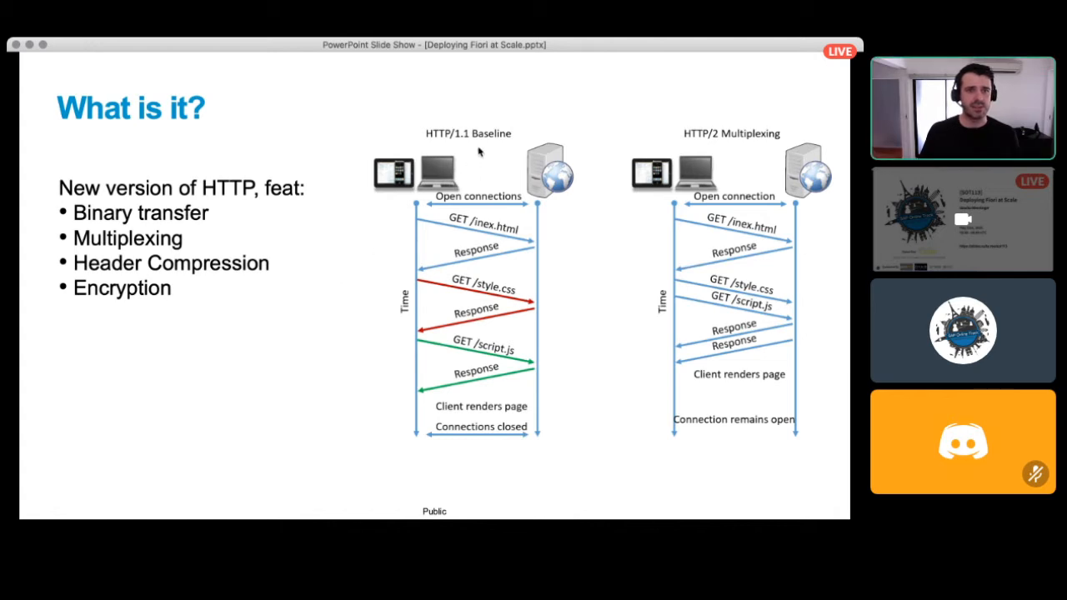
{"action": "mouse_move", "coordinate": [534, 104]}
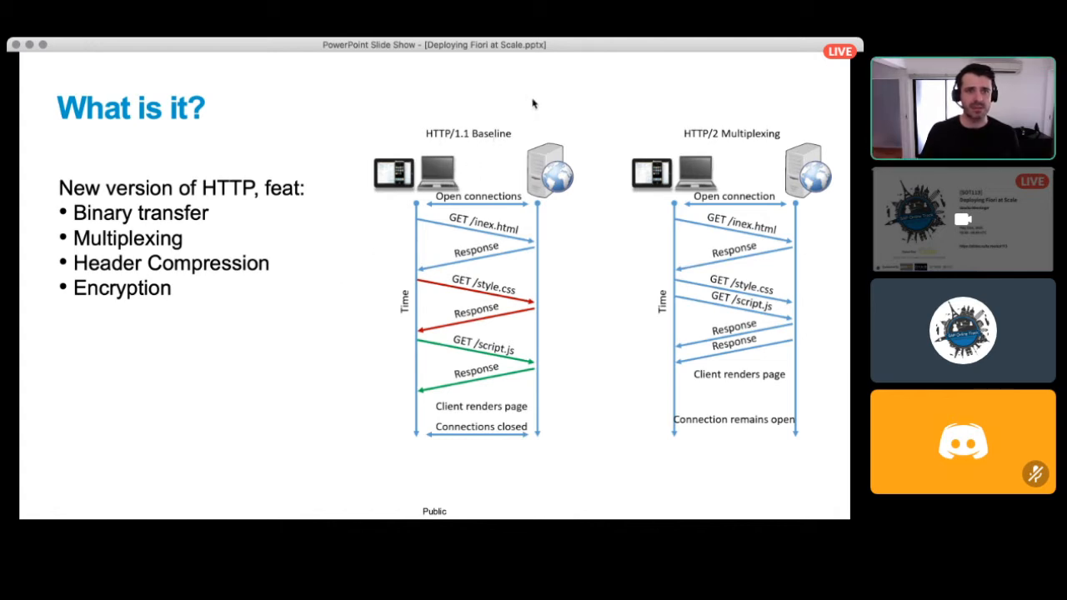
{"action": "mouse_move", "coordinate": [547, 75]}
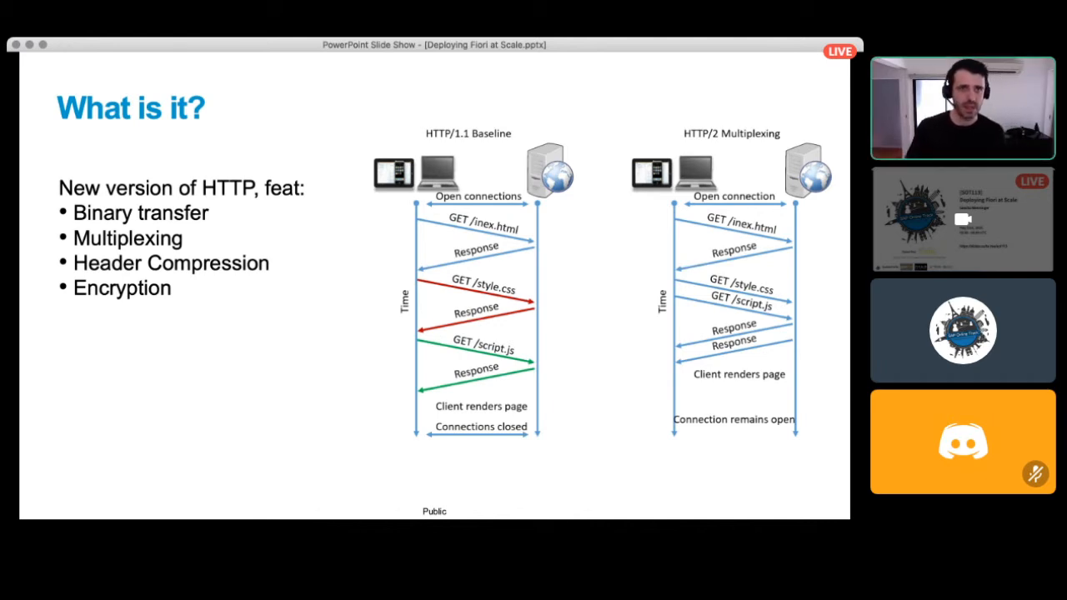
{"action": "key", "text": "right"}
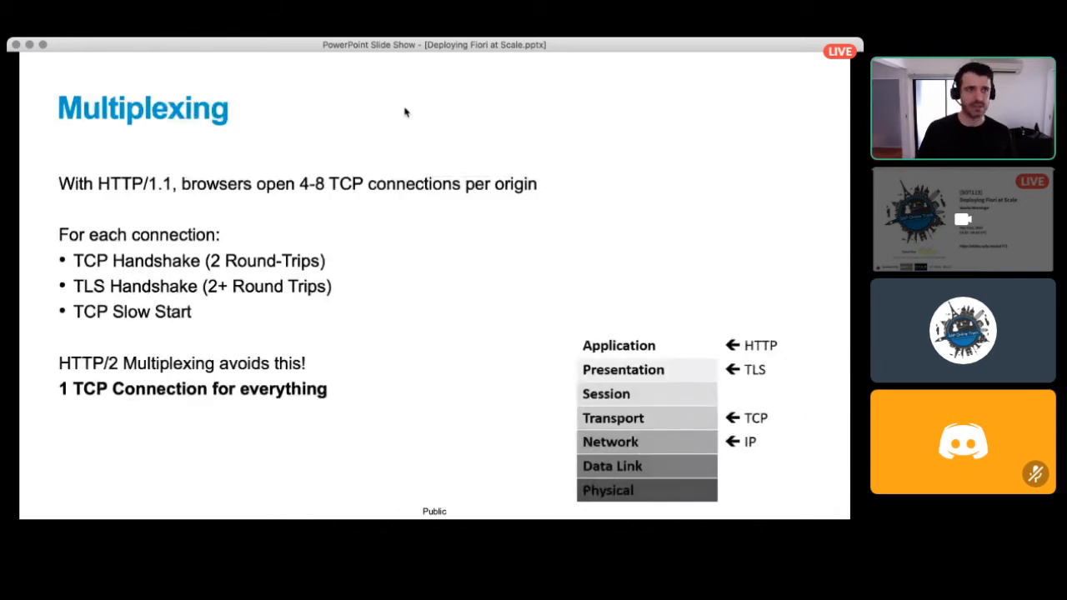
{"action": "mouse_move", "coordinate": [563, 189]}
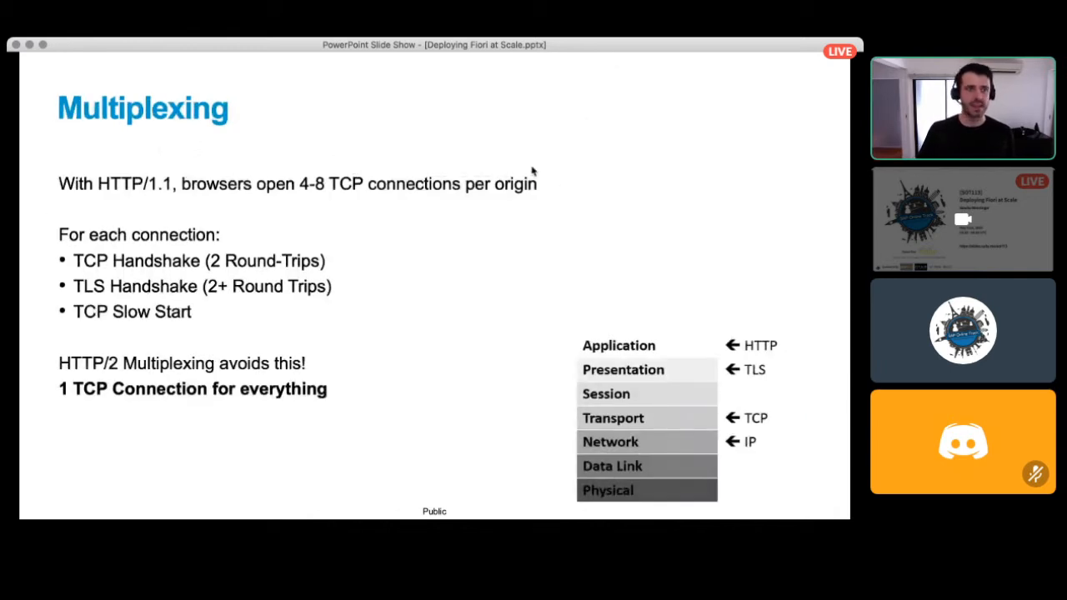
- Advance to the Basic Setup slide with the HTTP/2 requirements and Web Dispatcher diagram
{"action": "key", "text": "right"}
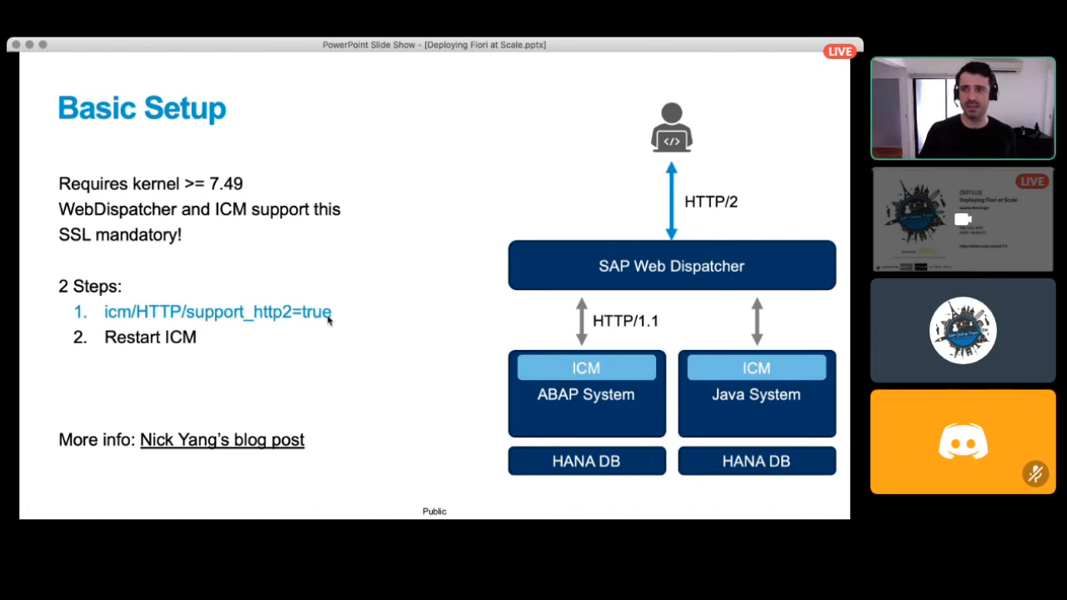
{"action": "mouse_move", "coordinate": [475, 235]}
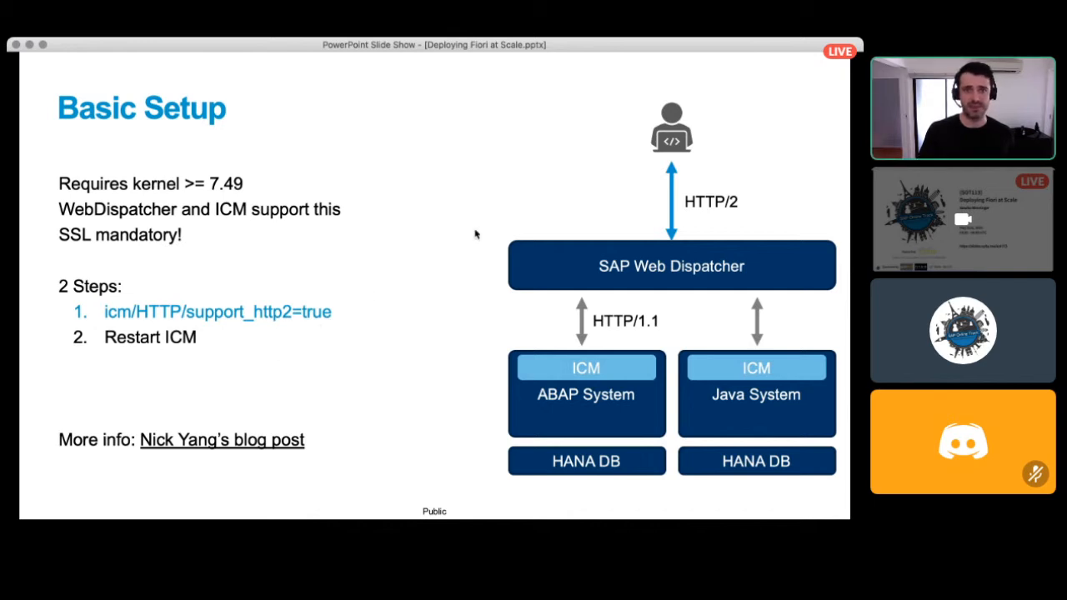
{"action": "mouse_move", "coordinate": [623, 233]}
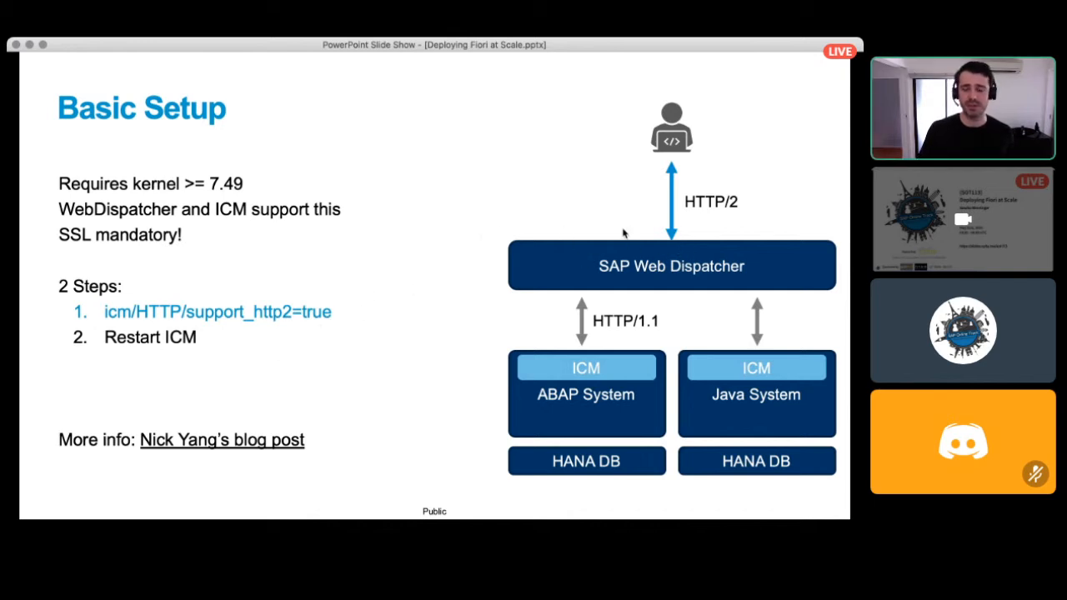
{"action": "mouse_move", "coordinate": [323, 352]}
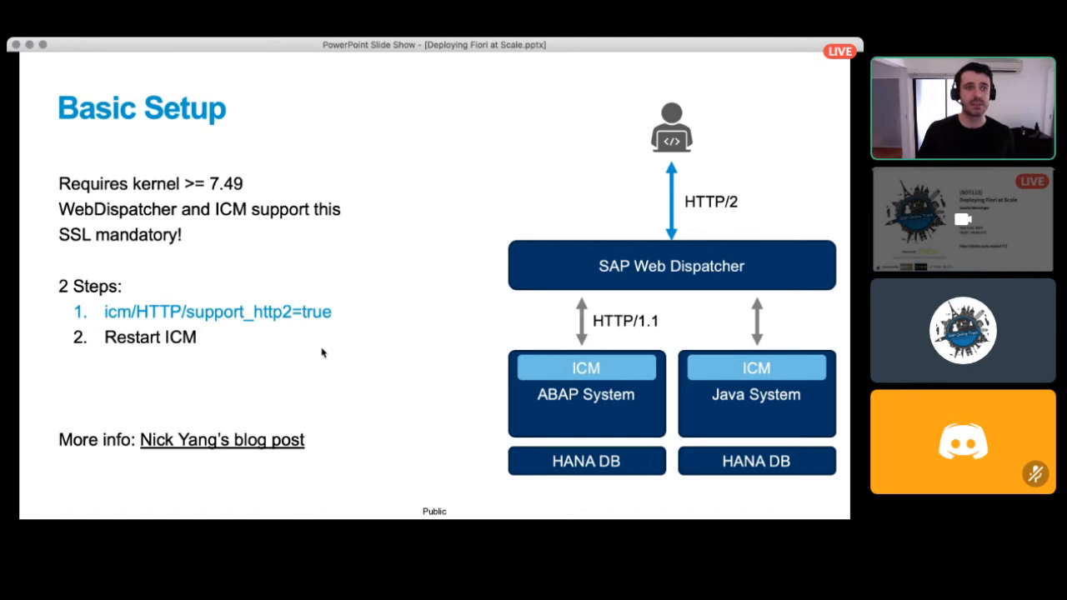
{"action": "mouse_move", "coordinate": [187, 348]}
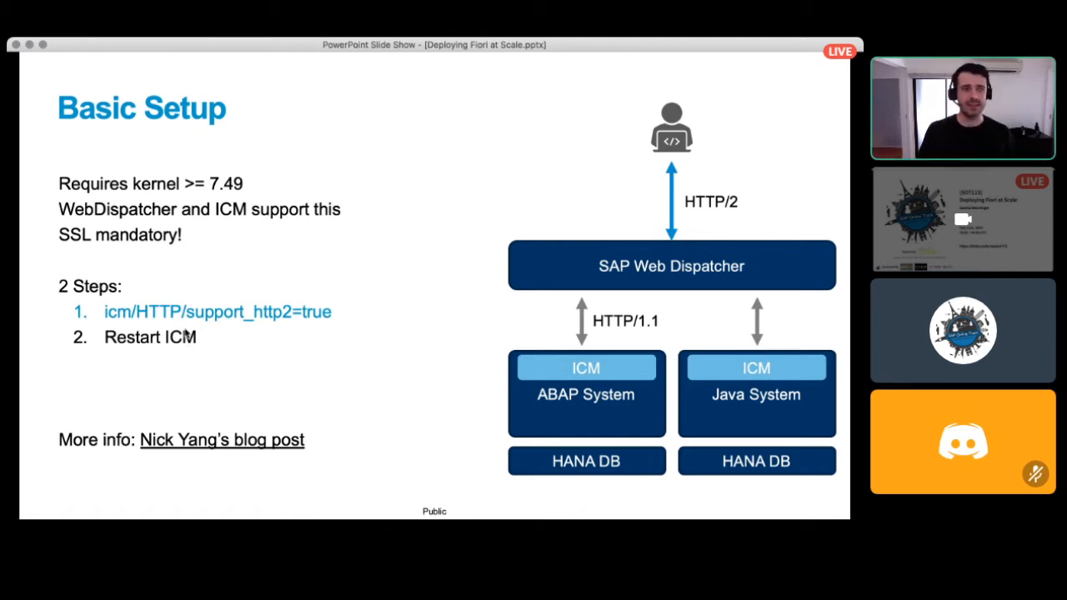
{"action": "mouse_move", "coordinate": [131, 244]}
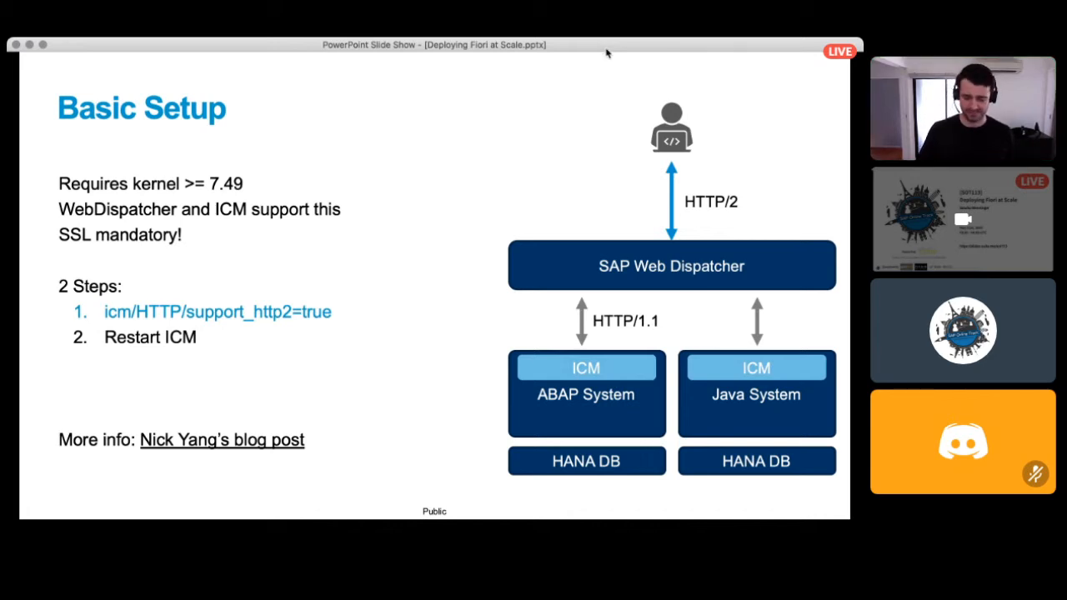
- Advance to the Advanced Setup slide adding backend HTTP/2 between dispatcher and systems
{"action": "key", "text": "right"}
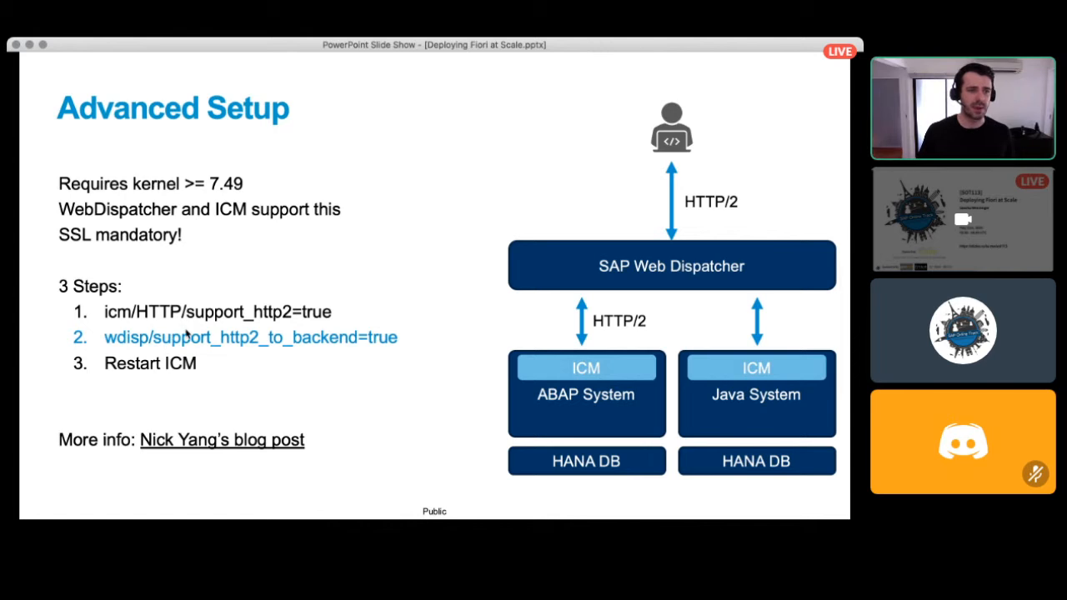
{"action": "mouse_move", "coordinate": [600, 337]}
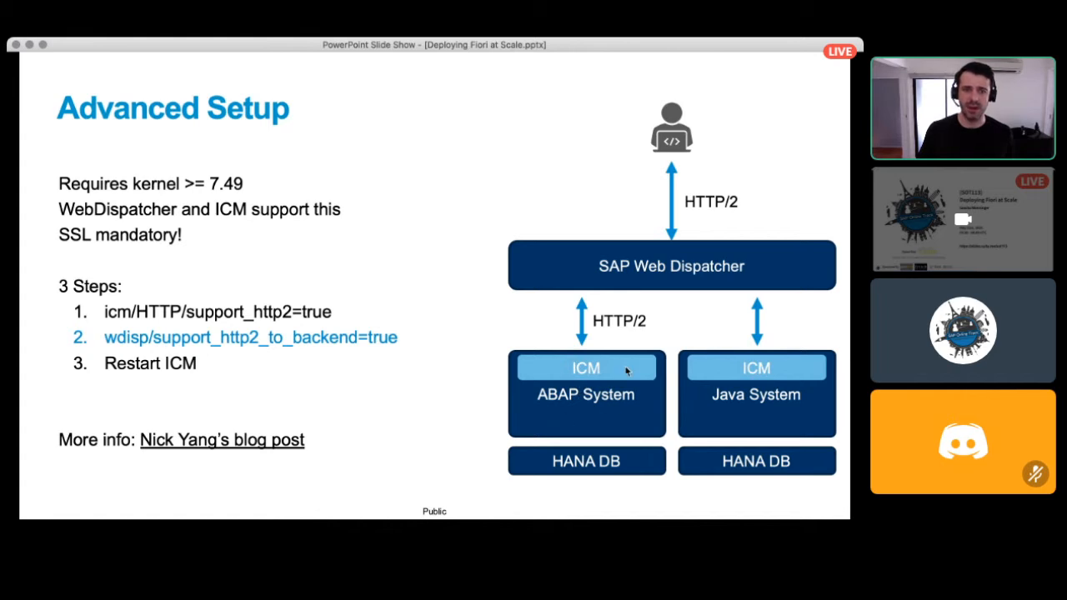
{"action": "mouse_move", "coordinate": [588, 367]}
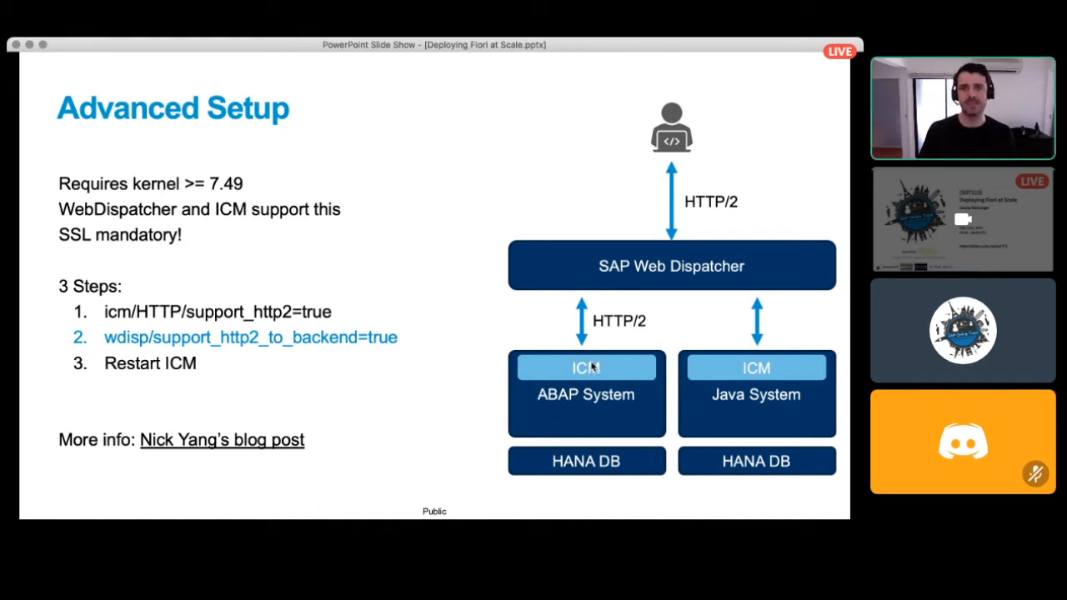
{"action": "mouse_move", "coordinate": [596, 319]}
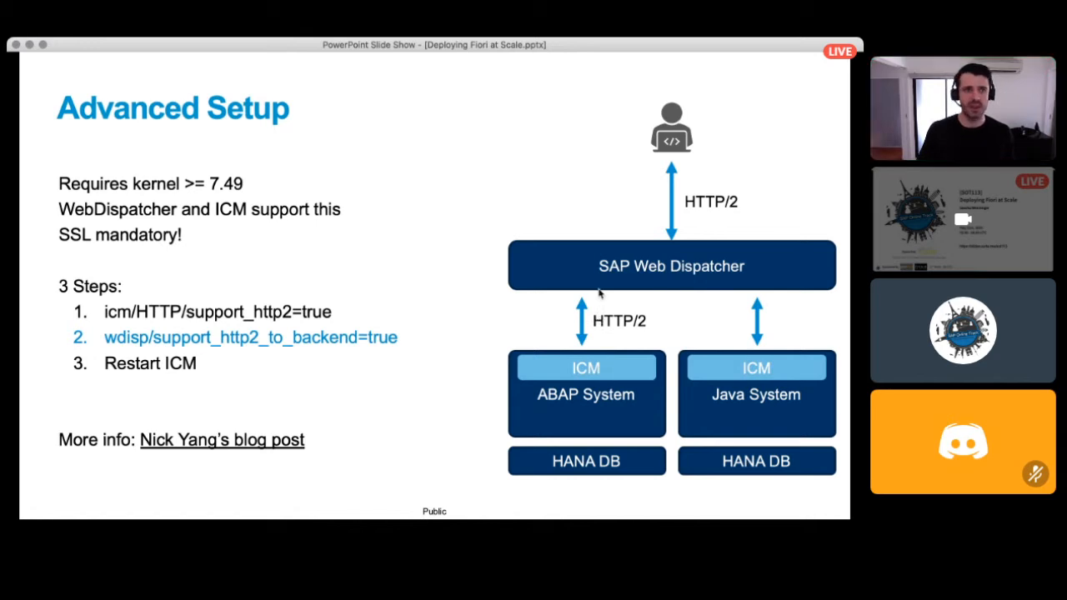
{"action": "mouse_move", "coordinate": [708, 50]}
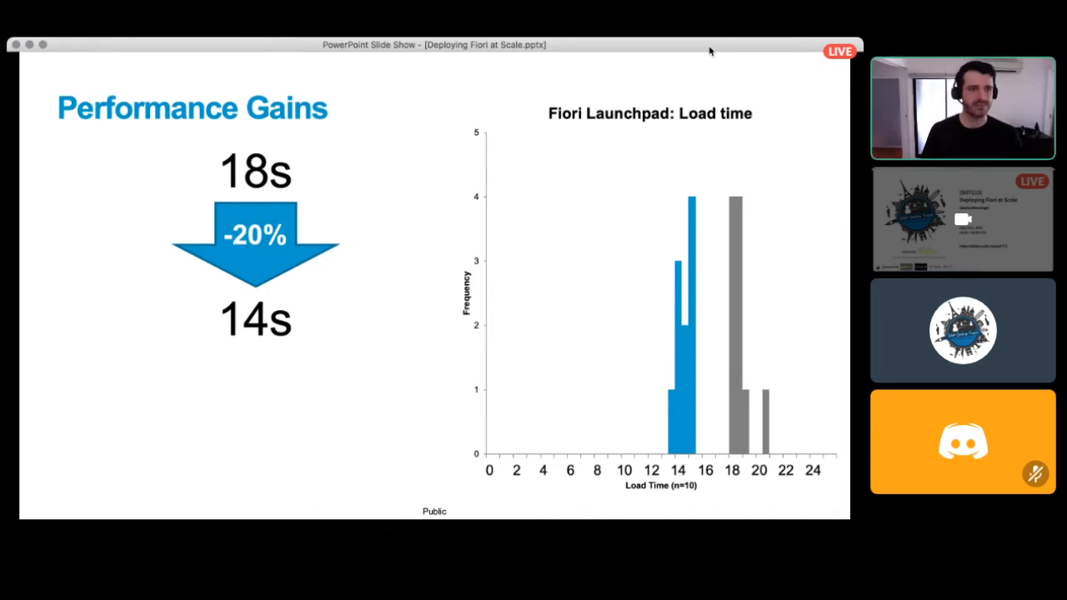
- Step through the SAPUI5 CDN title and UI5 + Akamai slides to the S/4HANA world map
{"action": "key", "text": "right"}
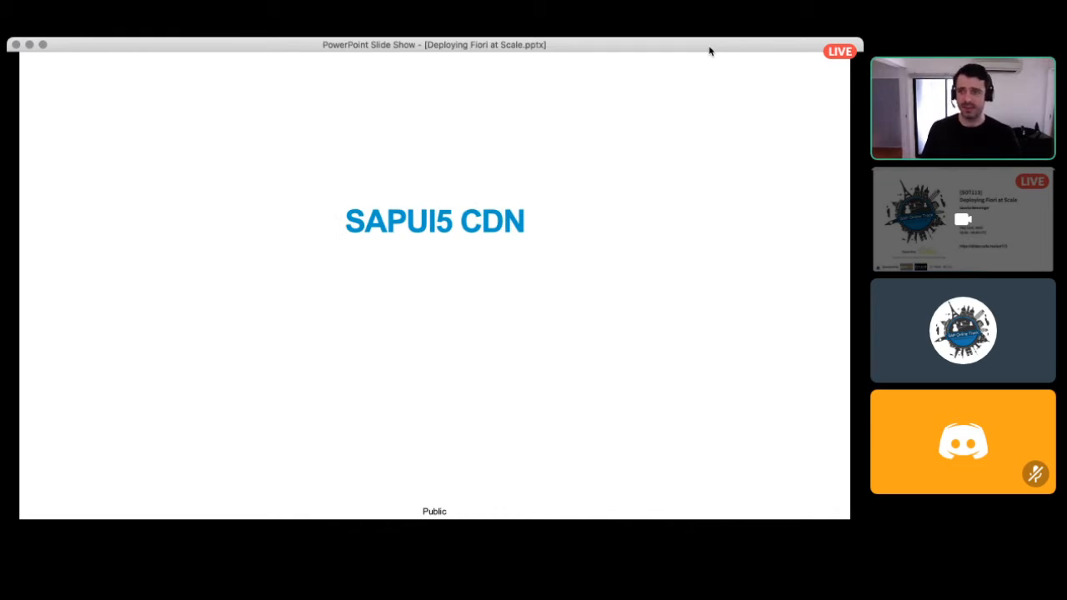
{"action": "key", "text": "right"}
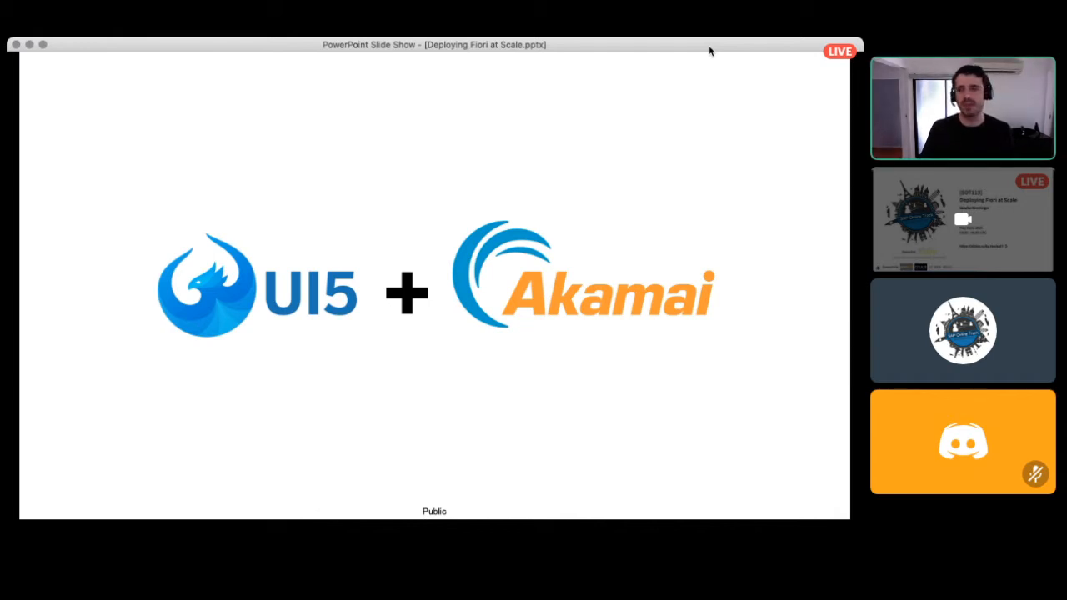
{"action": "key", "text": "right"}
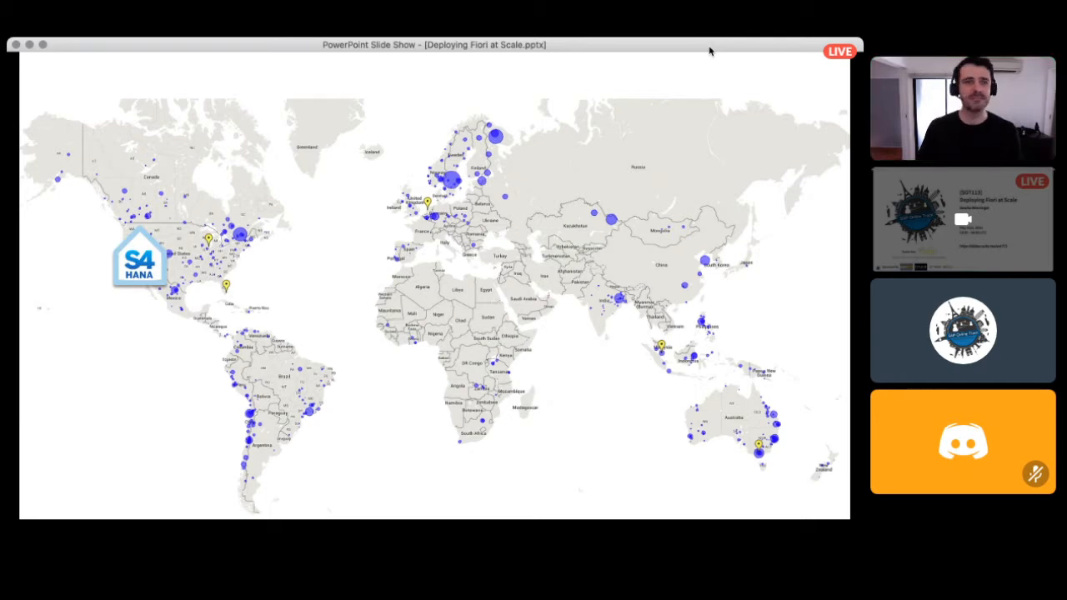
- Show the SAPUI5 CDN latency map, then the Will it Help? network topology slide
{"action": "key", "text": "right"}
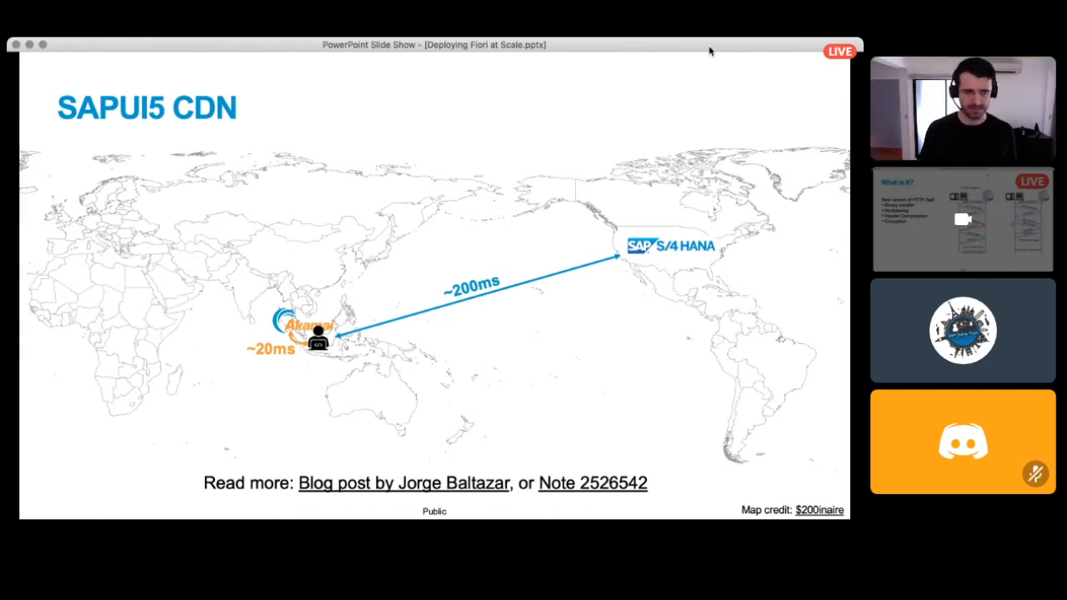
{"action": "key", "text": "right"}
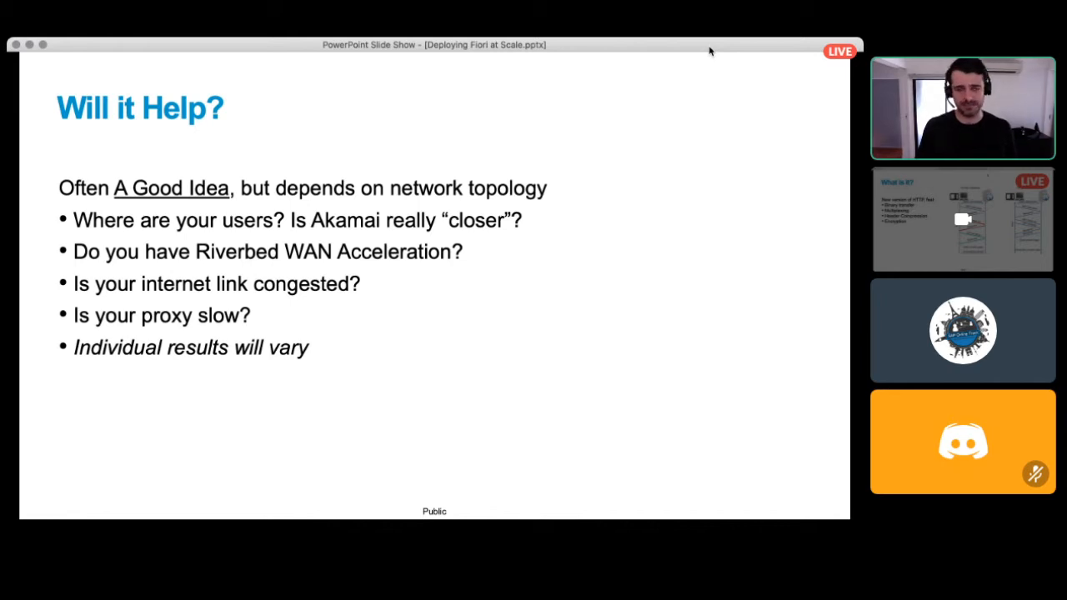
- Show the charts splitting HTTP requests and data between Front-End Server and SAPUI5 CDN
{"action": "key", "text": "right"}
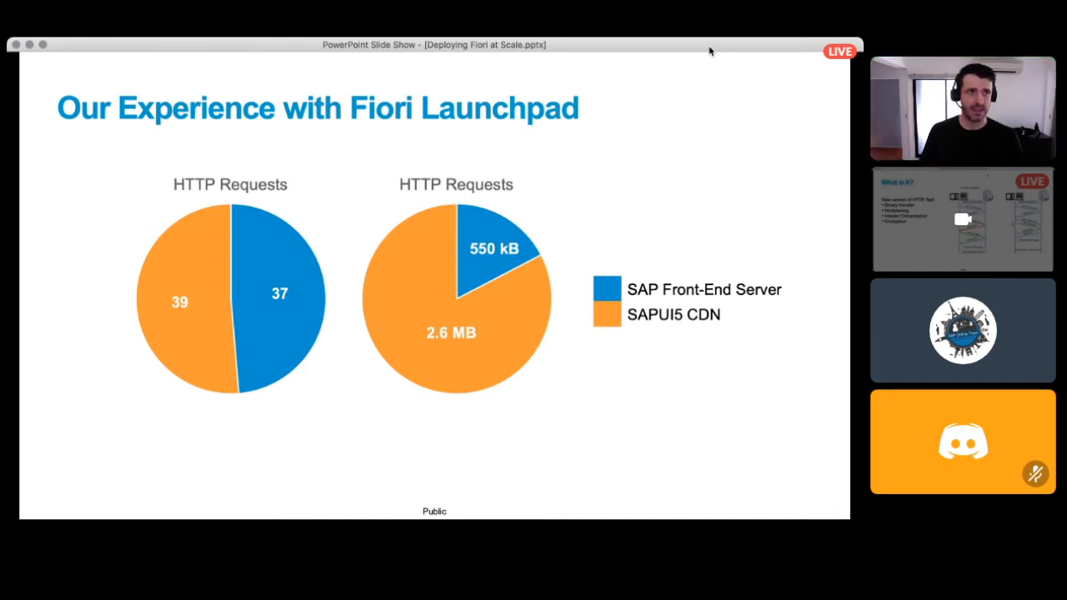
- Show Performance Gains with the 18s→14s→11s drop, then the Riverbed WAN Optimisation title
{"action": "key", "text": "right"}
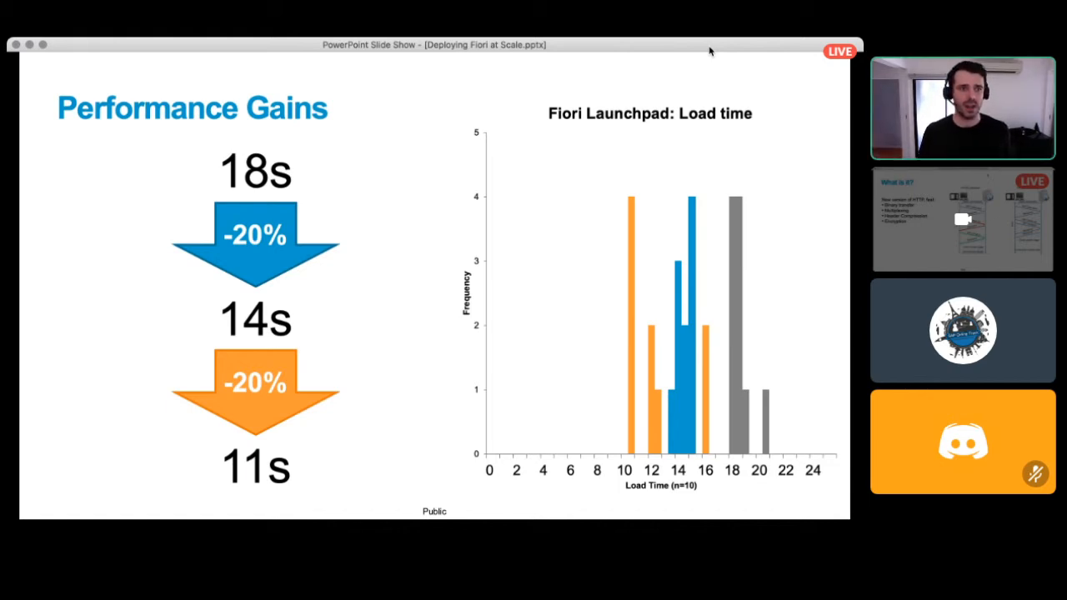
{"action": "key", "text": "right"}
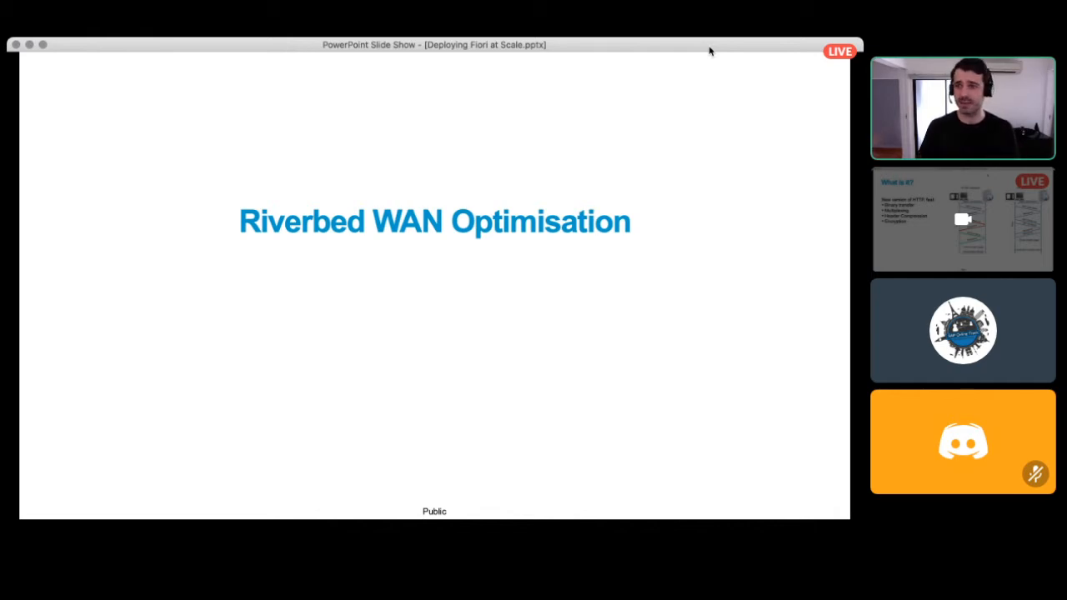
{"action": "key", "text": "right"}
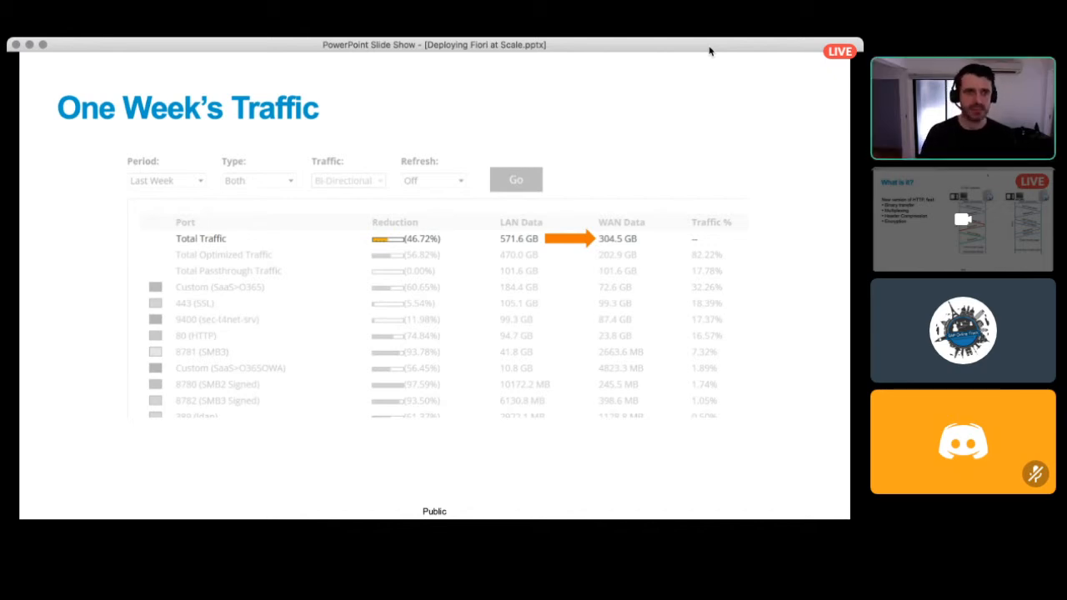
{"action": "mouse_move", "coordinate": [532, 250]}
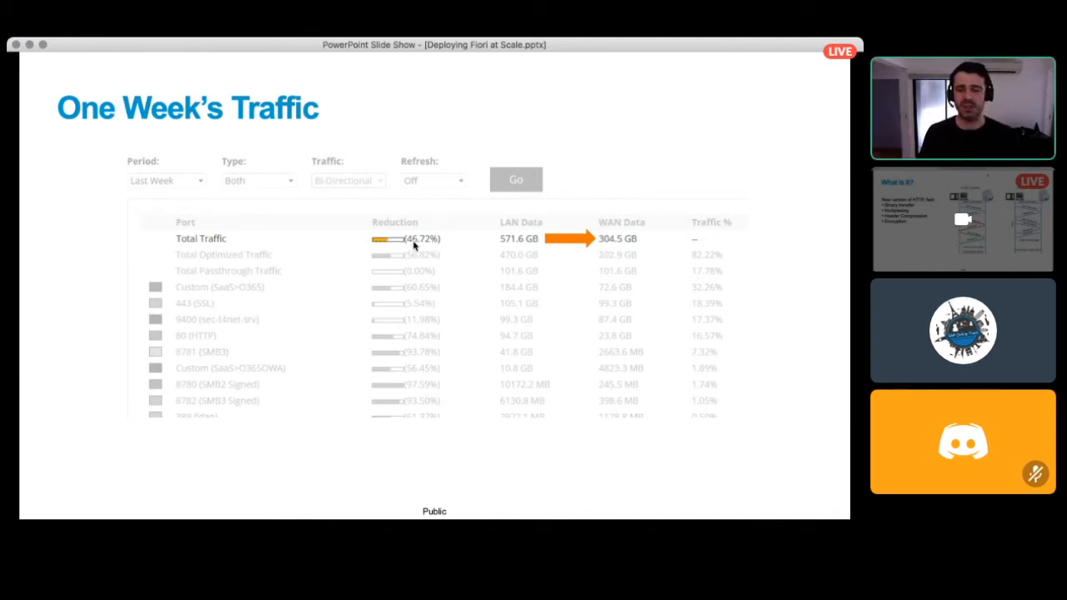
{"action": "mouse_move", "coordinate": [257, 254]}
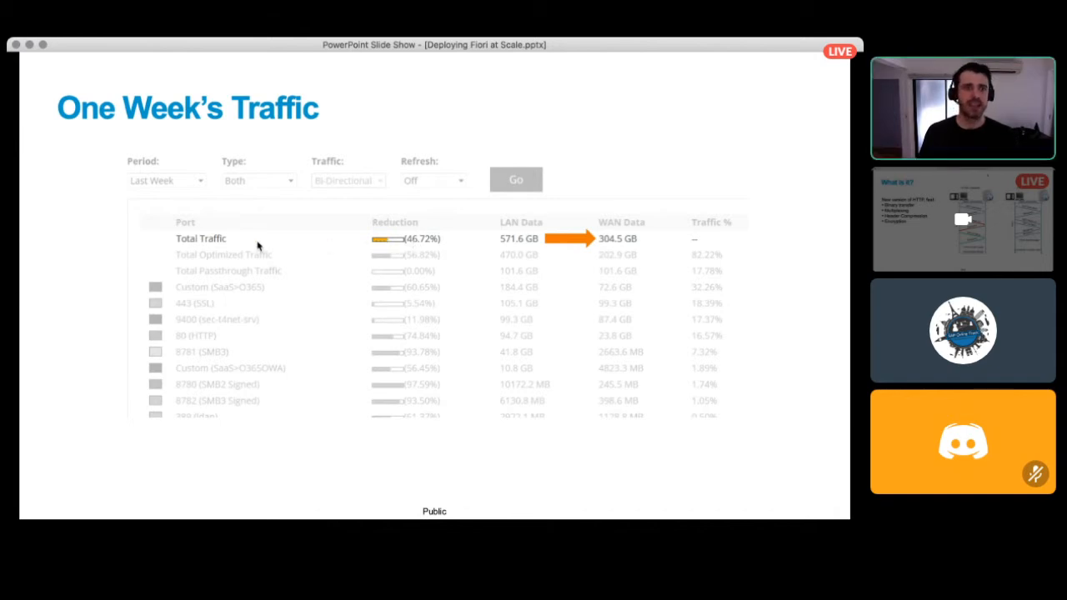
{"action": "mouse_move", "coordinate": [144, 273]}
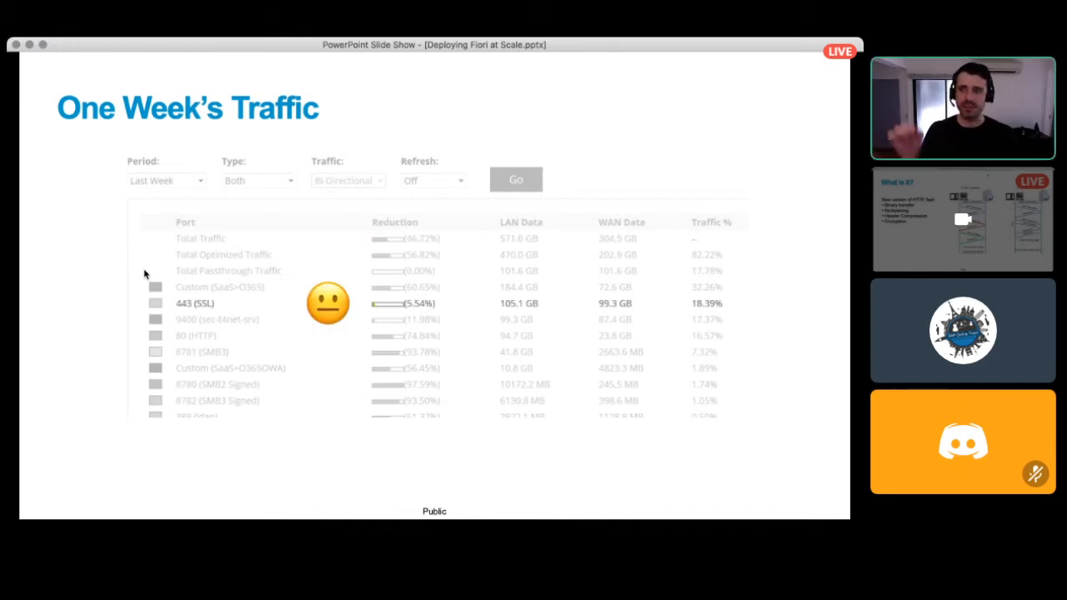
{"action": "mouse_move", "coordinate": [131, 345]}
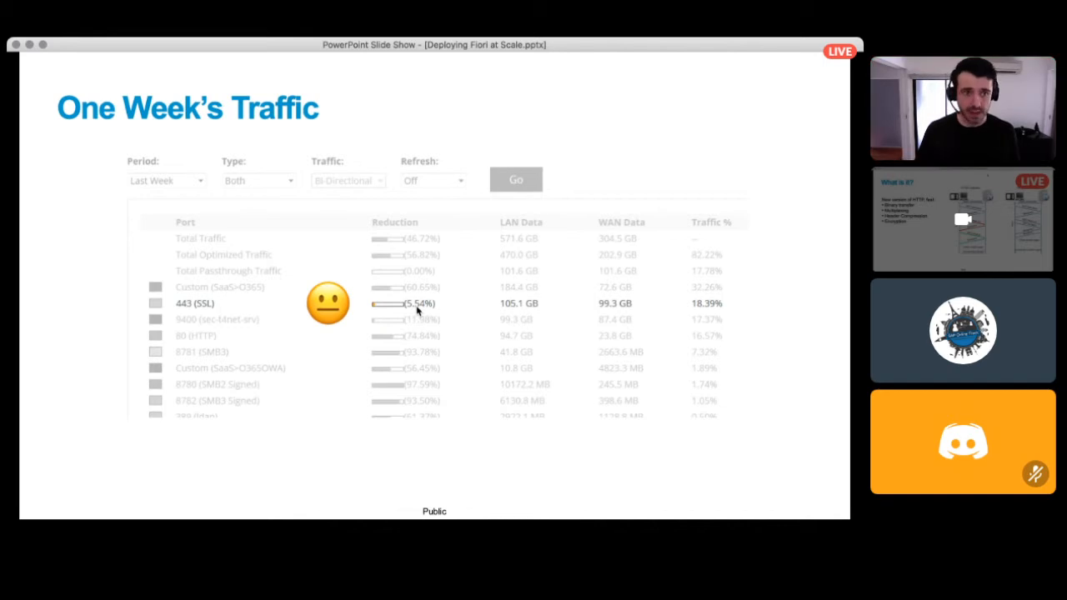
- Highlight the SMB3 and SMB2/SMB3 Signed rows and the 'Reduces base load' caption
{"action": "key", "text": "right"}
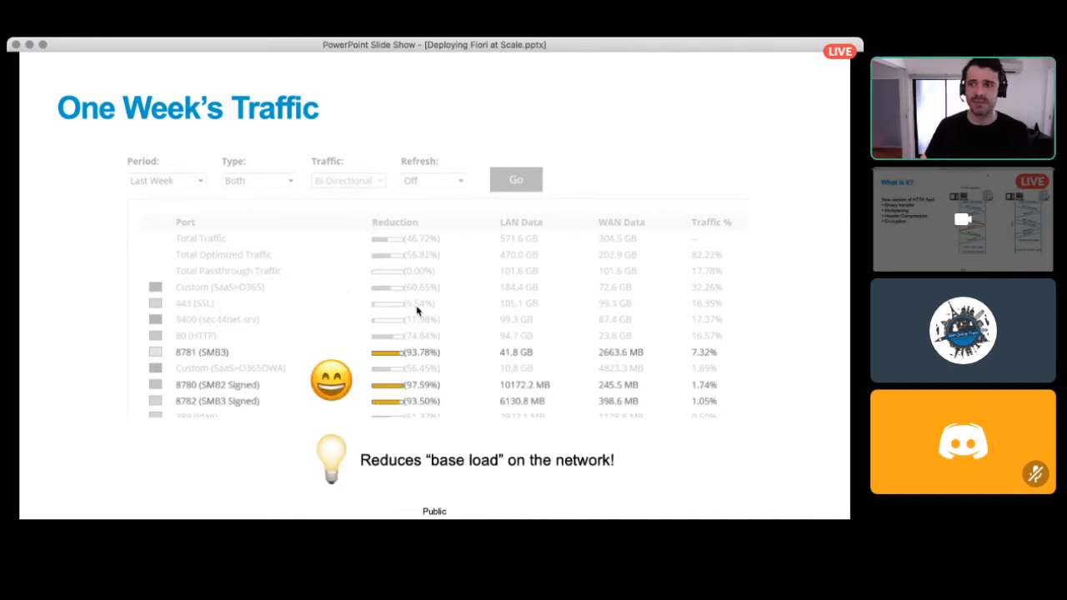
{"action": "mouse_move", "coordinate": [247, 315]}
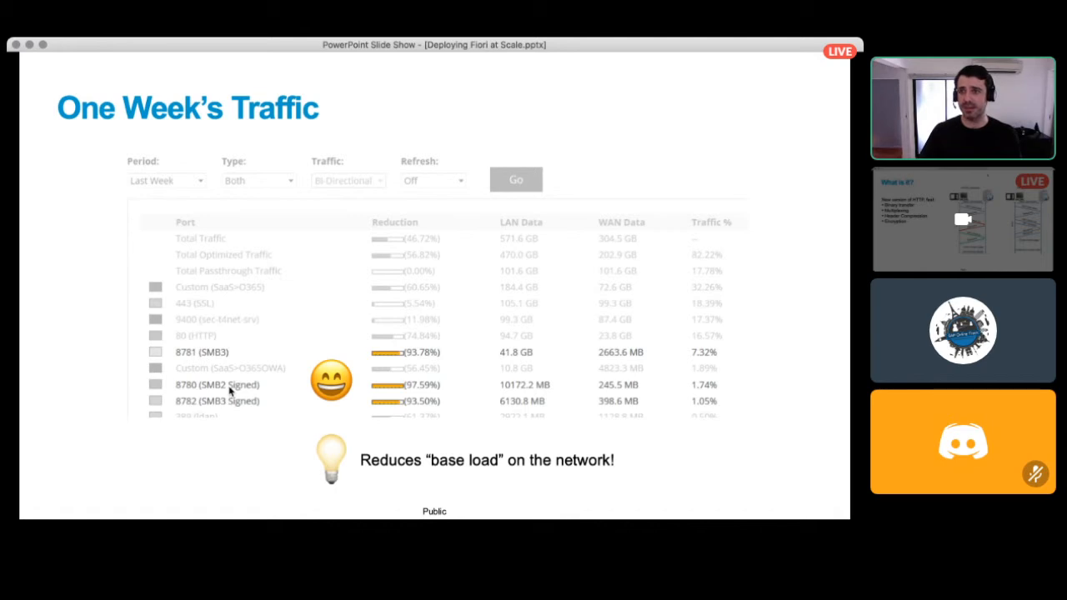
{"action": "mouse_move", "coordinate": [431, 70]}
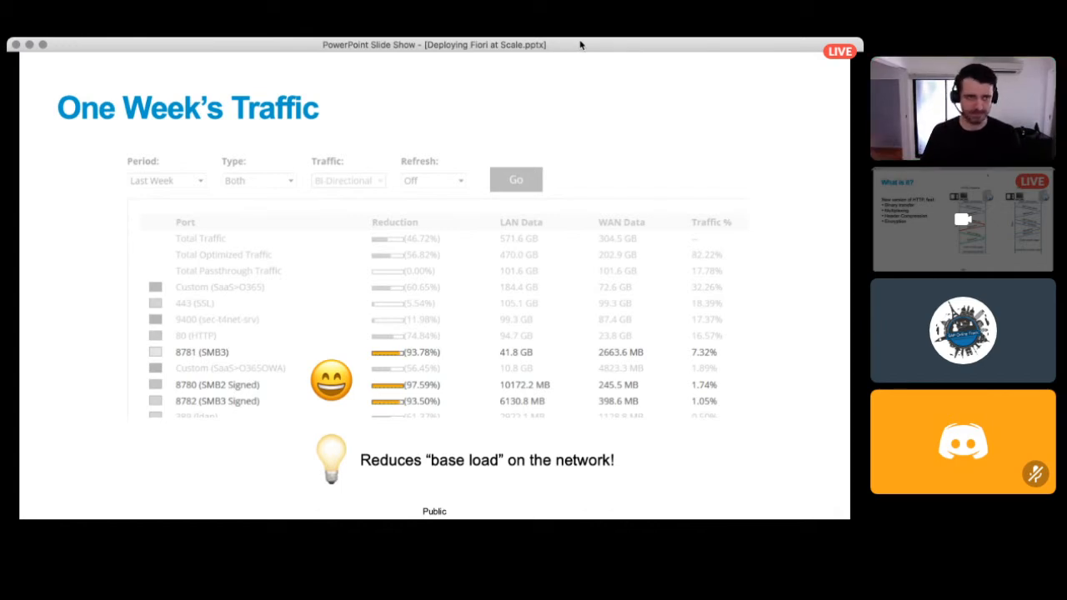
- Leave the One Week's Traffic slide for the Access from Anywhere section title
{"action": "key", "text": "right"}
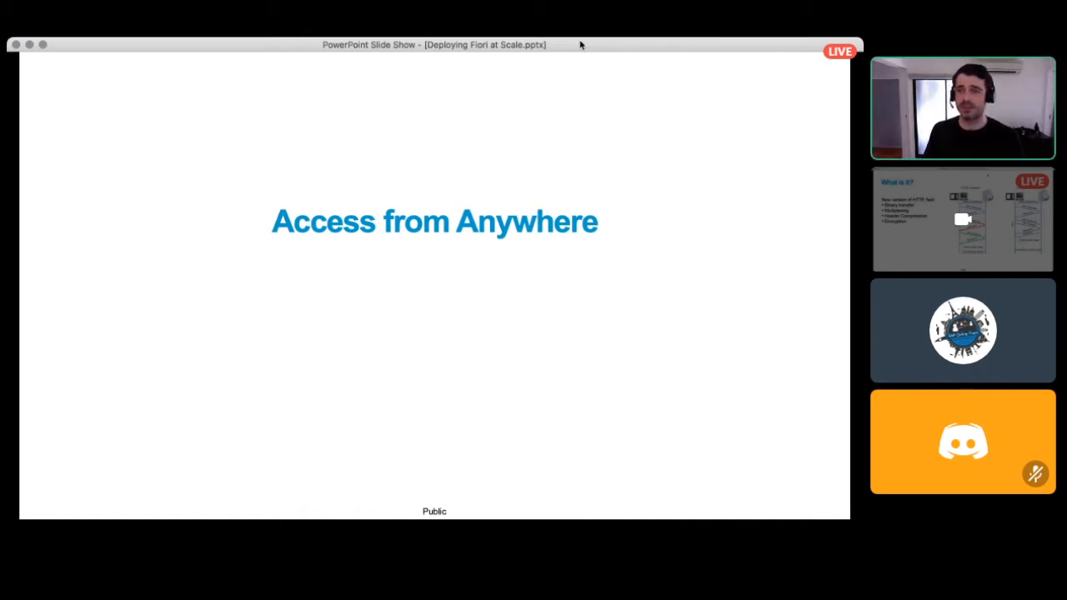
{"action": "key", "text": "right"}
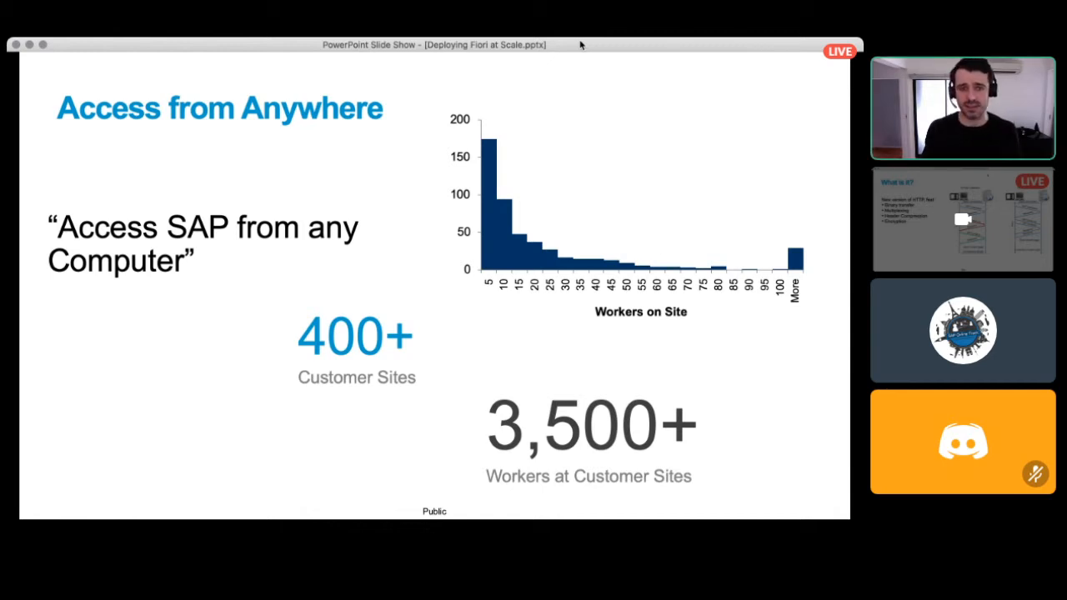
{"action": "mouse_move", "coordinate": [472, 252]}
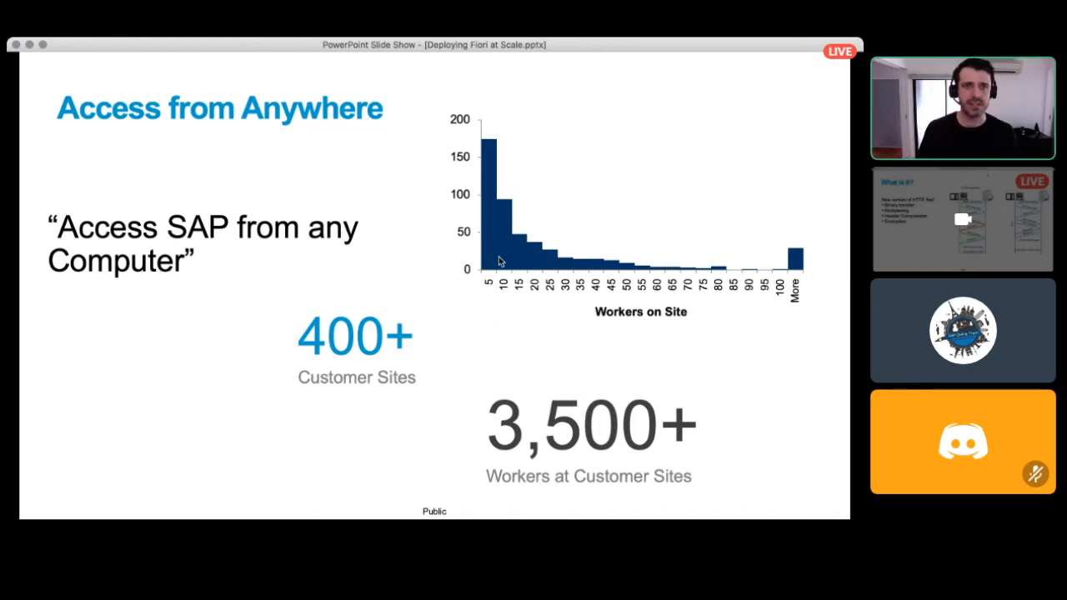
{"action": "mouse_move", "coordinate": [490, 281]}
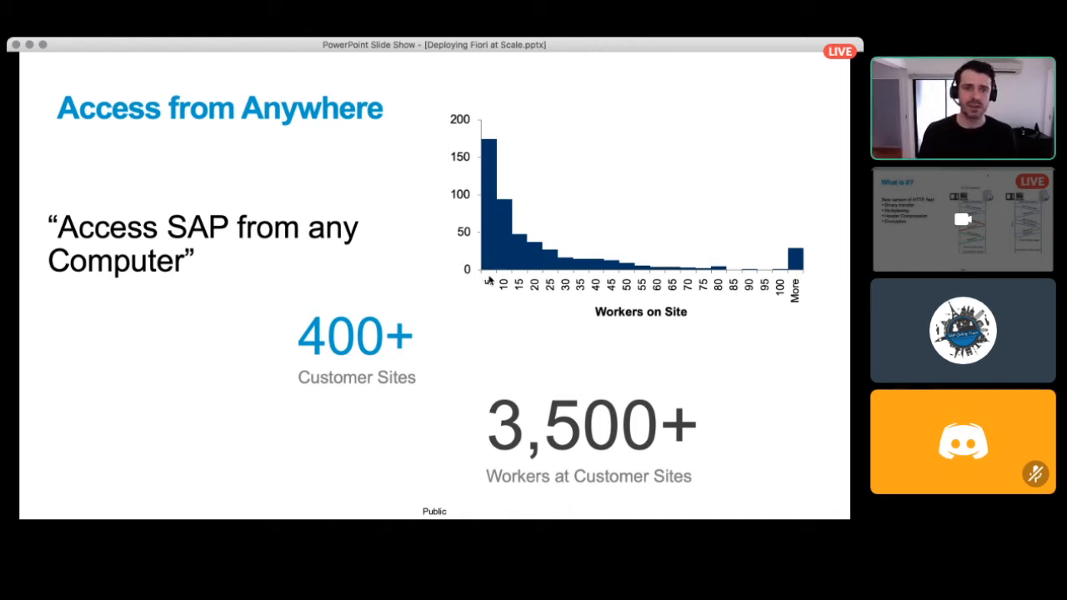
{"action": "mouse_move", "coordinate": [504, 312]}
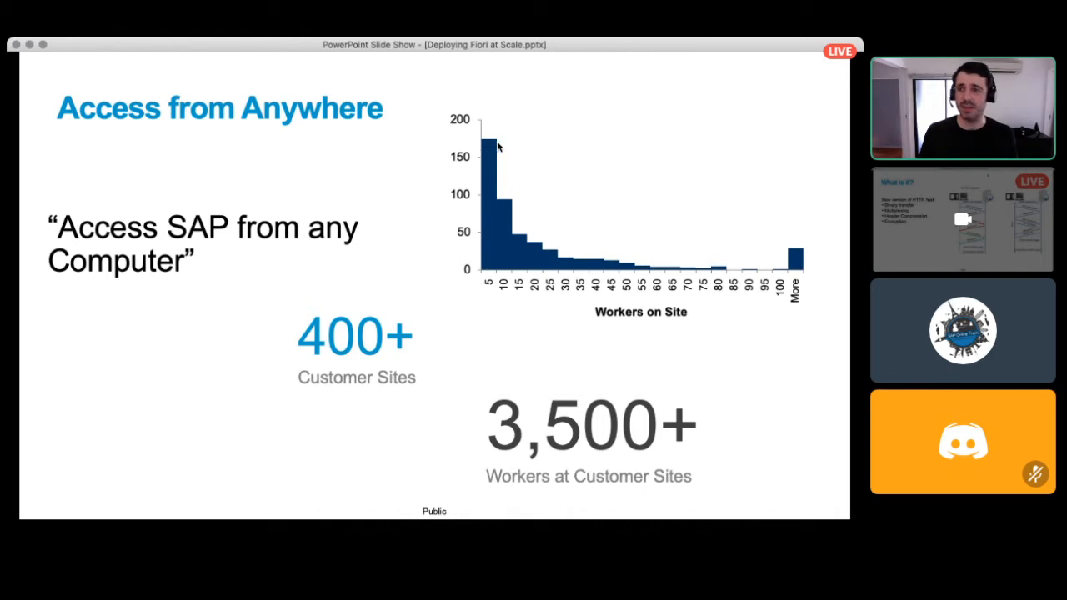
{"action": "mouse_move", "coordinate": [511, 146]}
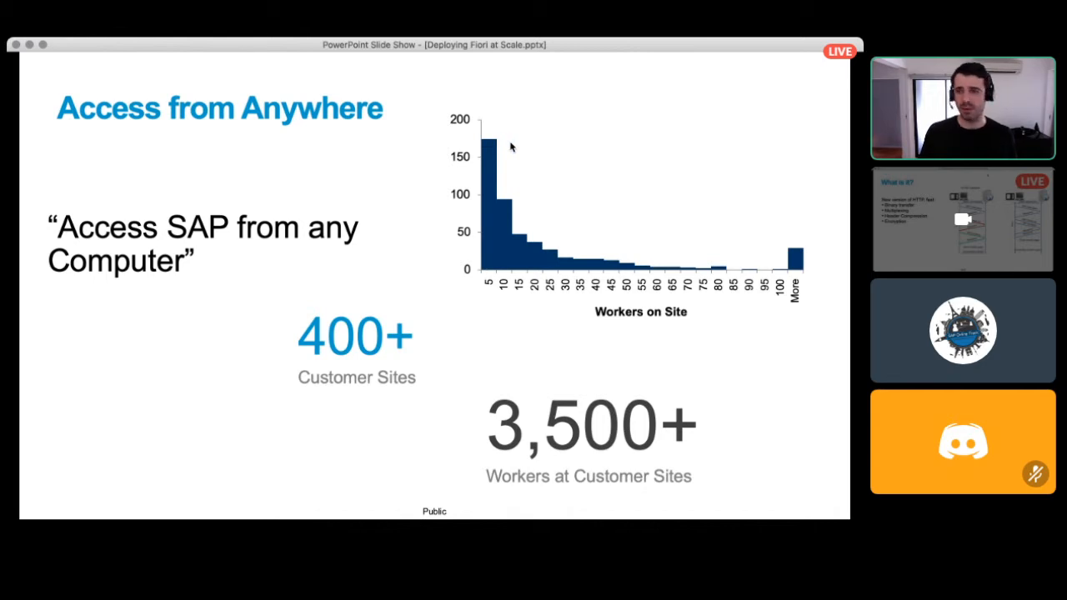
{"action": "mouse_move", "coordinate": [499, 201]}
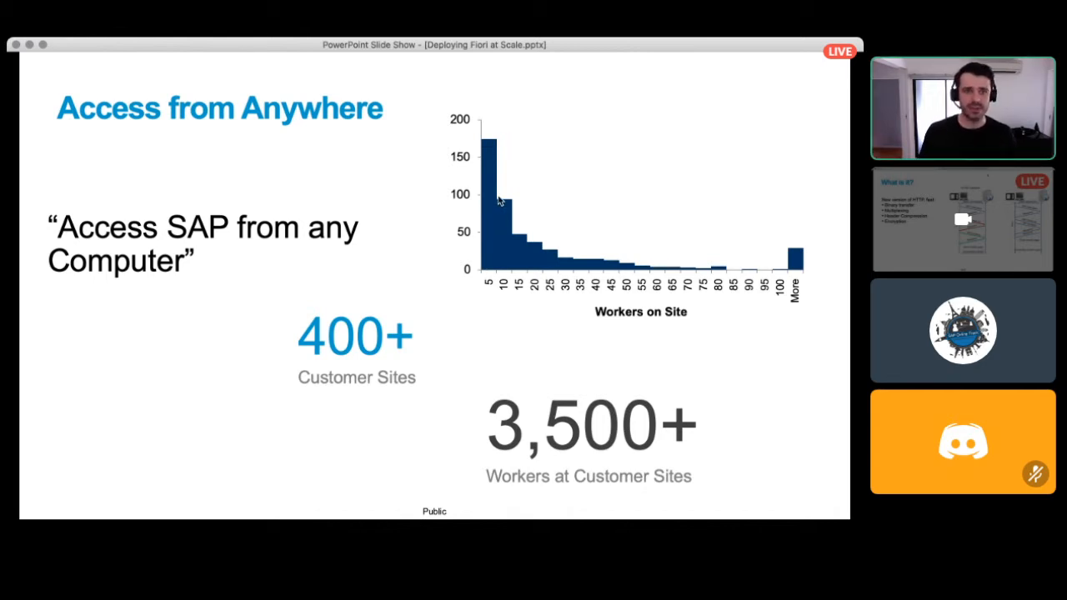
{"action": "mouse_move", "coordinate": [515, 231]}
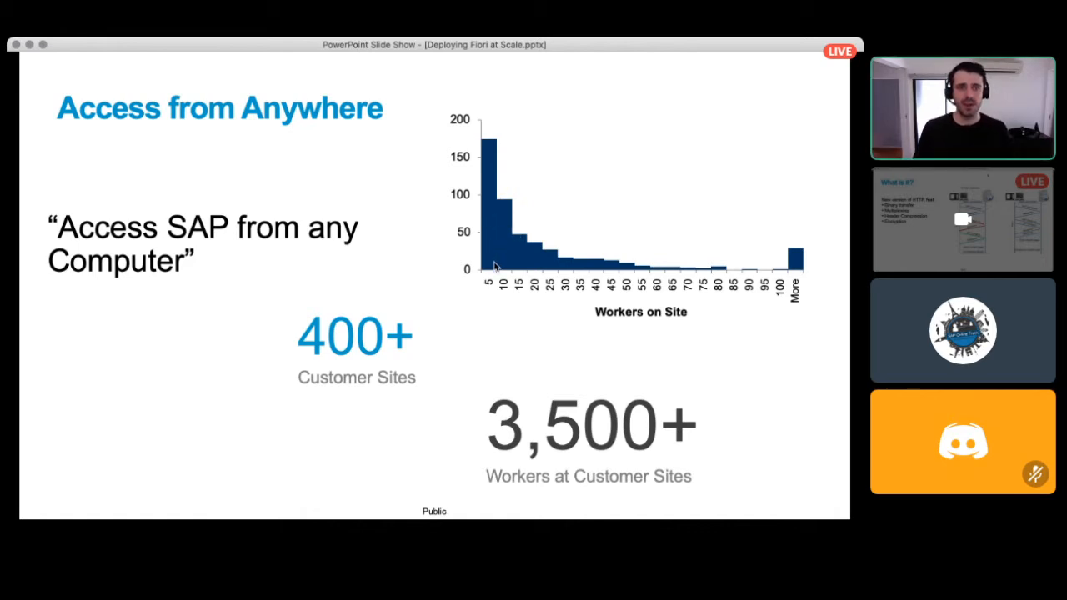
{"action": "mouse_move", "coordinate": [529, 376]}
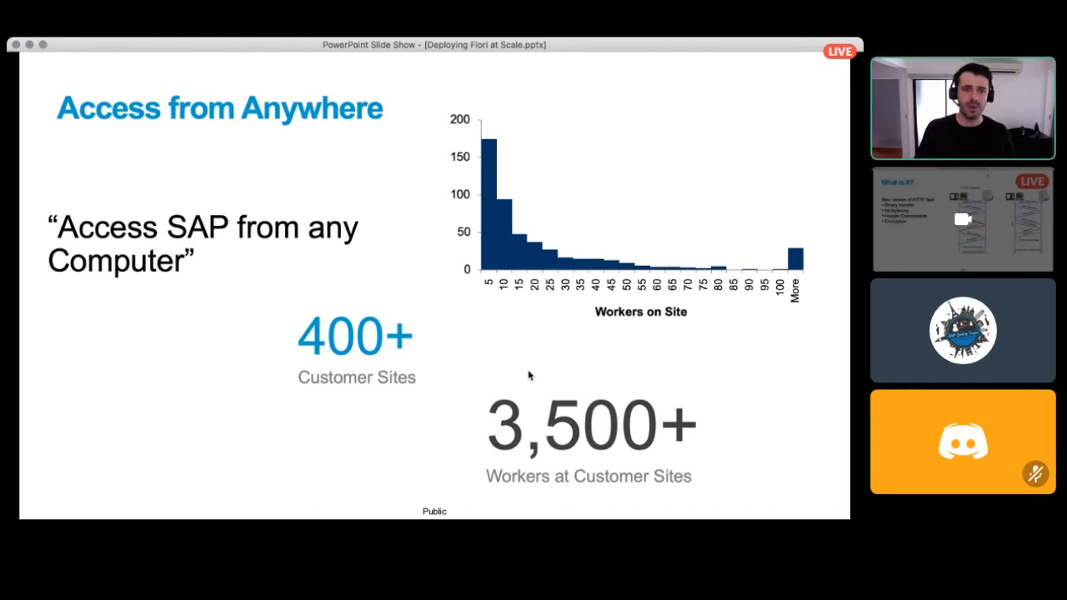
- Advance to the slide with the crossed-out SAP GUI logo and ticked Chrome logo
{"action": "key", "text": "right"}
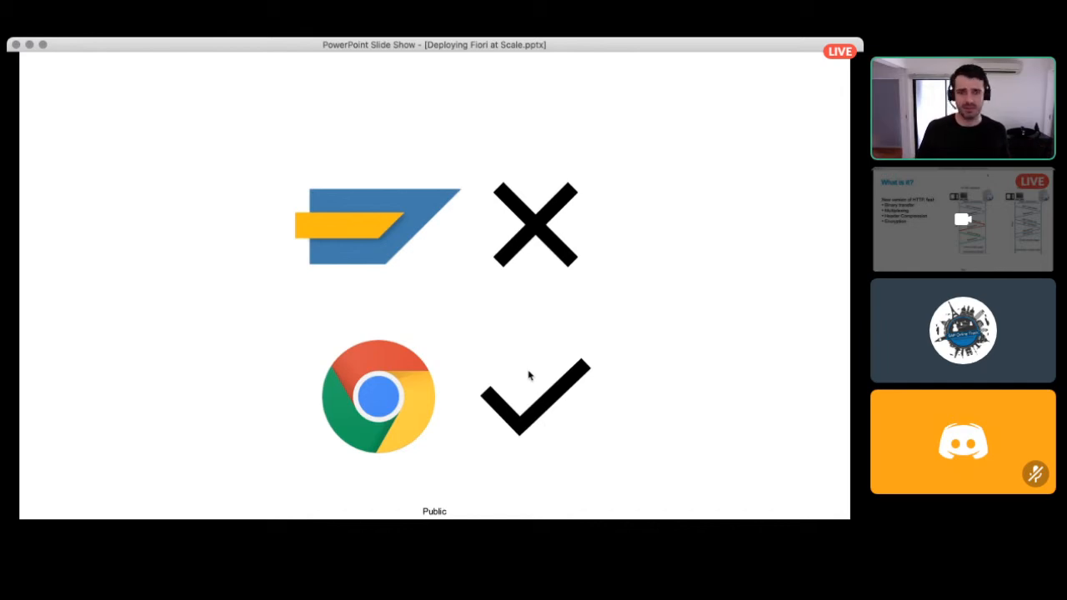
- Show the Azure Application Proxy diagram of devices reaching SAP through the App Proxy Connector
{"action": "key", "text": "right"}
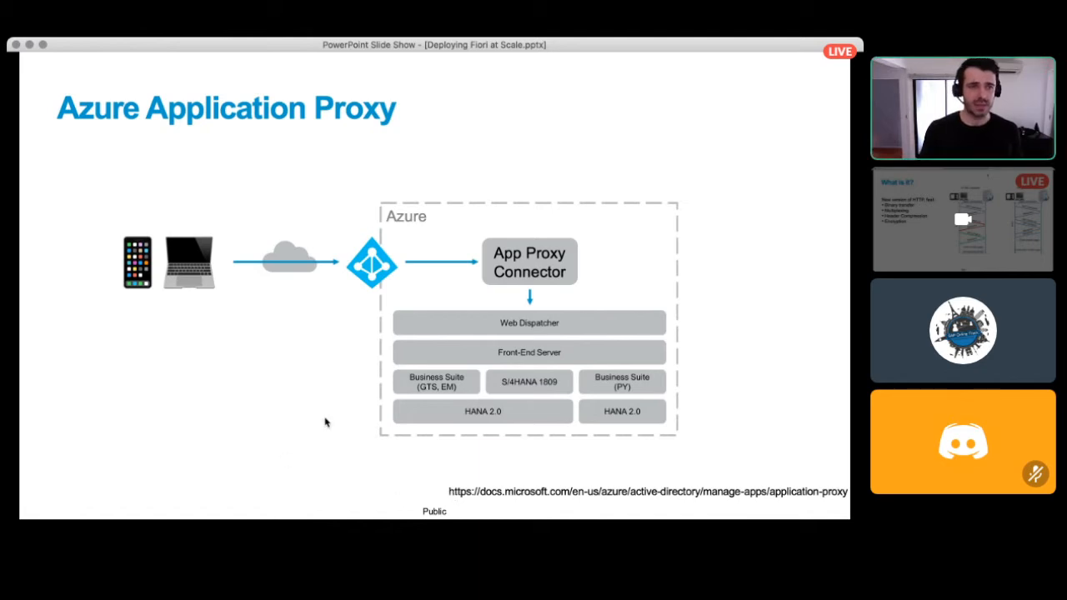
{"action": "mouse_move", "coordinate": [277, 282]}
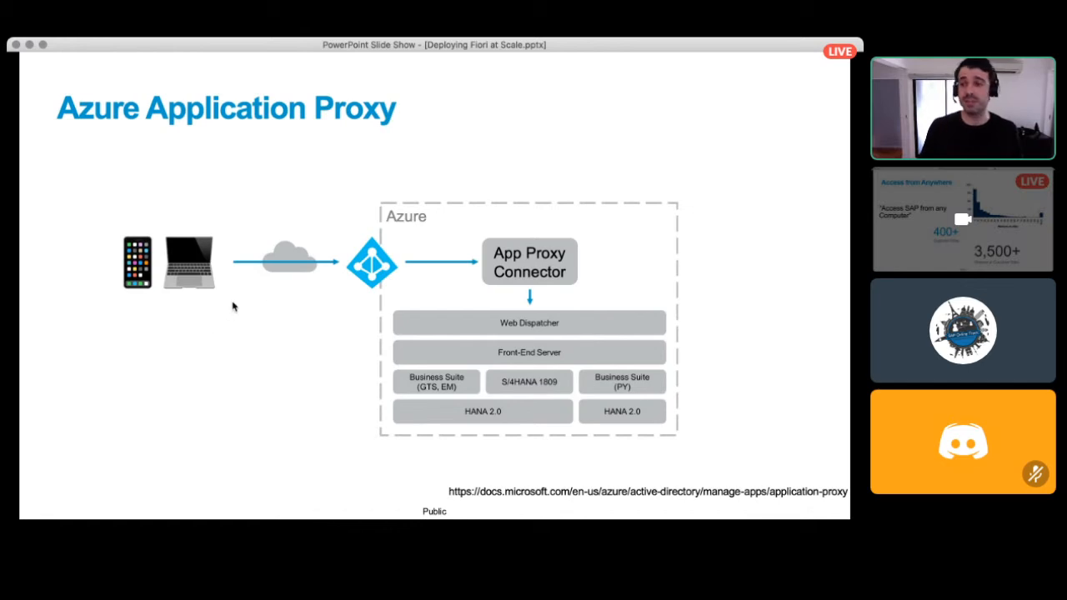
{"action": "mouse_move", "coordinate": [211, 281]}
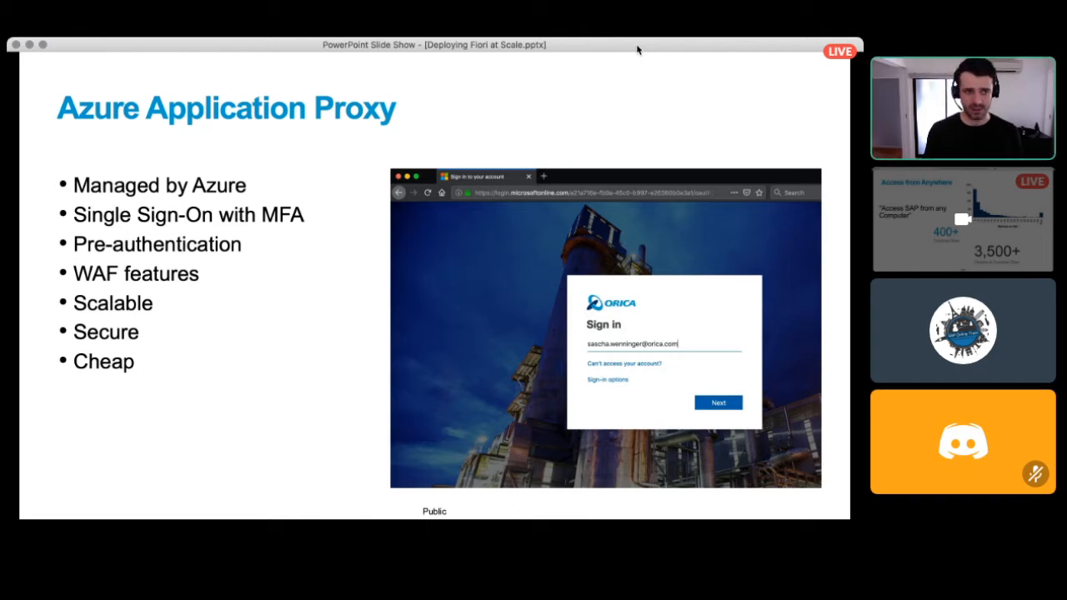
- Advance two slides to the 'Keep up to date!' Software Currency slide
{"action": "key", "text": "right"}
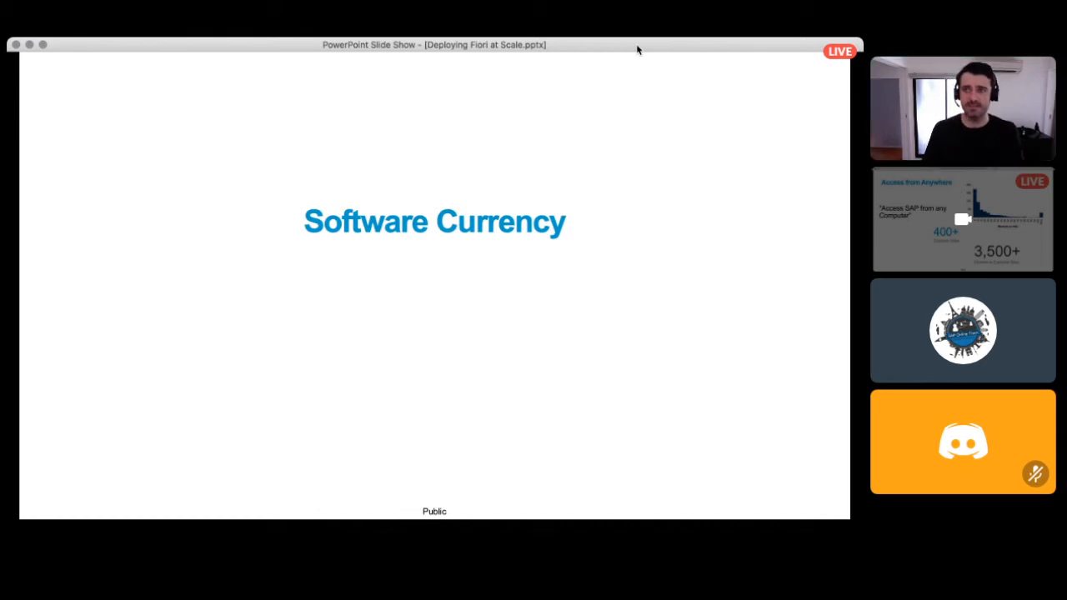
{"action": "key", "text": "right"}
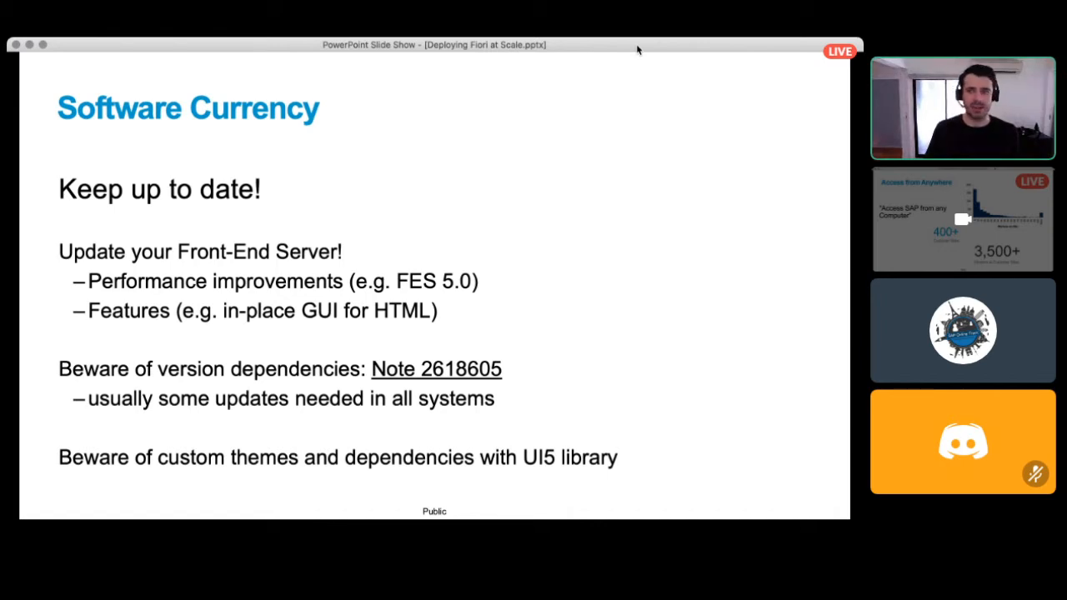
- Advance to the Stateful Application Container slide (FES 5.0, load time 11s to 8s)
{"action": "key", "text": "right"}
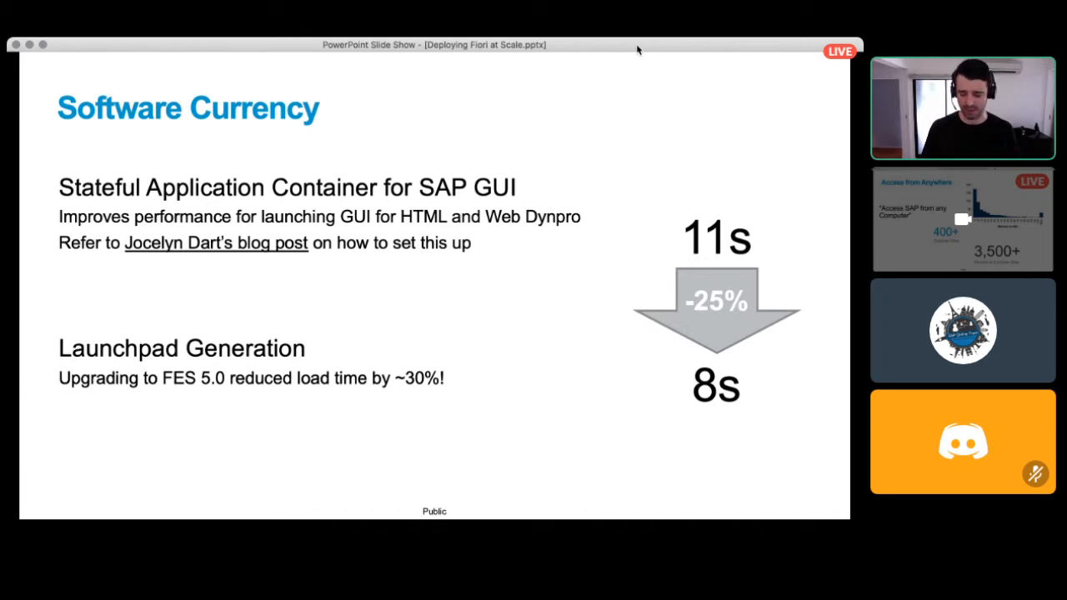
- Advance to the 'Google Analytics' section title slide
{"action": "key", "text": "right"}
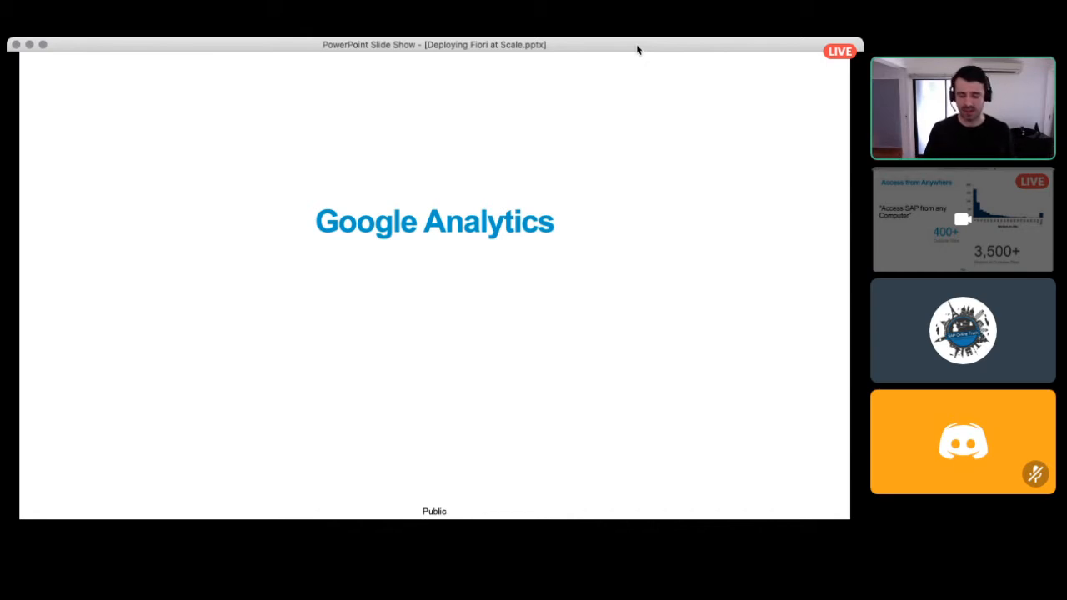
- Advance to the 'Visibility' slide of top pages, active users and device sessions
{"action": "key", "text": "Right"}
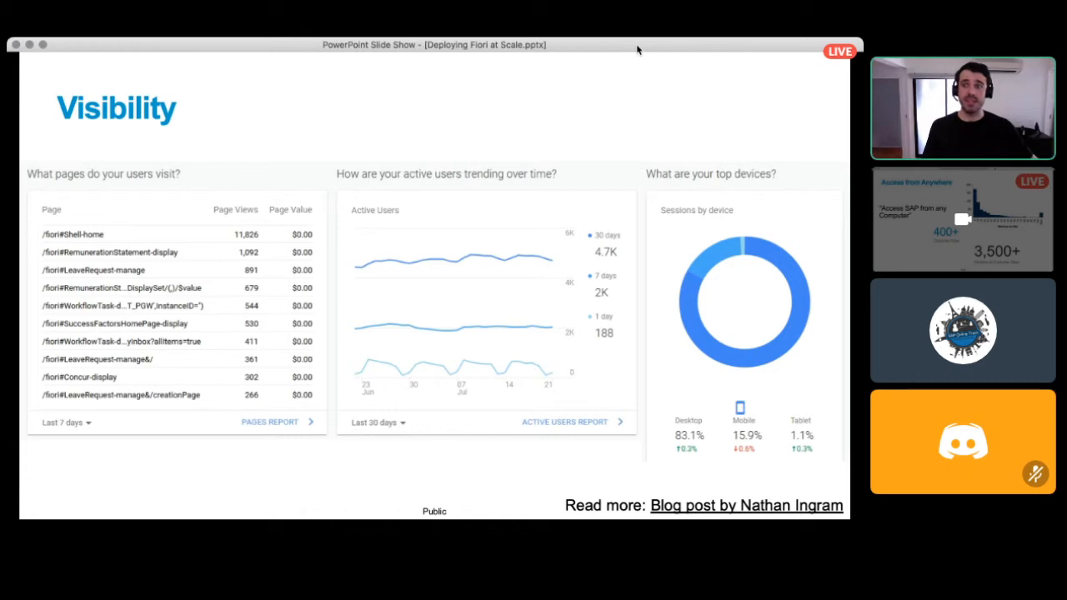
- Advance to the 'Our Scope' section title slide
{"action": "key", "text": "right"}
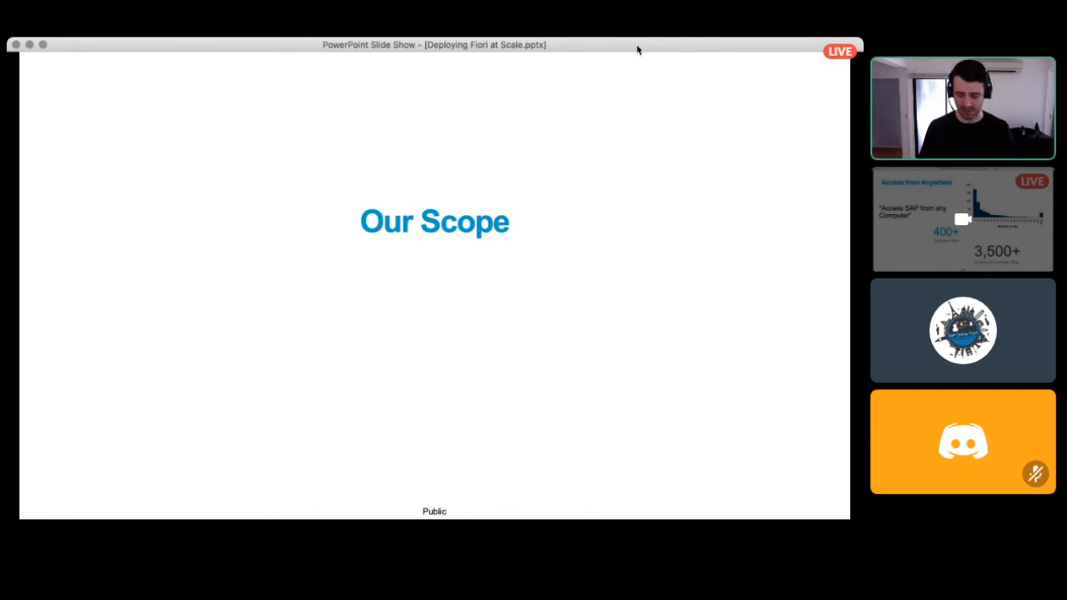
{"action": "key", "text": "right"}
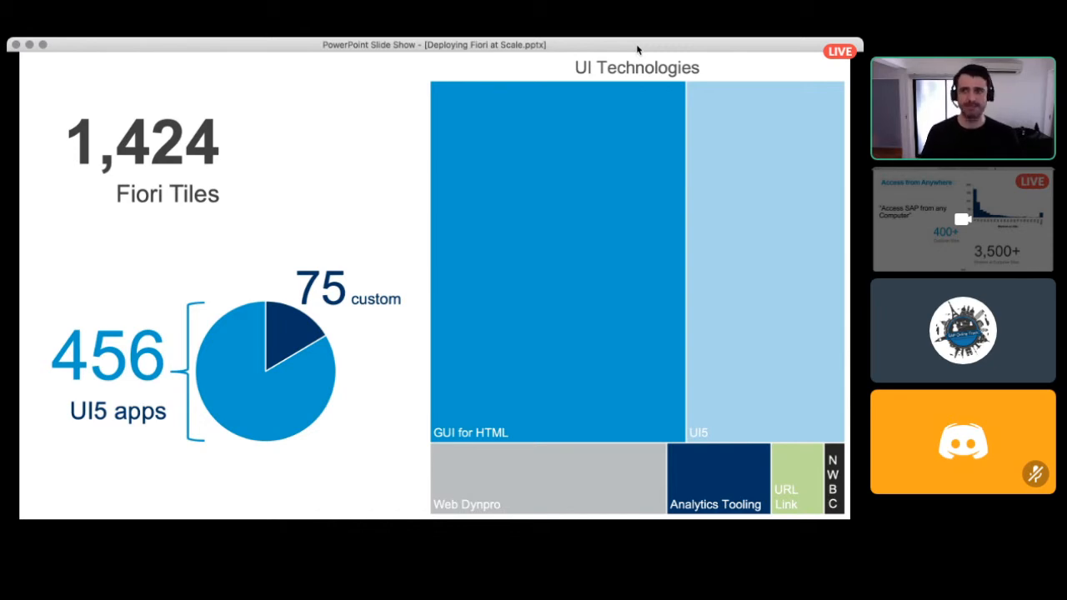
{"action": "mouse_move", "coordinate": [396, 384]}
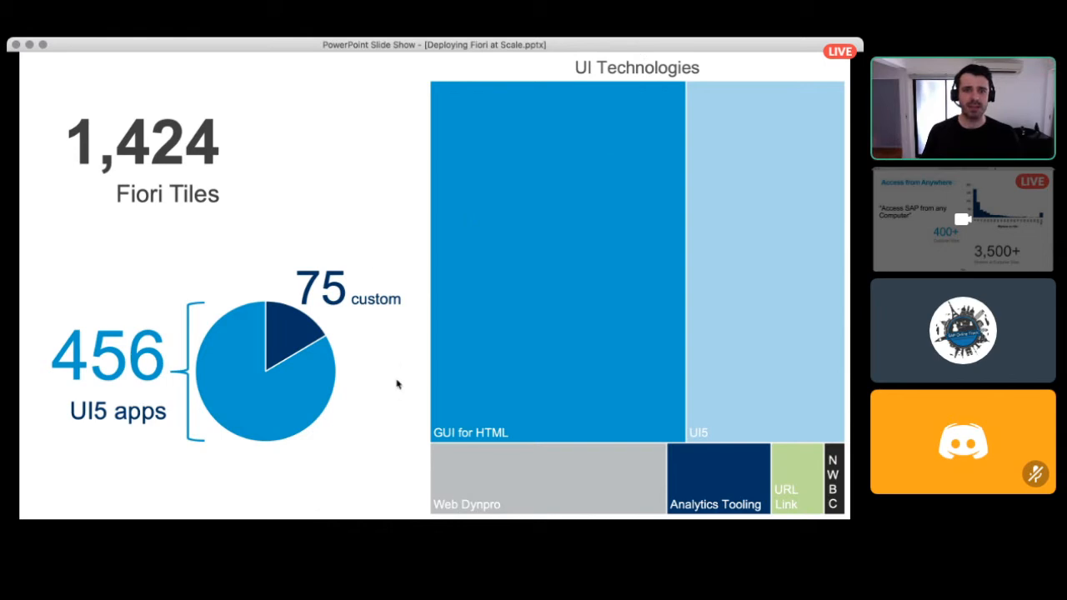
{"action": "mouse_move", "coordinate": [554, 394]}
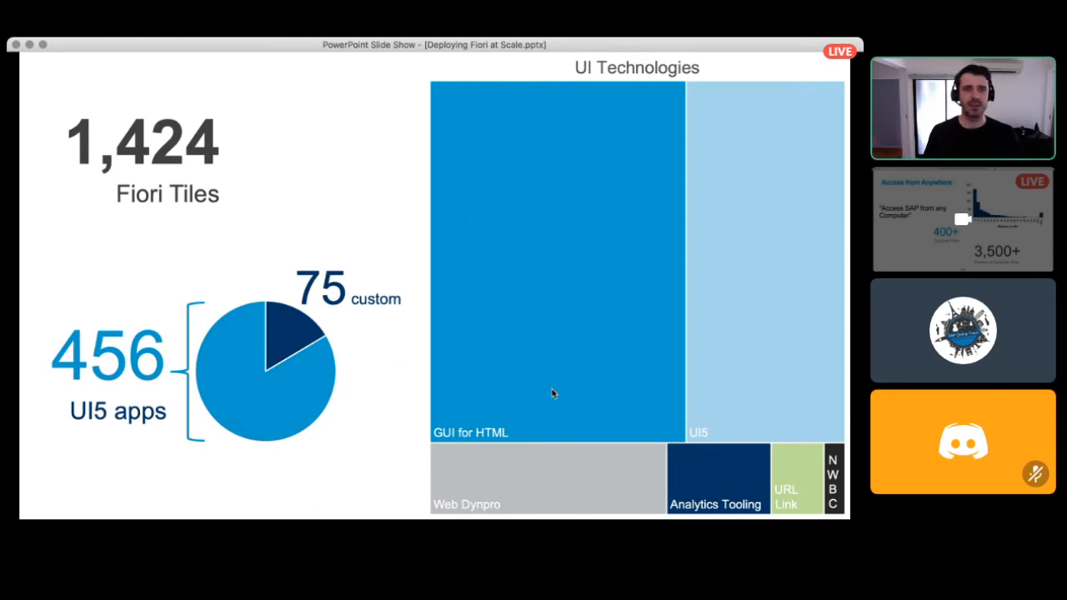
{"action": "mouse_move", "coordinate": [463, 262]}
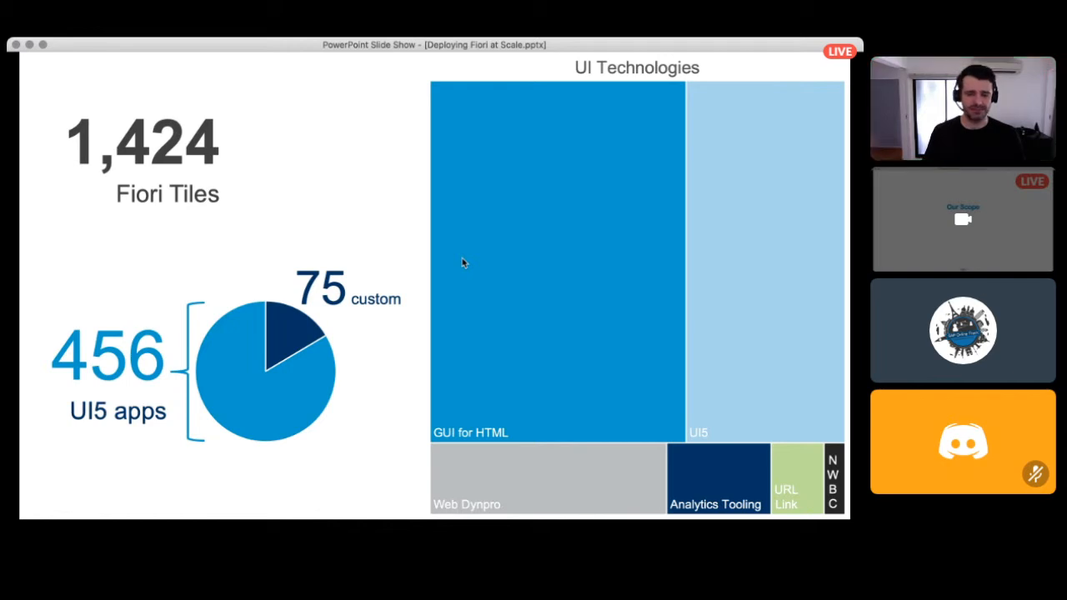
{"action": "mouse_move", "coordinate": [771, 333]}
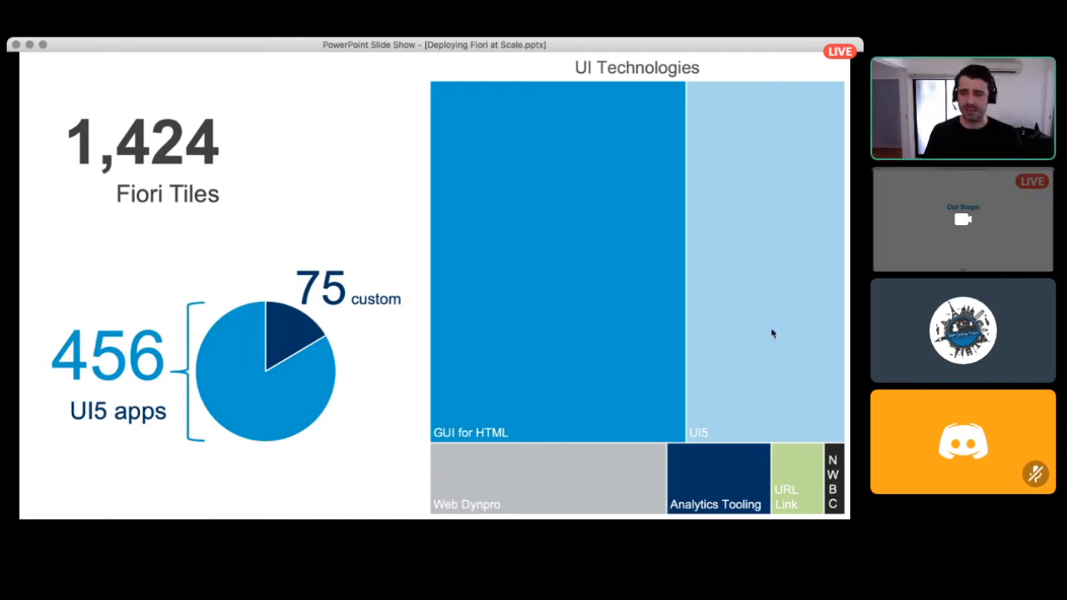
{"action": "mouse_move", "coordinate": [679, 377]}
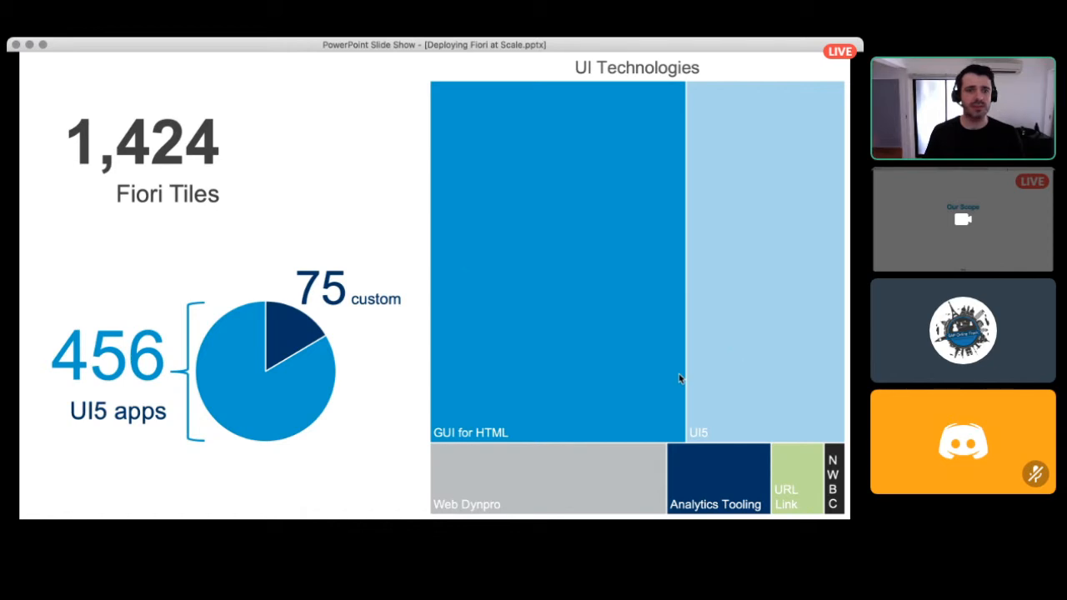
{"action": "mouse_move", "coordinate": [724, 473]}
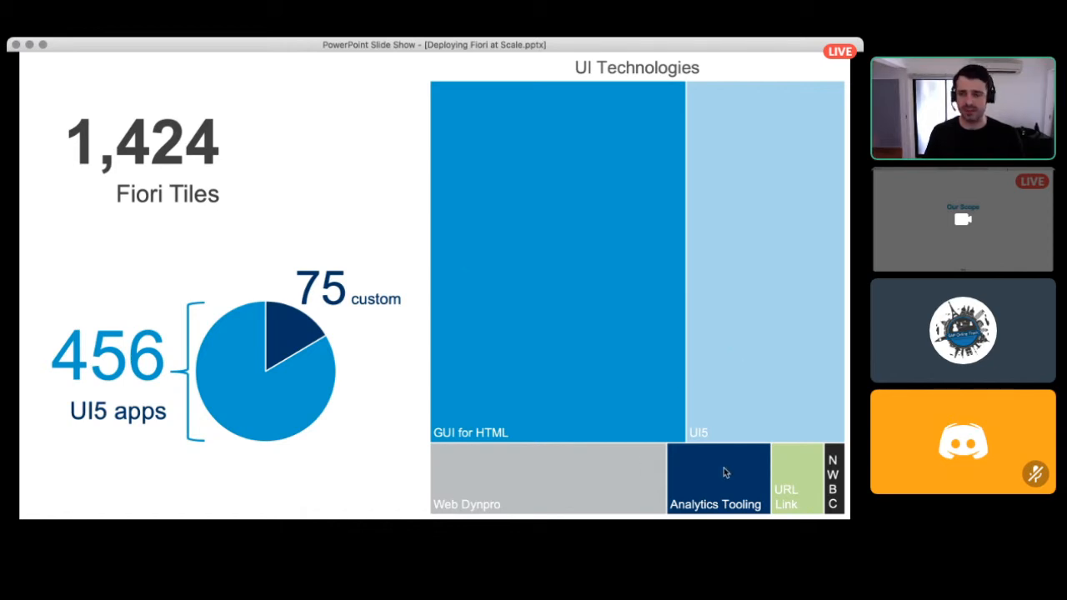
{"action": "mouse_move", "coordinate": [808, 462]}
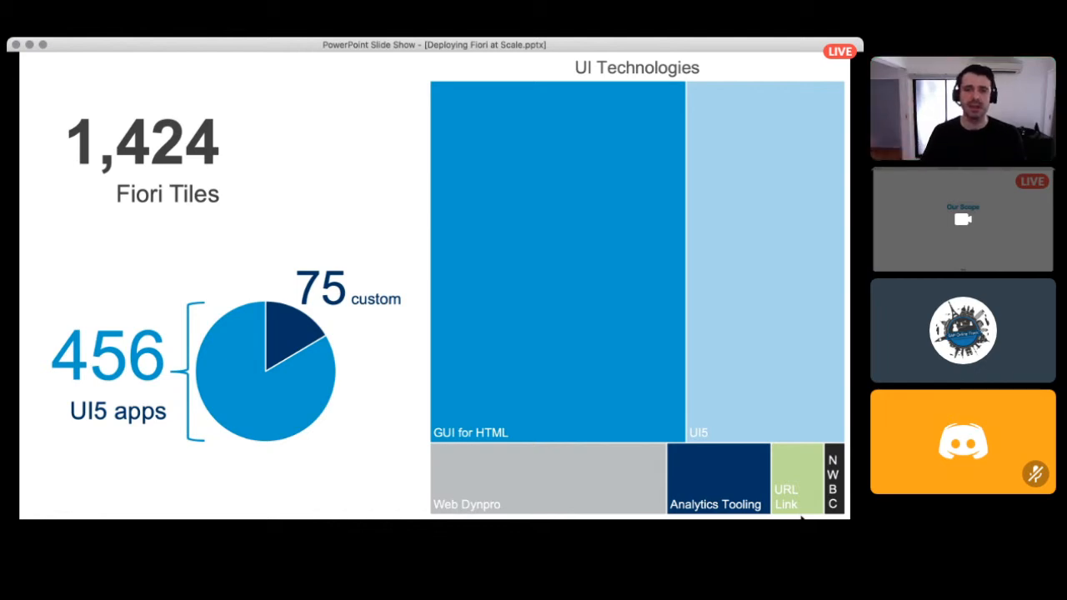
{"action": "mouse_move", "coordinate": [448, 163]}
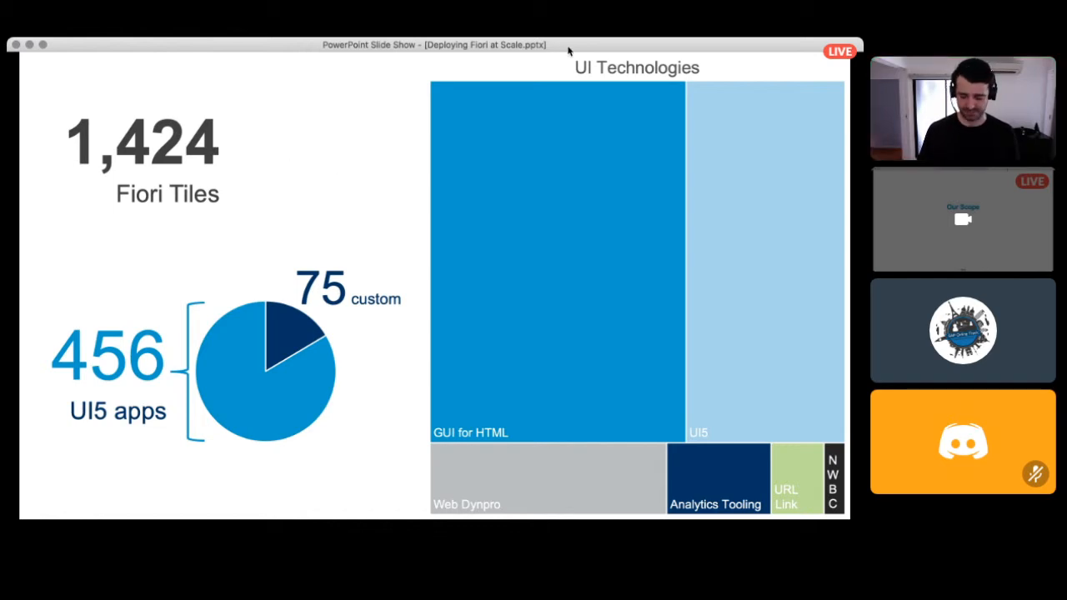
- Advance past 'Prepare for the Effort' to the 'Activating standard apps' slide
{"action": "key", "text": "right"}
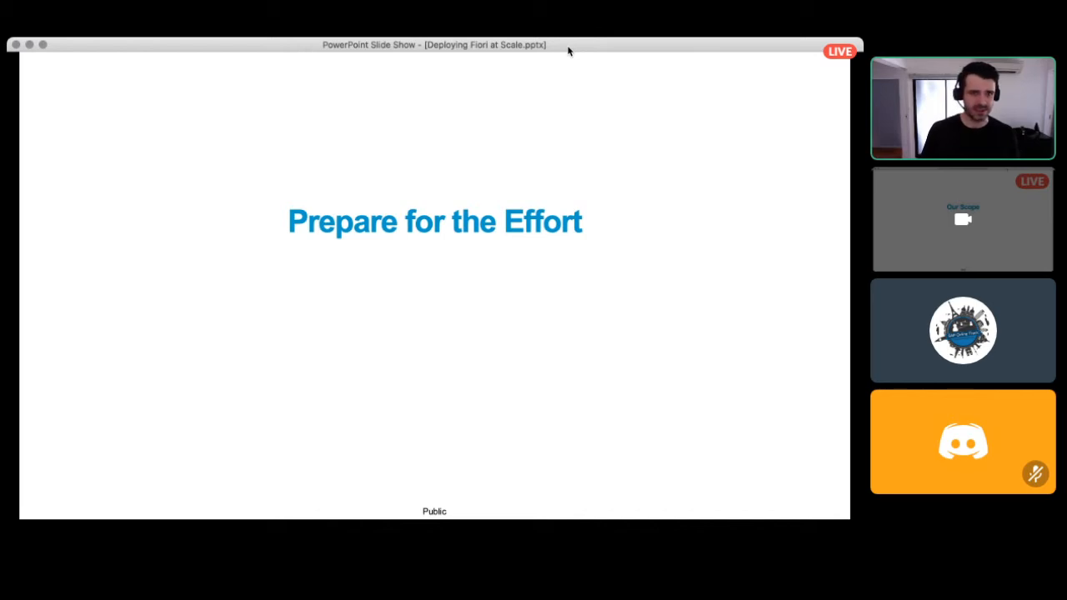
{"action": "key", "text": "right"}
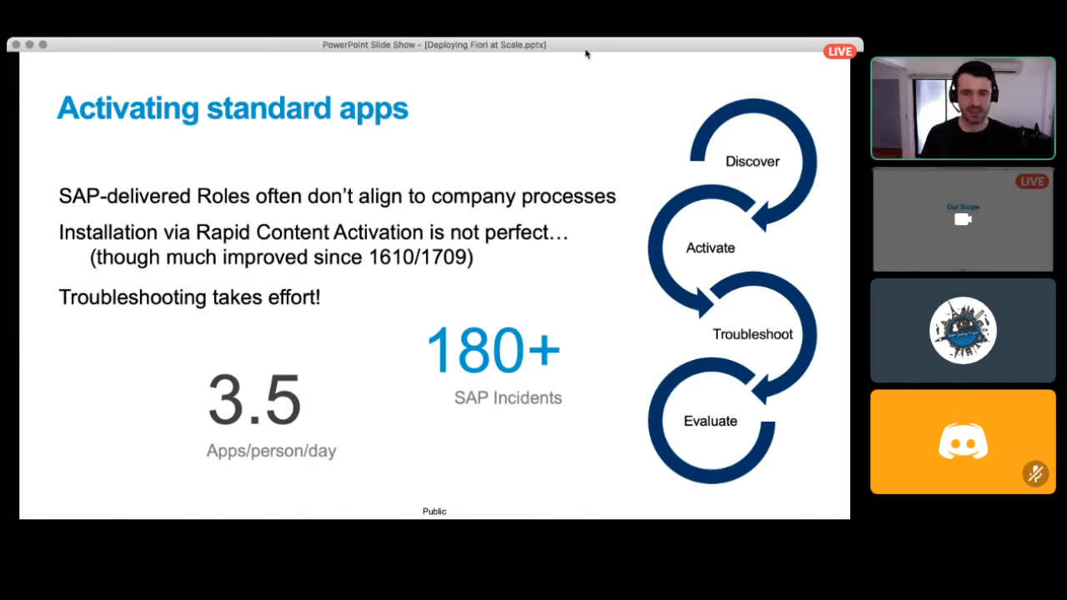
- Advance to the 'Design Thinking' slide mapping empathize through assess stages
{"action": "key", "text": "right"}
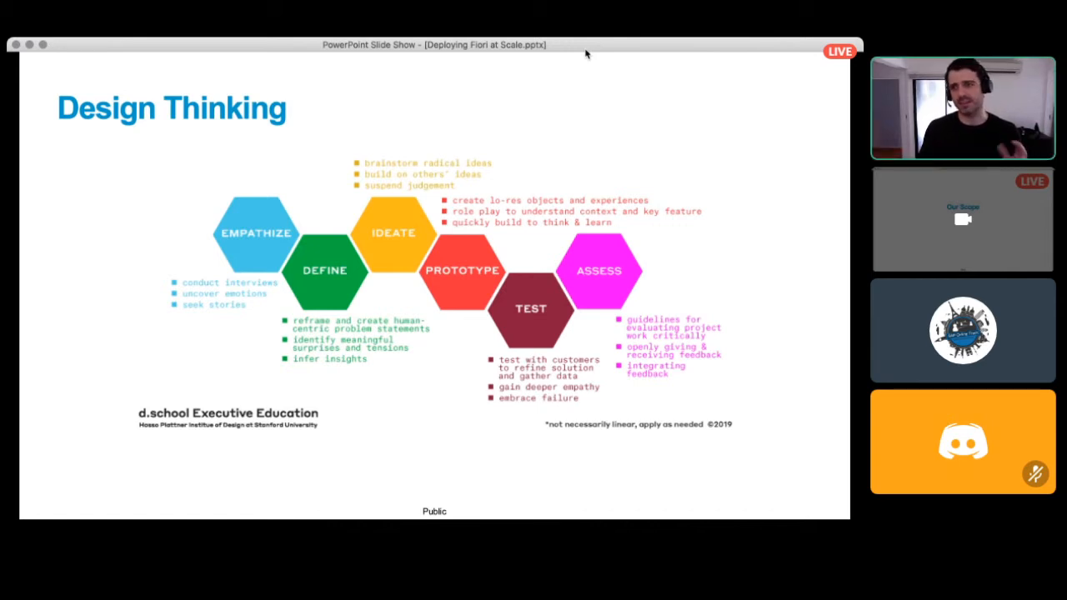
- Advance to the 'But…' slide on the Big Bang go-live across 57 countries
{"action": "key", "text": "right"}
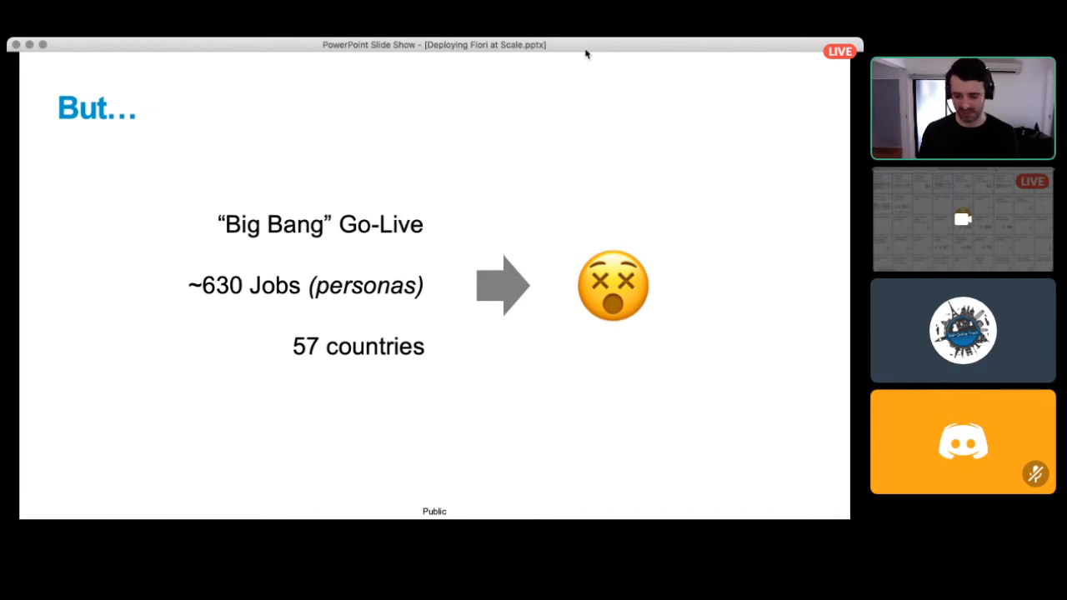
{"action": "key", "text": "right"}
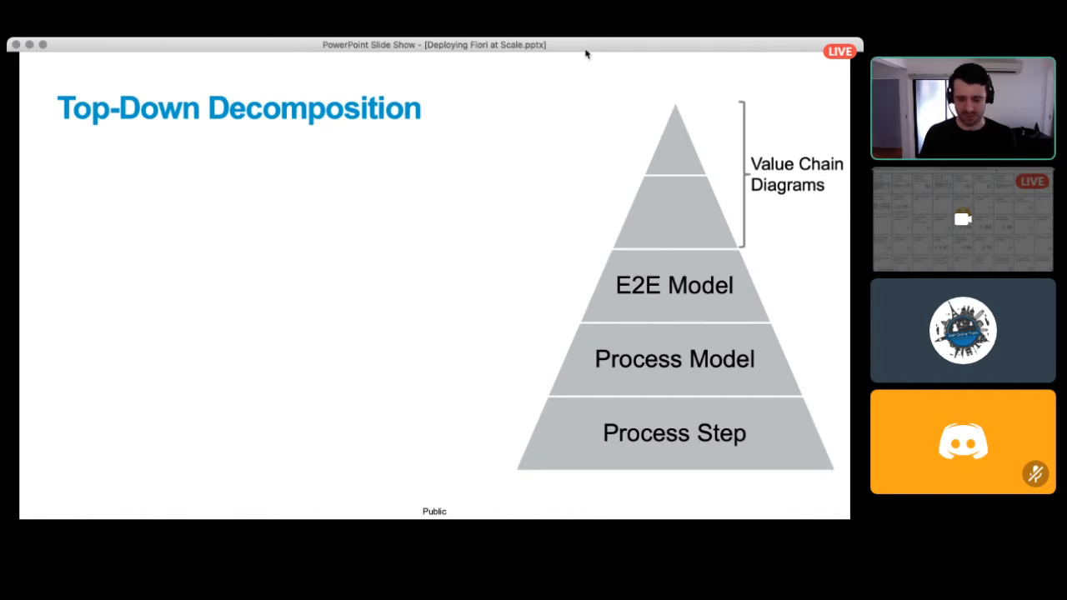
- Advance the Top-Down Decomposition slide to highlight Process Step
{"action": "key", "text": "Right"}
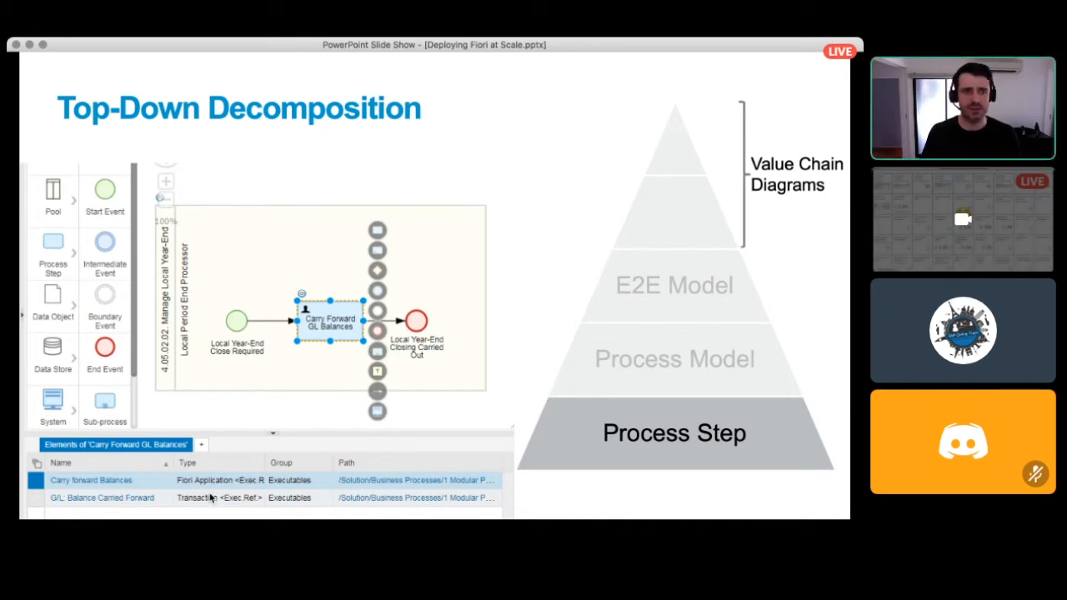
{"action": "mouse_move", "coordinate": [185, 510]}
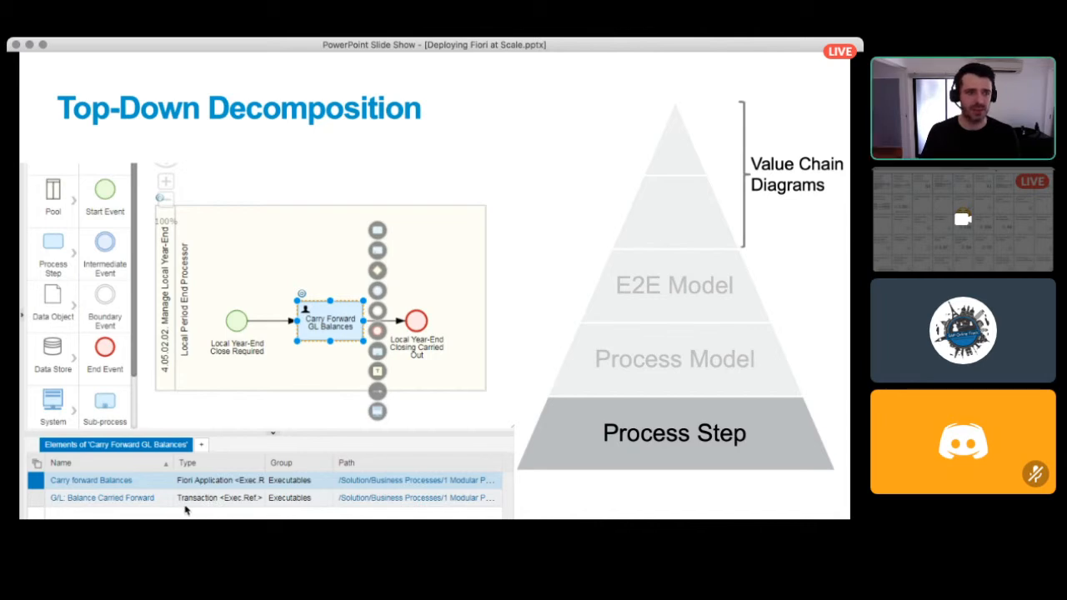
{"action": "mouse_move", "coordinate": [277, 462]}
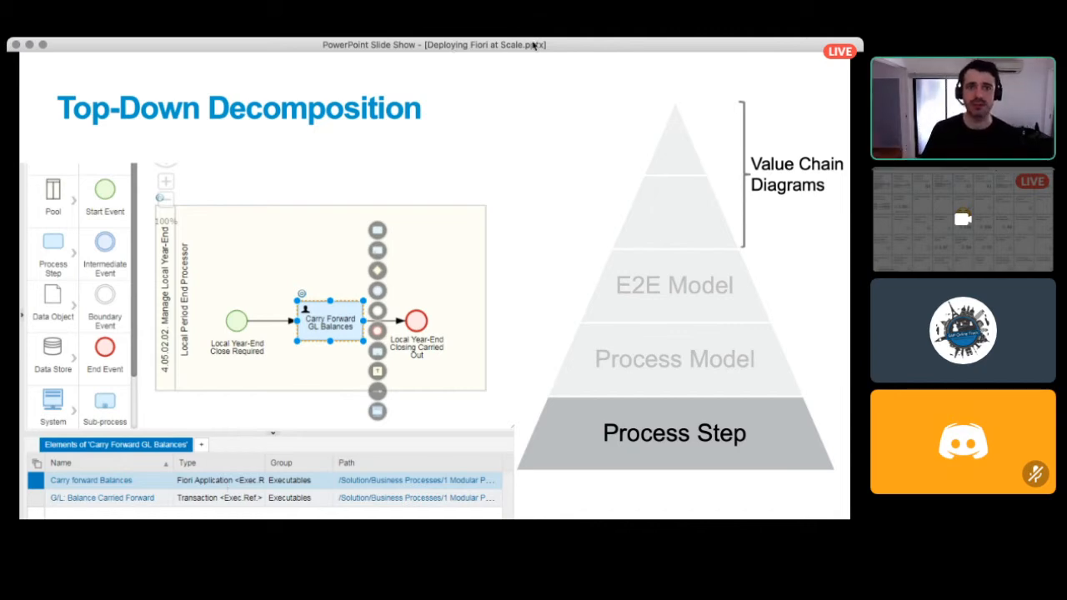
{"action": "mouse_move", "coordinate": [570, 54]}
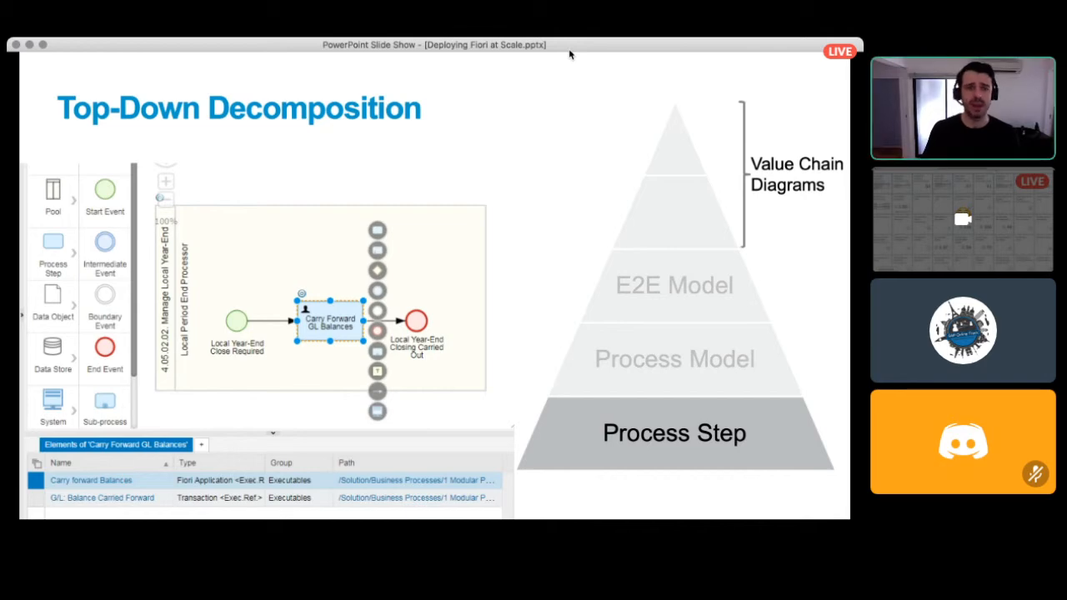
- Advance to the slide on process step executables linked to Fiori App IDs
{"action": "key", "text": "right"}
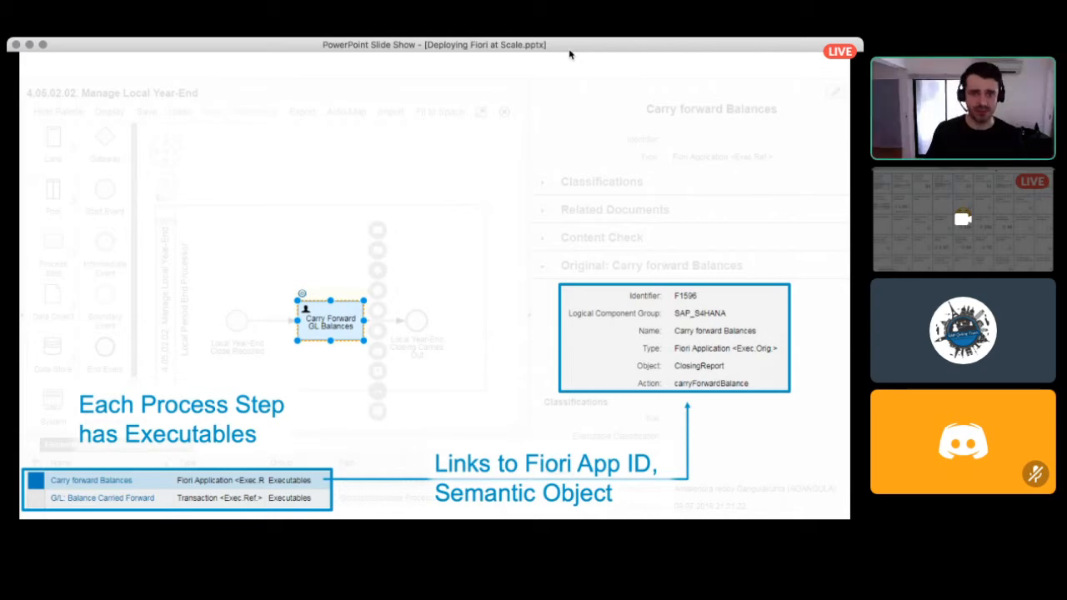
{"action": "key", "text": "right"}
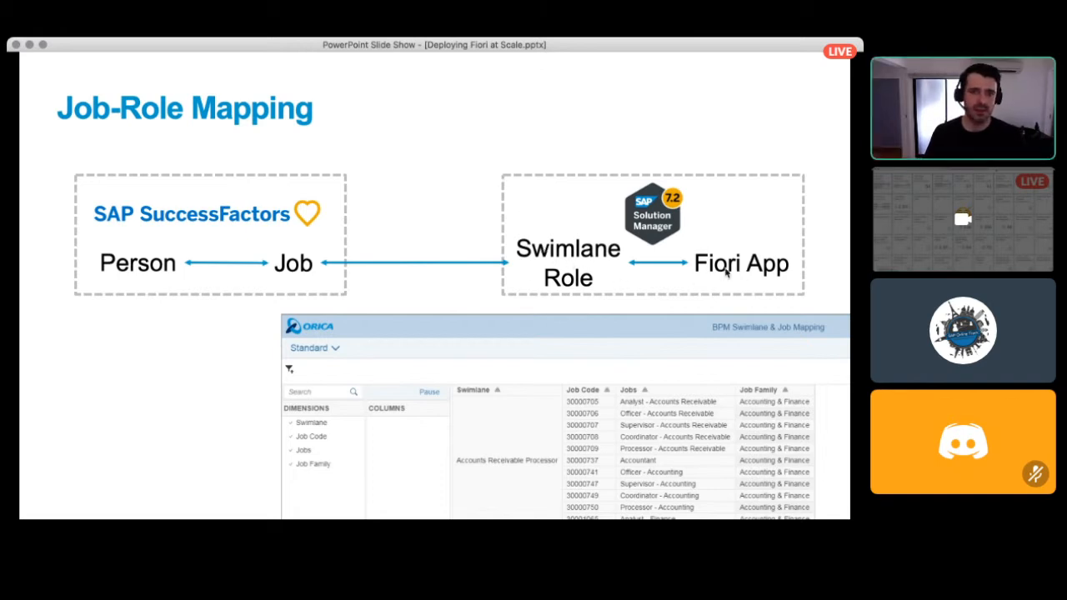
{"action": "mouse_move", "coordinate": [334, 206]}
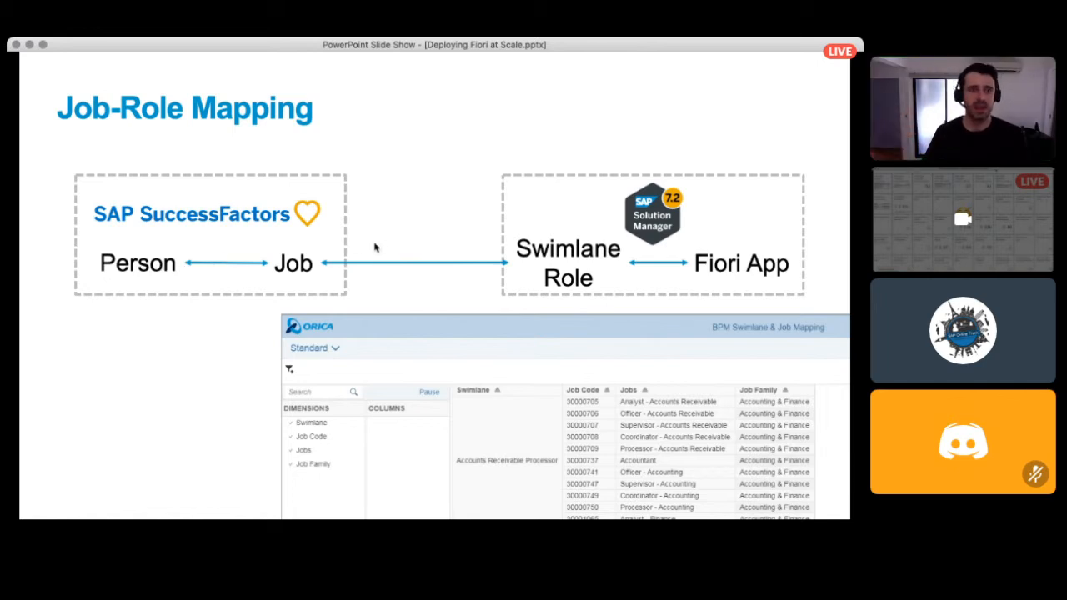
{"action": "mouse_move", "coordinate": [321, 256]}
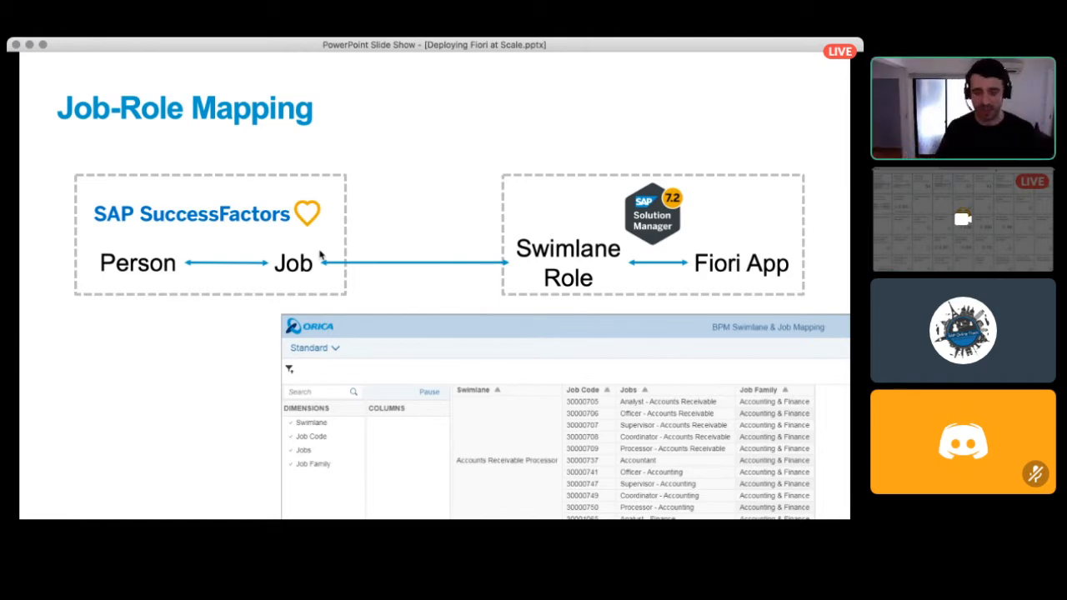
- Advance from the Job-Role Mapping slide to the Target Design slide
{"action": "key", "text": "right"}
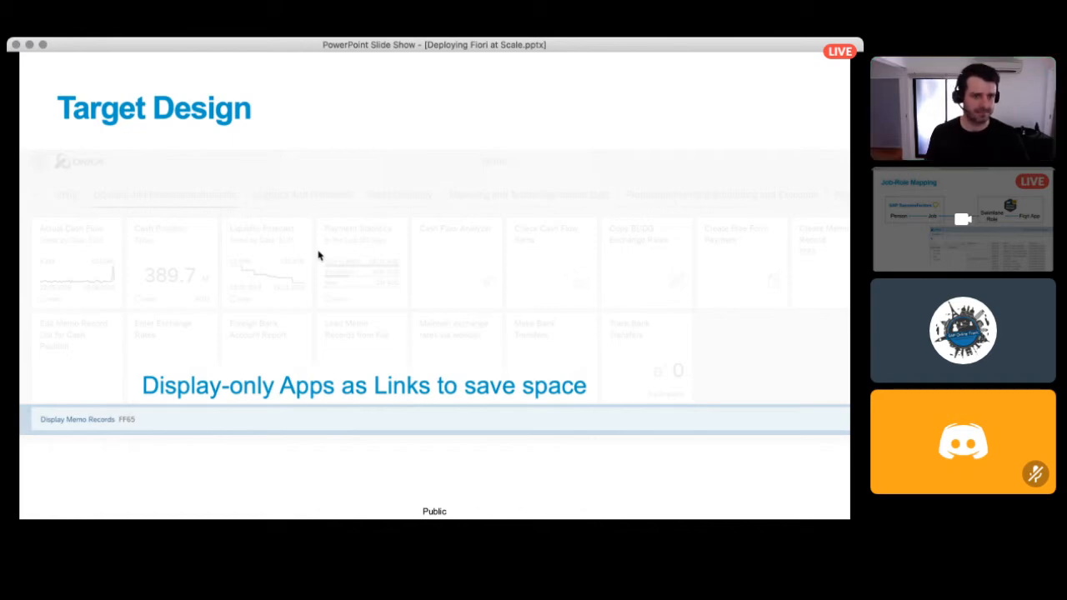
- Advance past Target Design and 'Iterate and refine' to the Senior Manager Logistics launchpad slide
{"action": "key", "text": "right"}
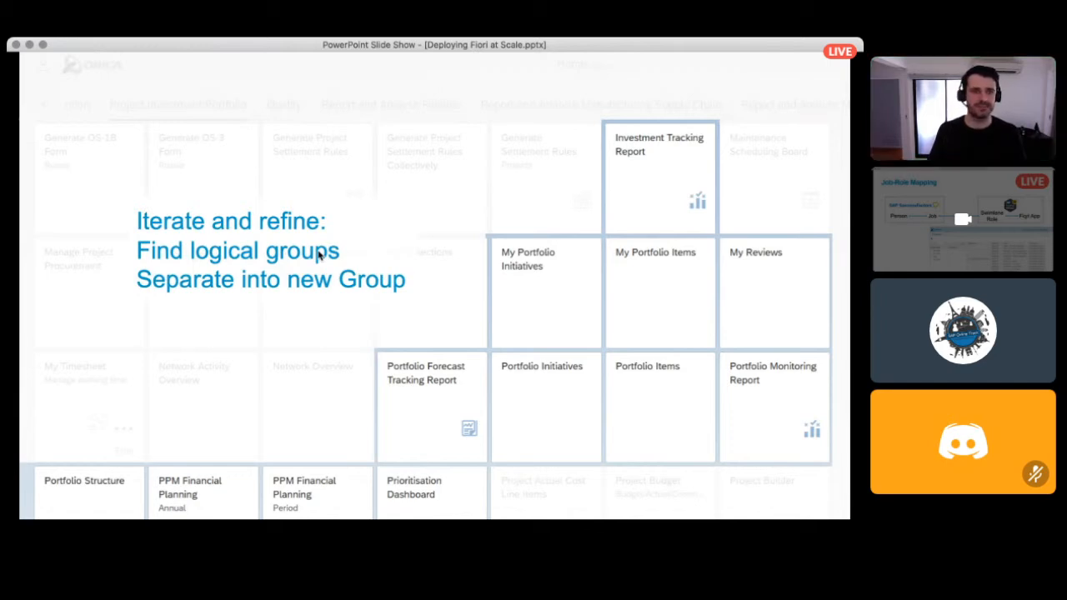
{"action": "key", "text": "right"}
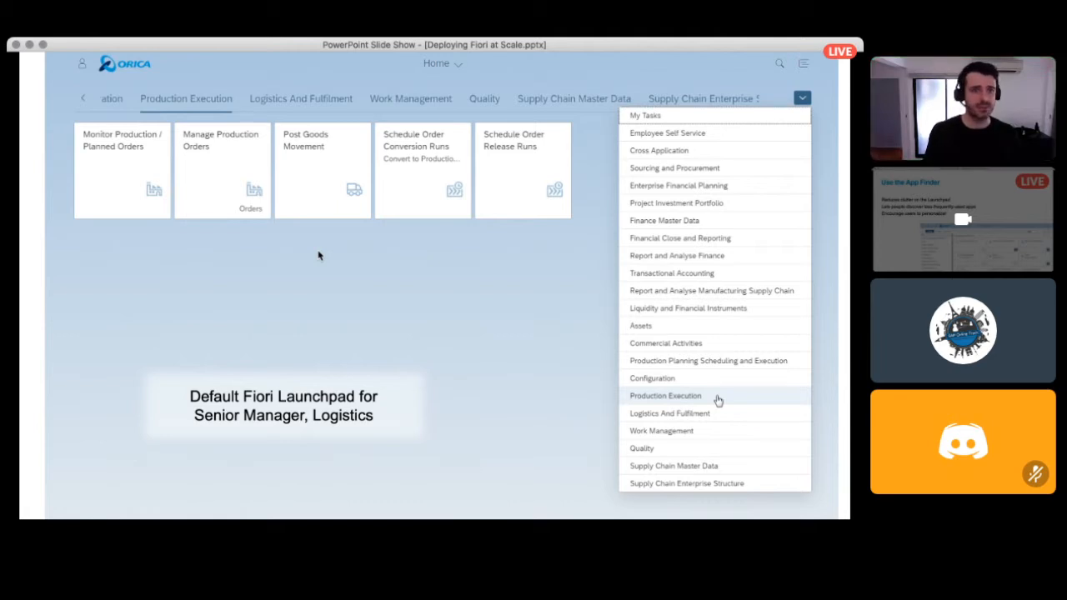
- Advance from the Senior Manager Logistics launchpad slide to the Stay Standard slide
{"action": "key", "text": "right"}
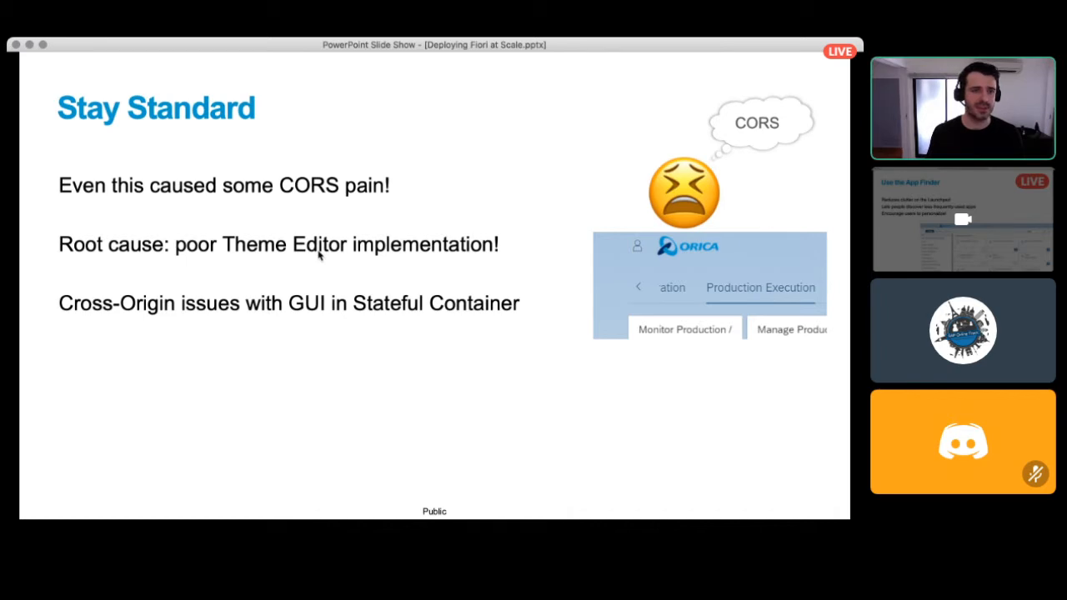
- Advance from the Stay Standard slide to the weary-face emoji slide
{"action": "key", "text": "right"}
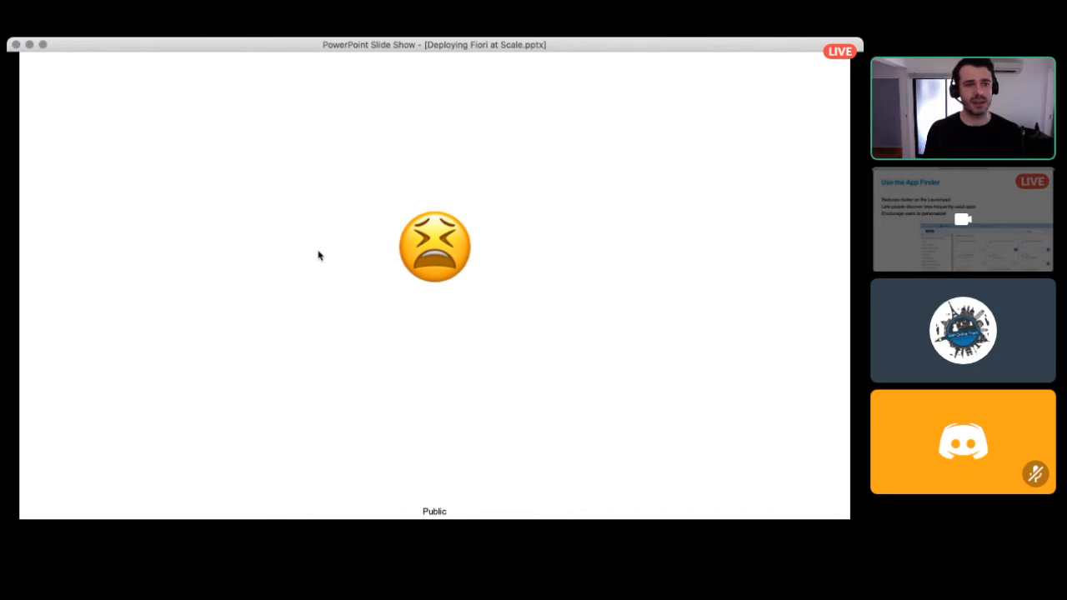
- Advance from the emoji slide to the Effort & Time! slide
{"action": "key", "text": "right"}
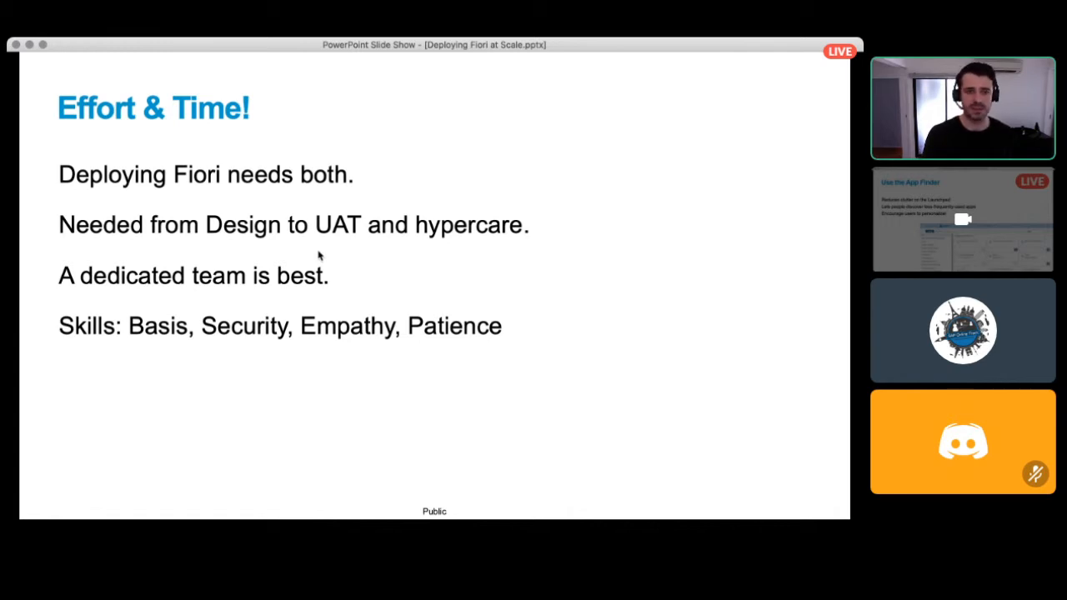
{"action": "mouse_move", "coordinate": [527, 202]}
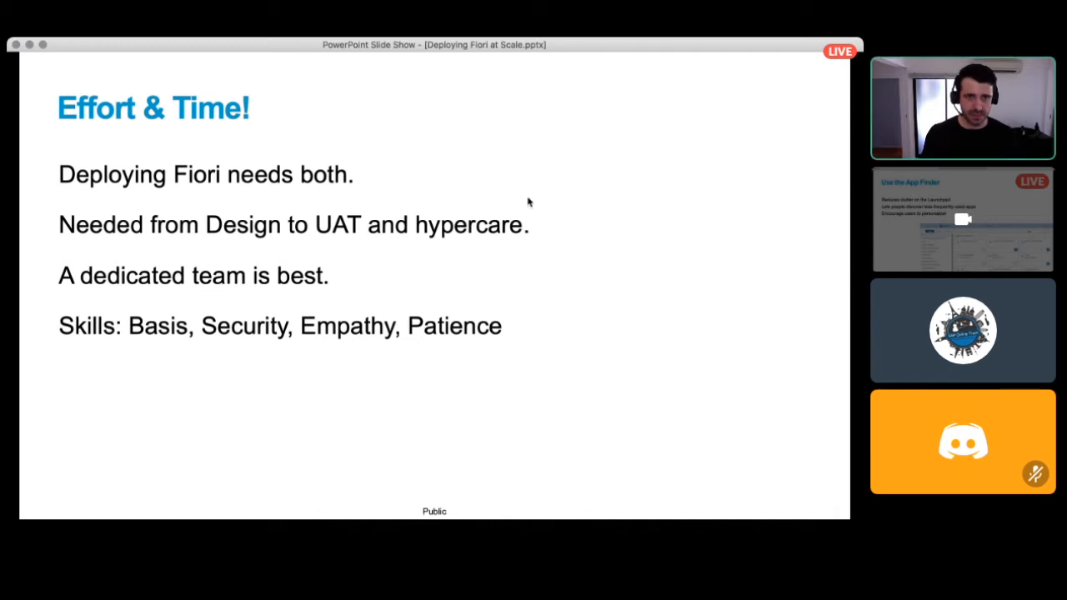
{"action": "mouse_move", "coordinate": [597, 122]}
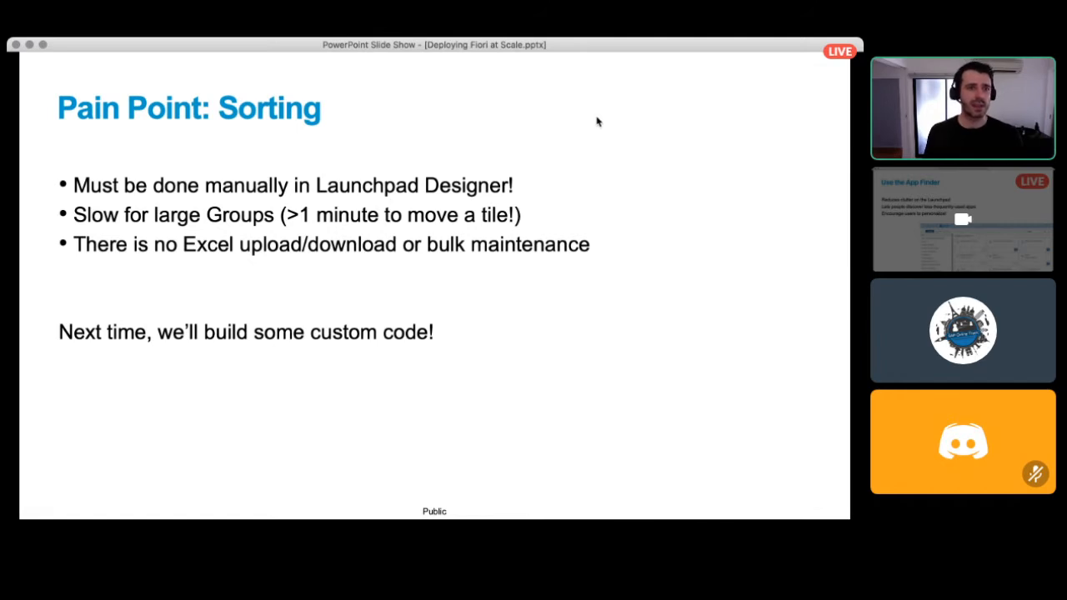
- Advance from Pain Point: Sorting to the Pain Point: Smart Business Tiles slide
{"action": "key", "text": "right"}
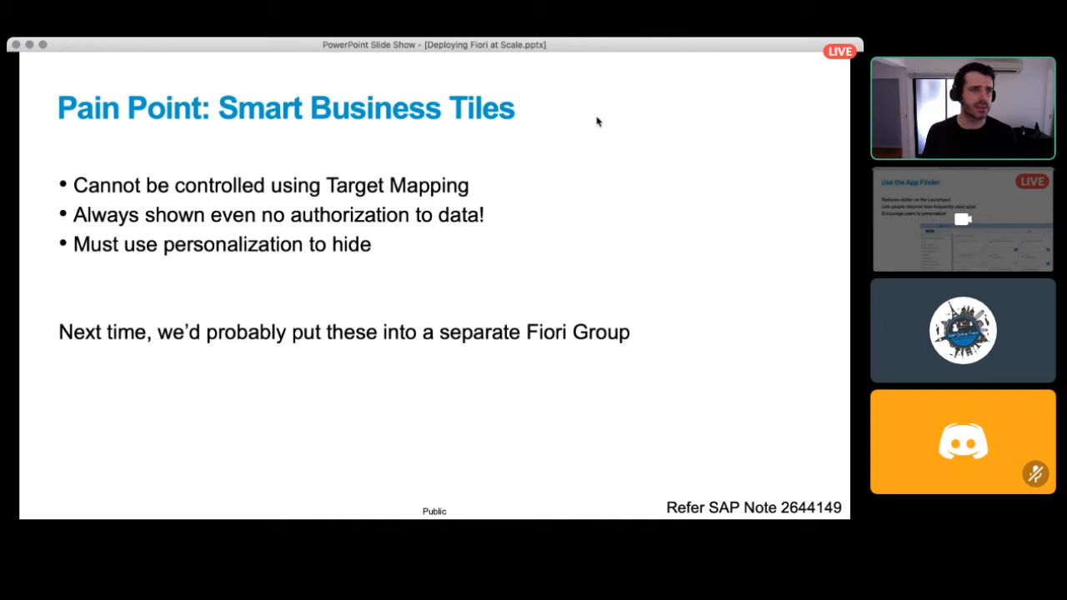
- Advance through the Content Manager slide to Pain Point: SolMan Process Modelling
{"action": "key", "text": "right"}
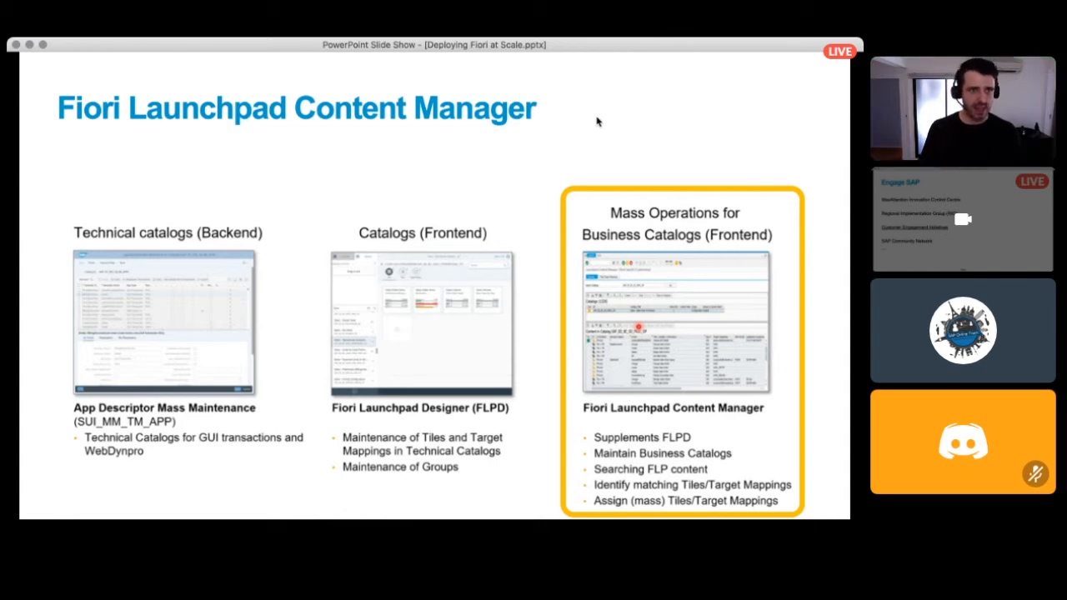
{"action": "key", "text": "right"}
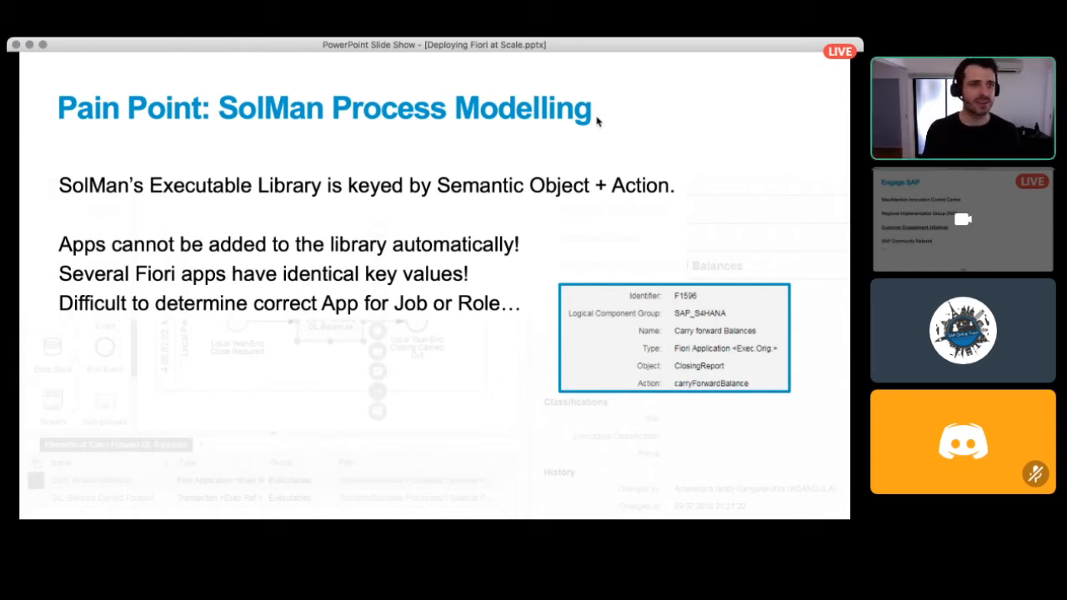
- Advance through the old apps experience slide to Pain Point: Personalization
{"action": "key", "text": "right"}
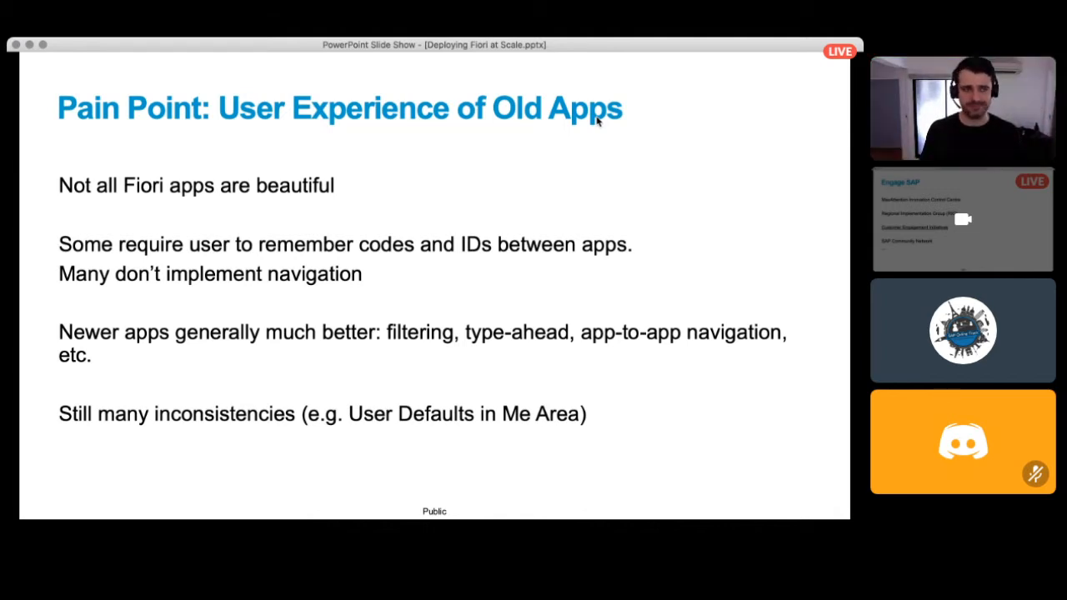
{"action": "key", "text": "right"}
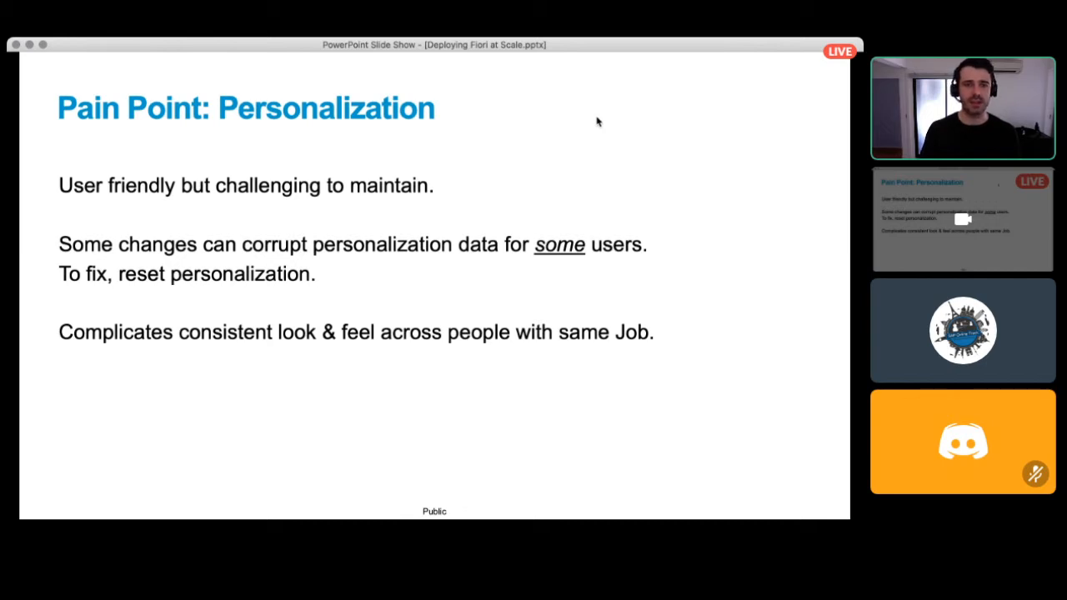
{"action": "mouse_move", "coordinate": [605, 53]}
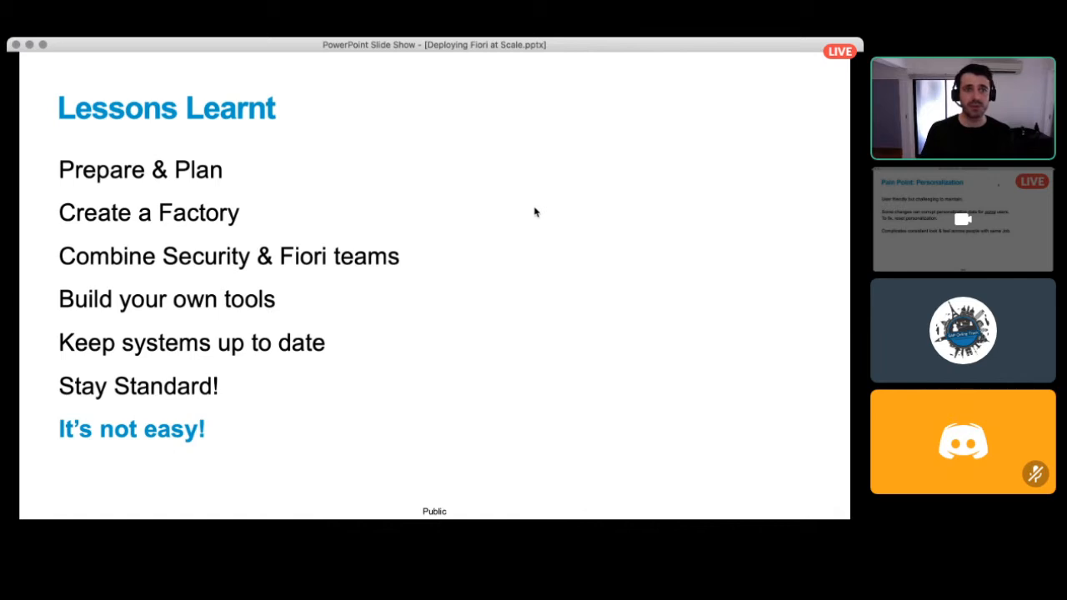
{"action": "mouse_move", "coordinate": [583, 52]}
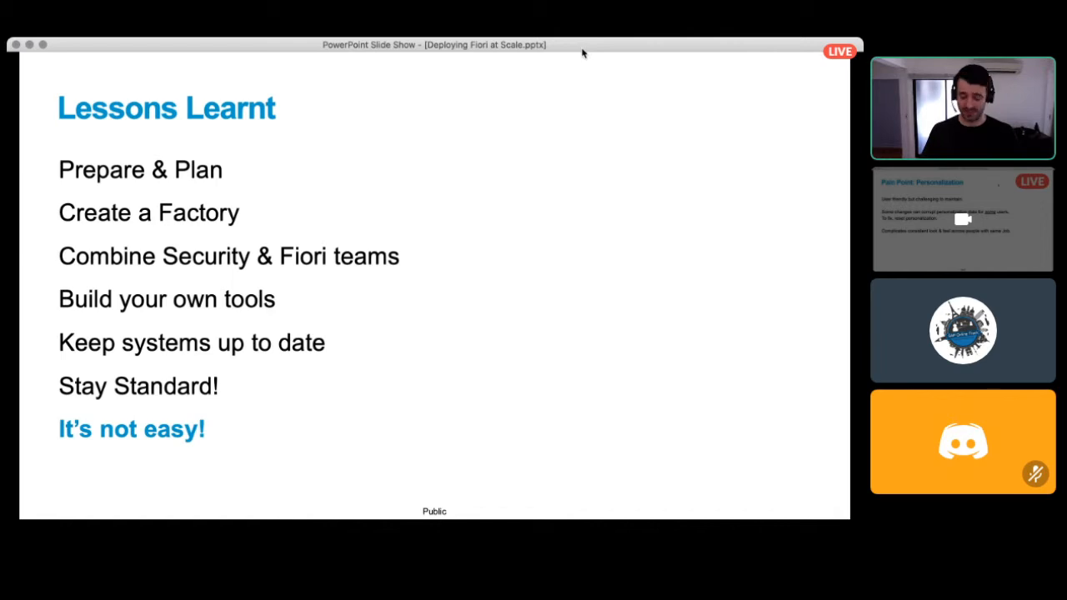
- Advance to the closing Thank you! slide with contact details and slides link
{"action": "key", "text": "right"}
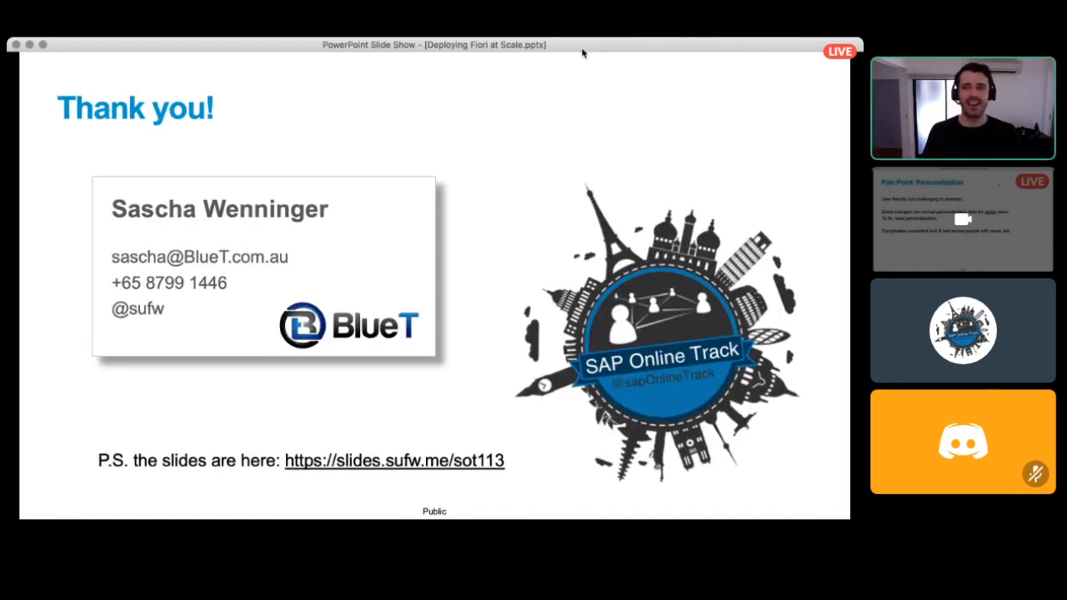